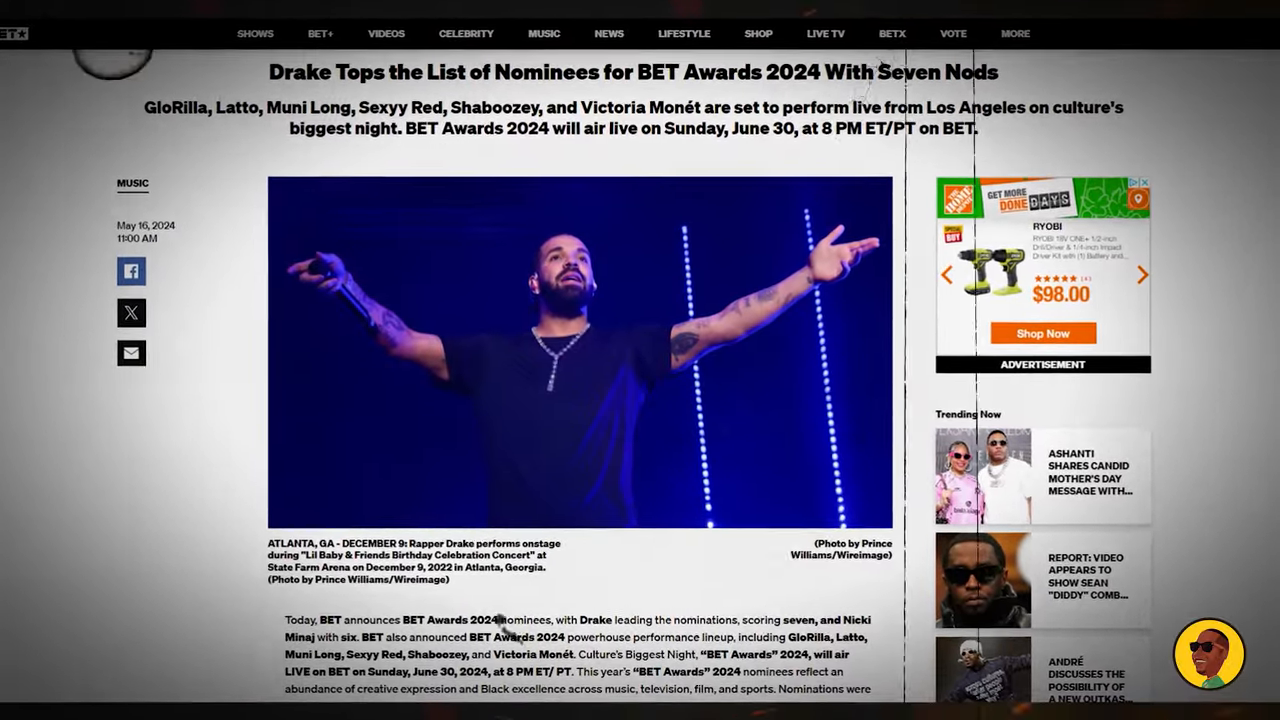
Step: Scroll past the article intro to the start of the nominee list at Album of the Year
scroll("down", 3)
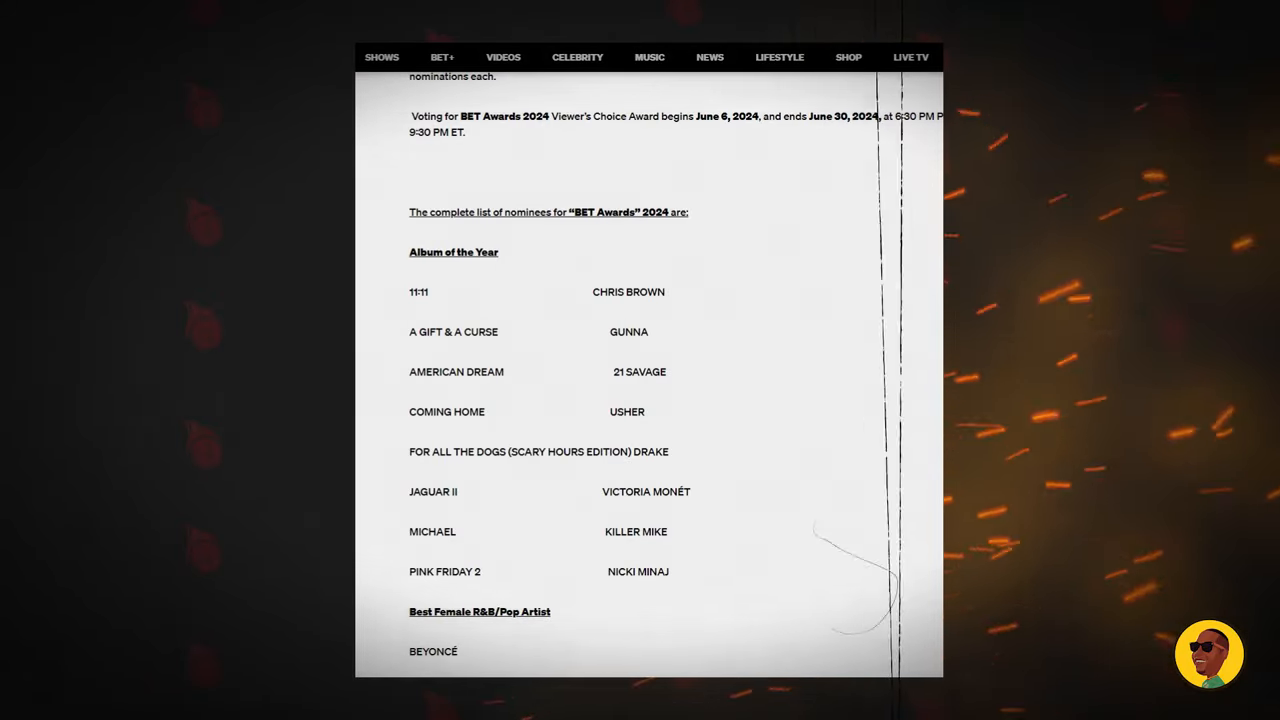
Step: Scroll to show all Album of the Year nominees and the first Best Female R&B/Pop Artist names
scroll("down", 3)
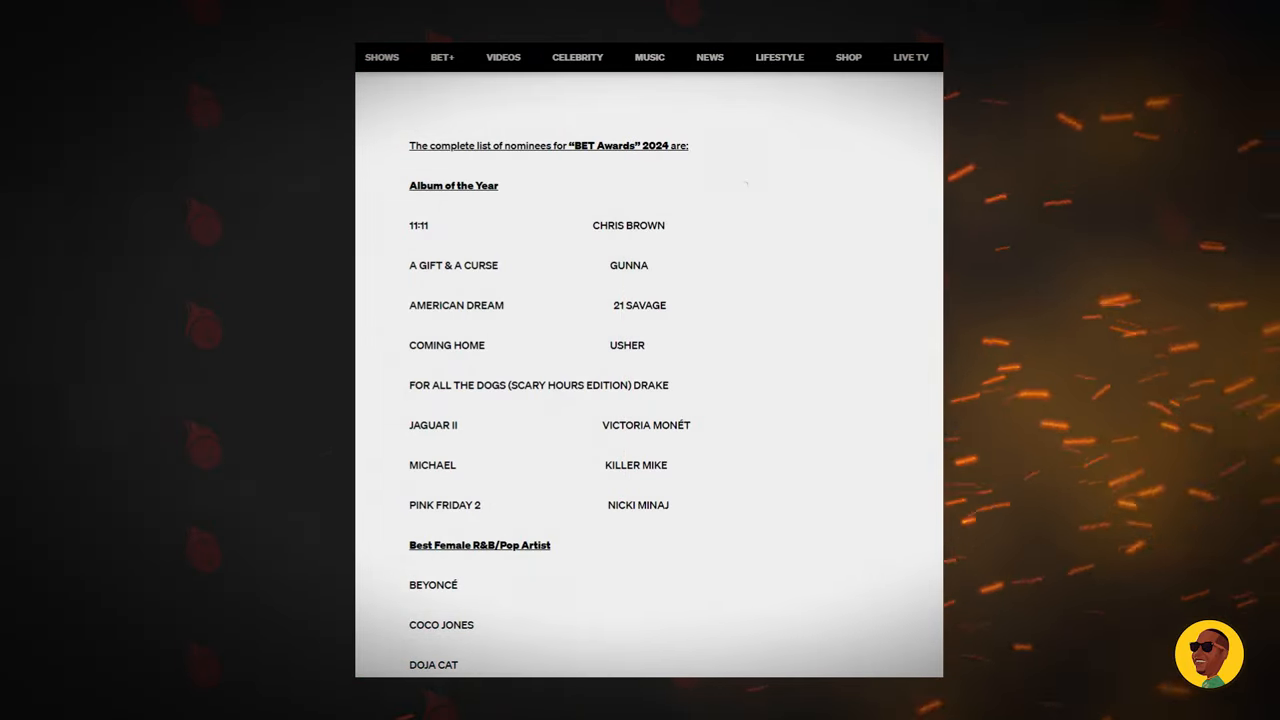
mouse_move(712, 500)
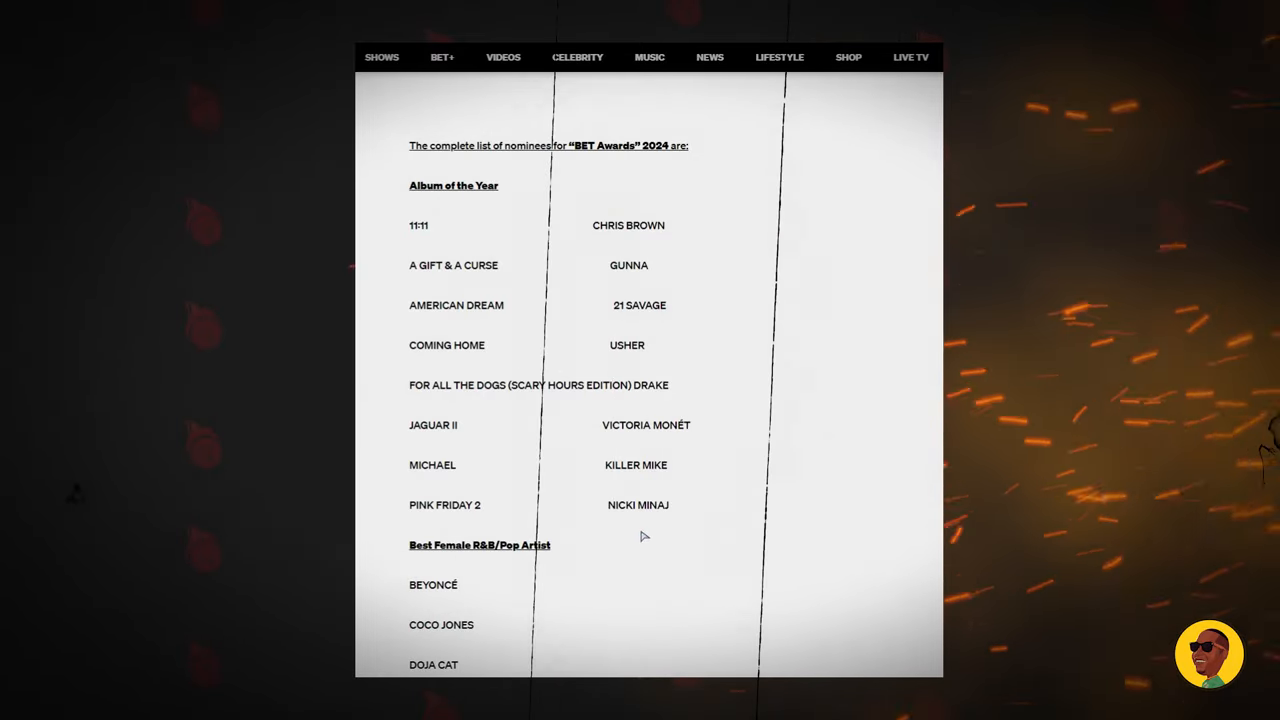
scroll("down", 3)
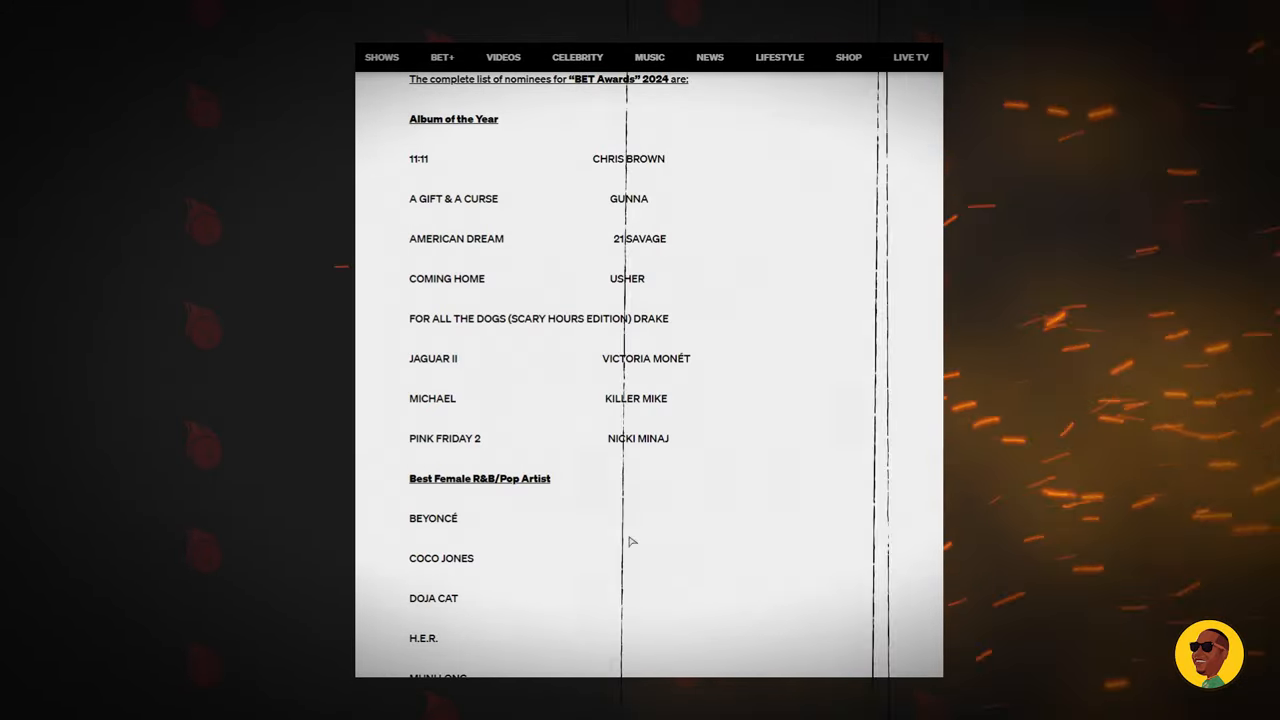
Step: Scroll to the full Best Female R&B/Pop Artist list with Best Male R&B/Pop Artist starting below
scroll("down", 3)
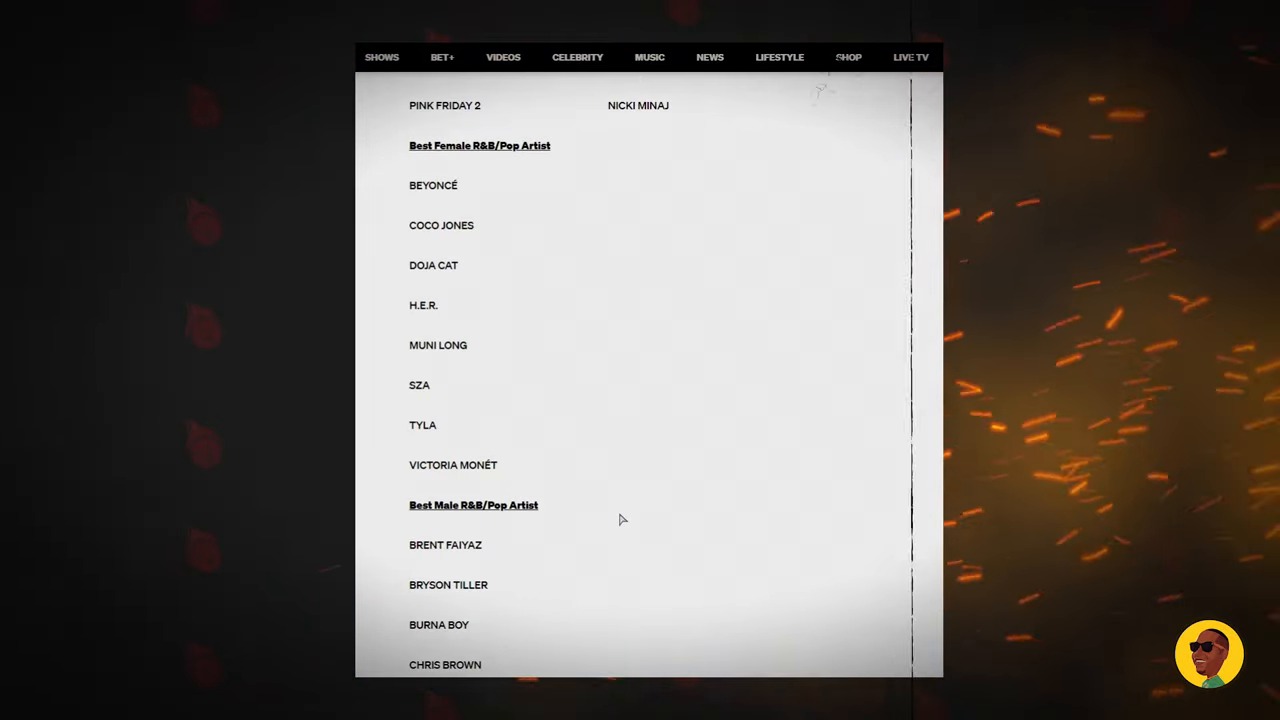
mouse_move(690, 452)
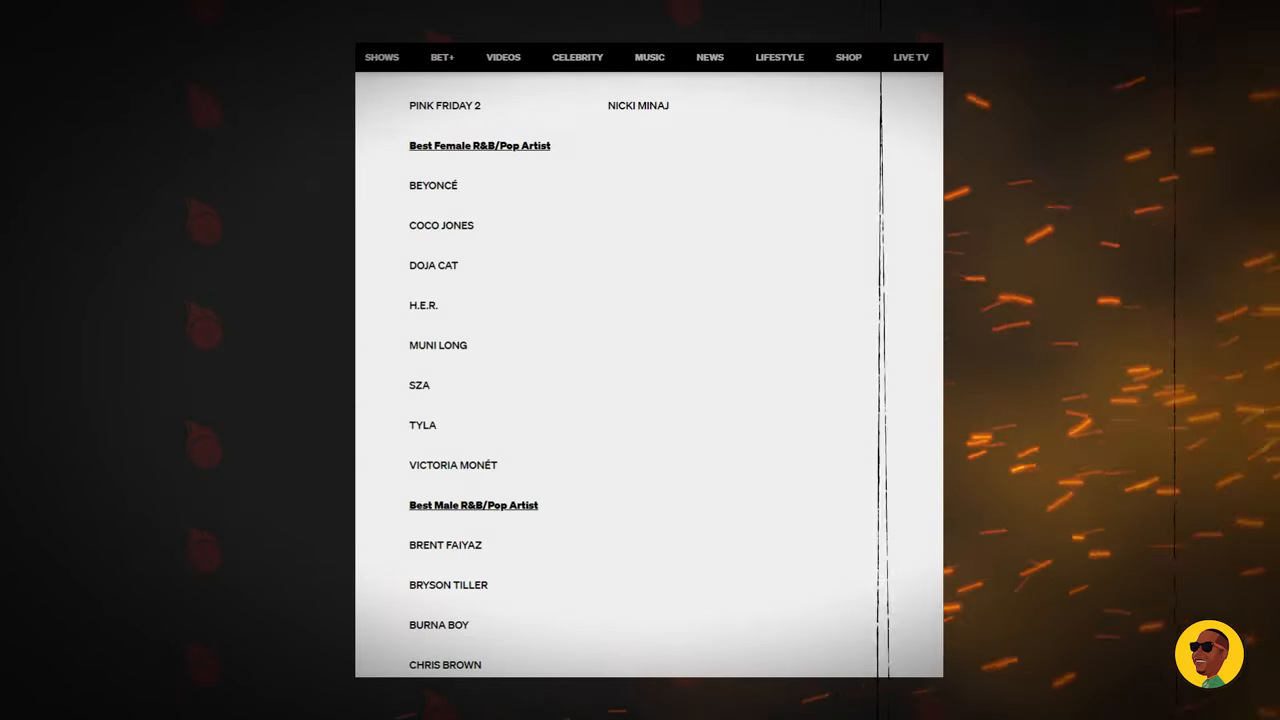
mouse_move(470, 364)
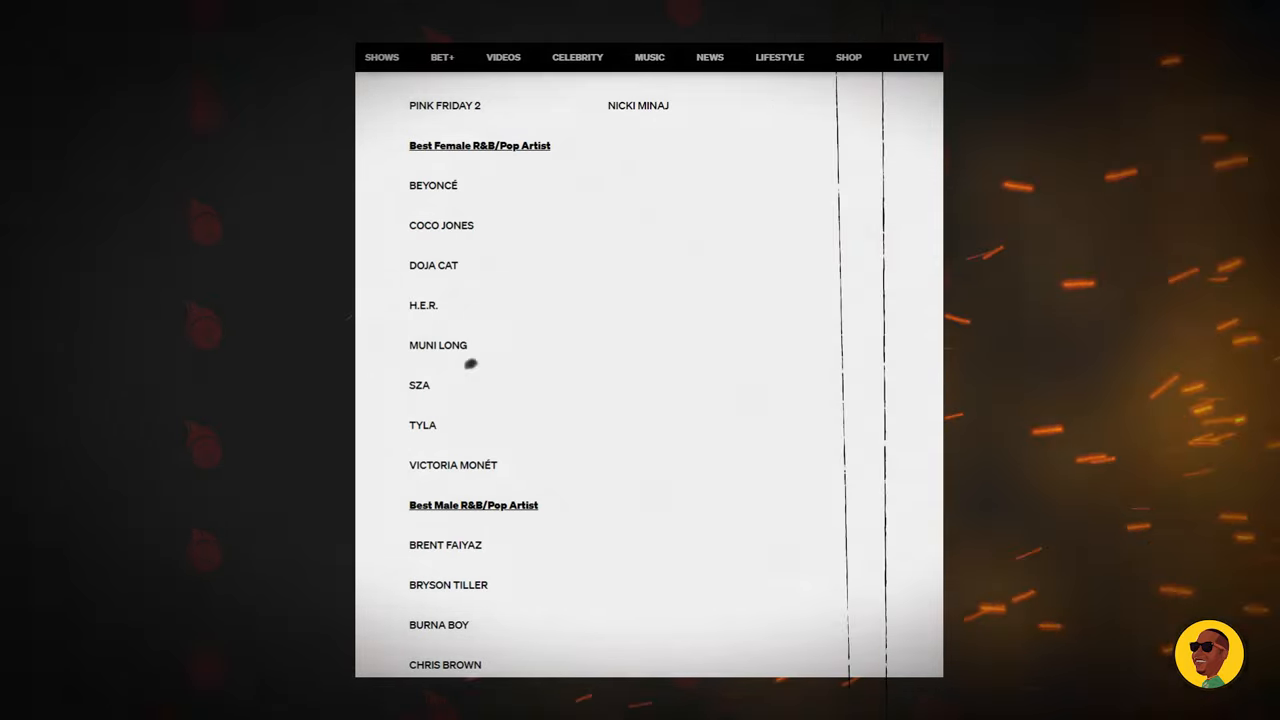
mouse_move(754, 294)
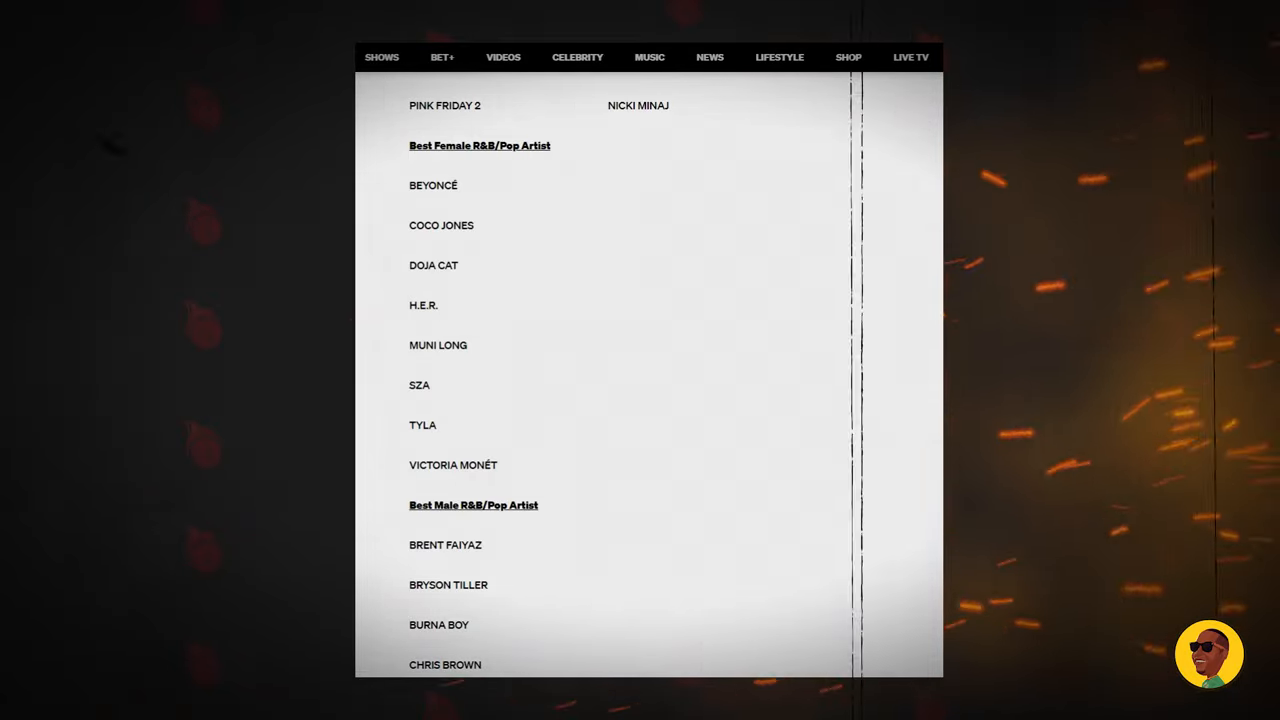
Step: Scroll to the complete Best Male R&B/Pop Artist list through Usher, with Best Group beginning
scroll("down", 3)
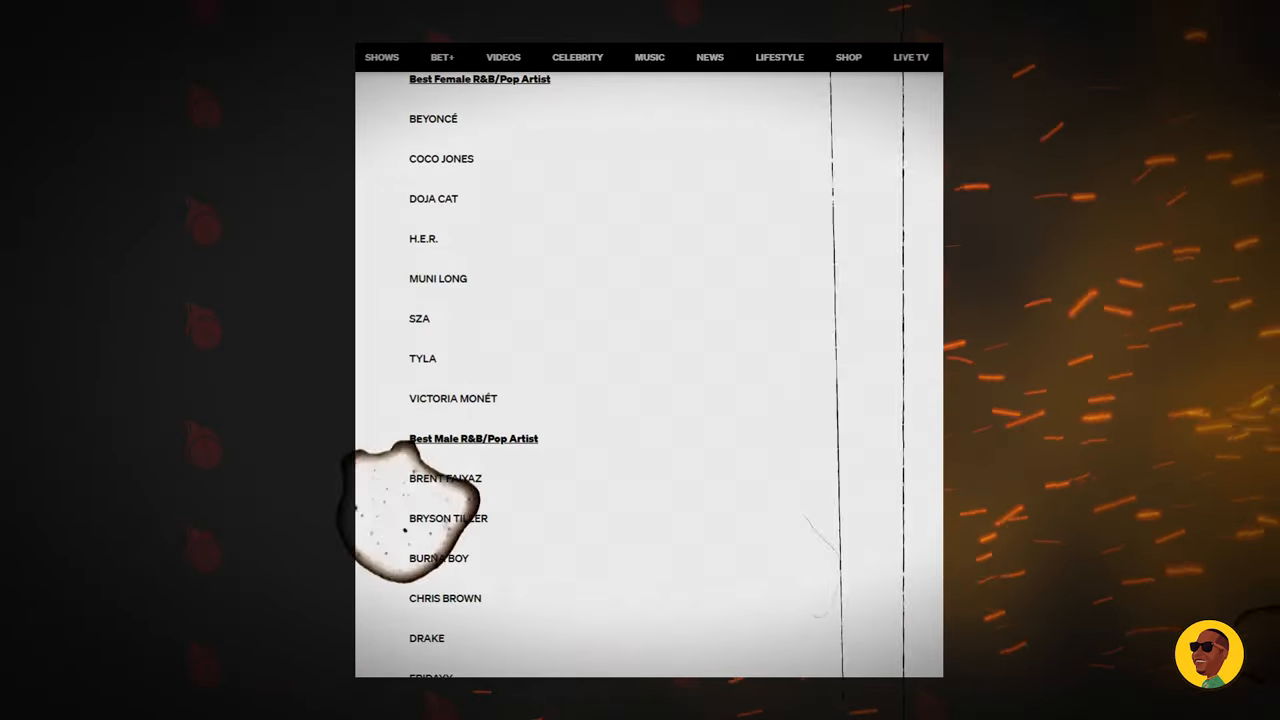
scroll("down", 3)
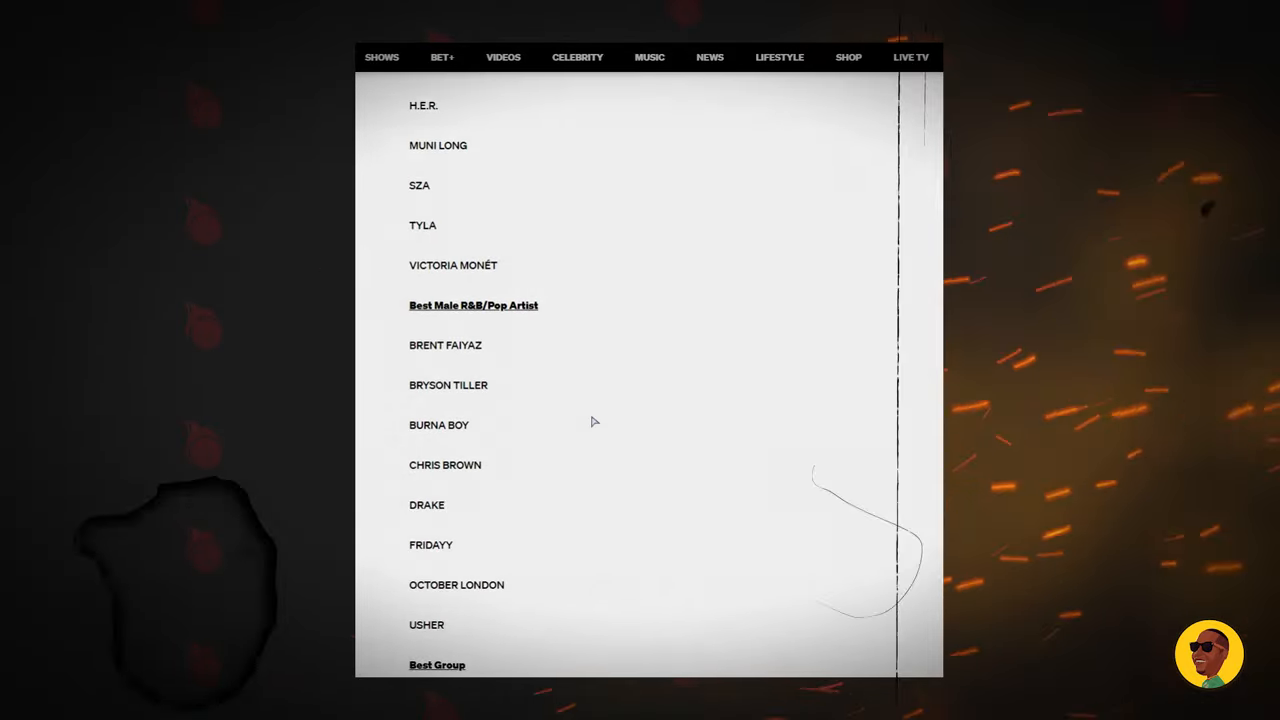
scroll("down", 3)
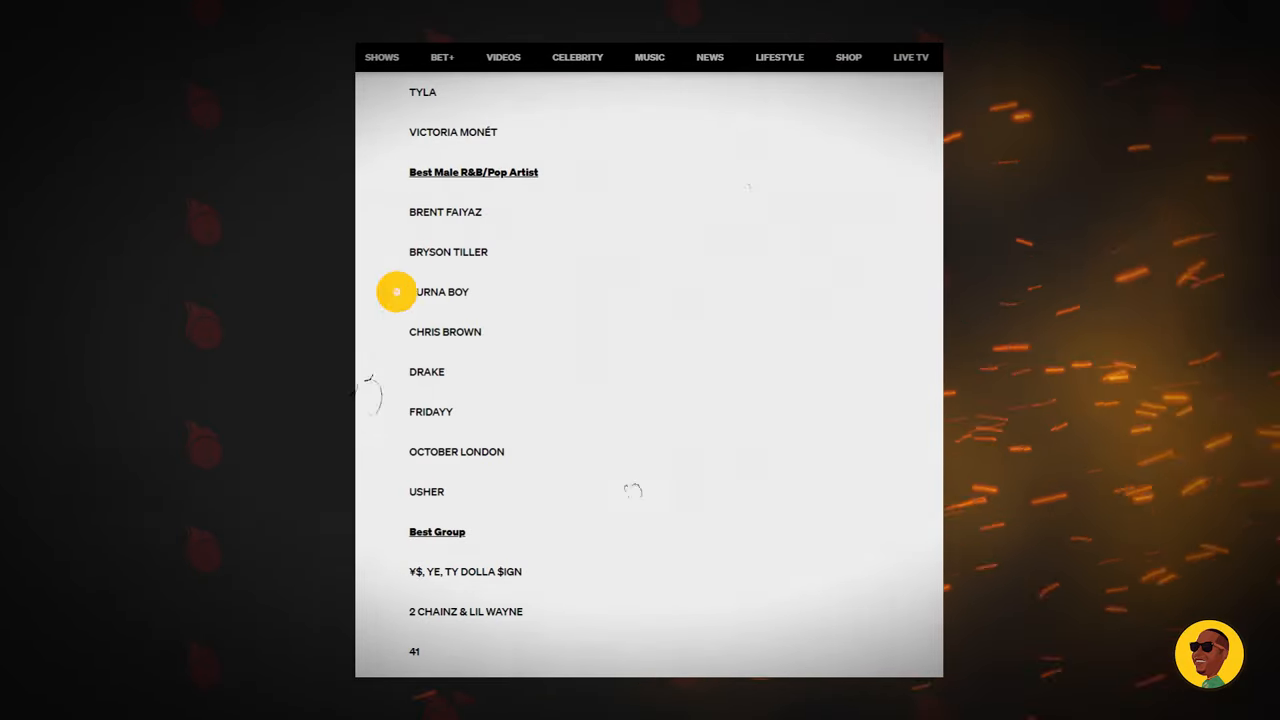
left_click(440, 292)
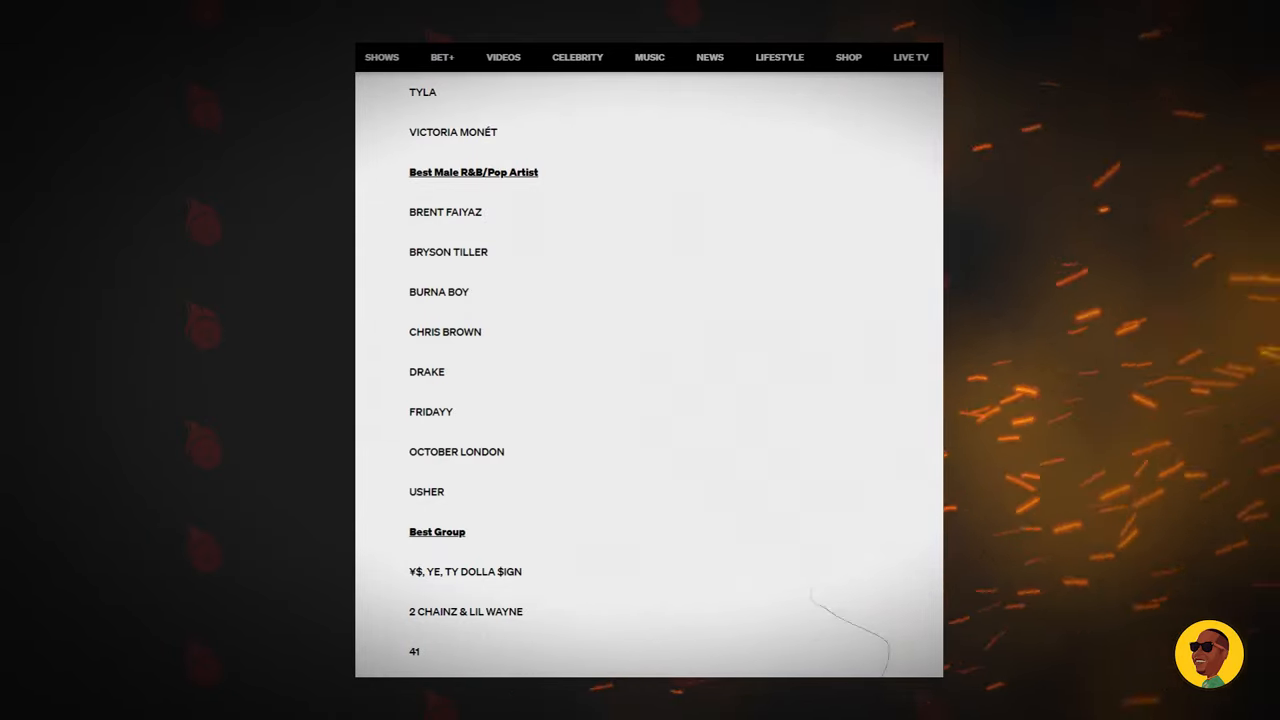
Step: Scroll through Best Group and Best Collaboration nominees until Best Female Hip Hop Artist appears
scroll("down", 3)
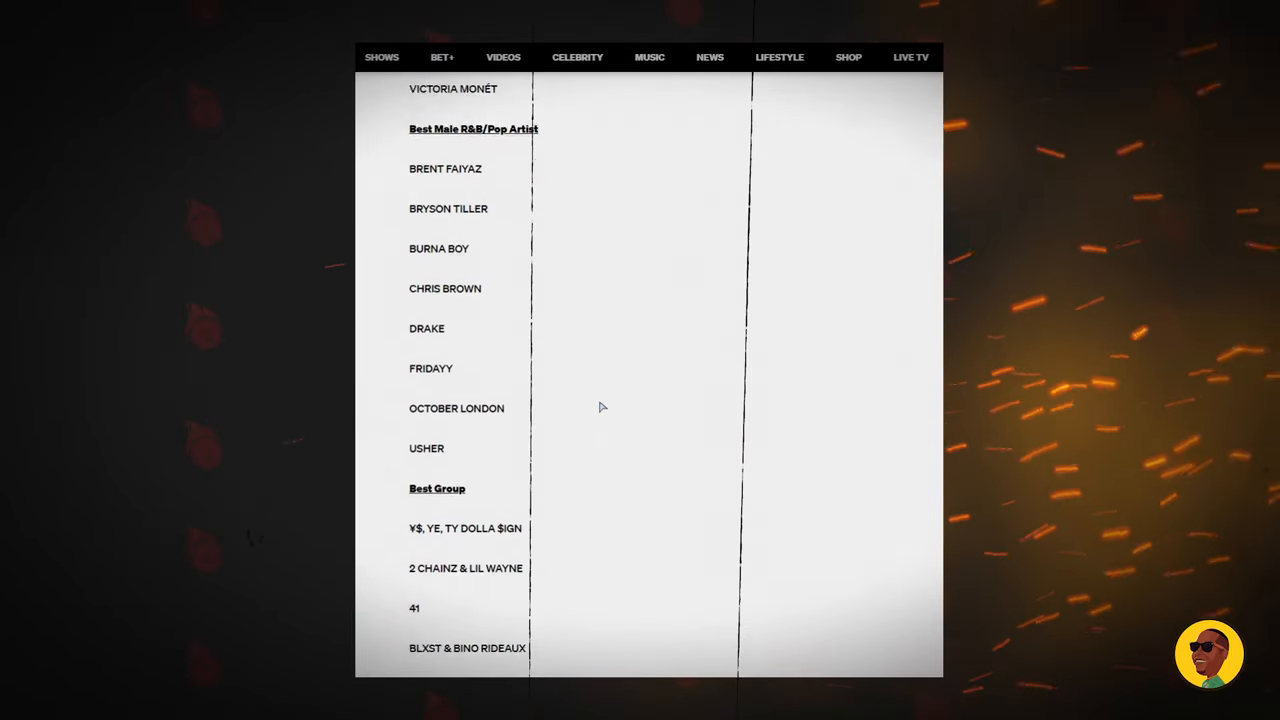
scroll("down", 3)
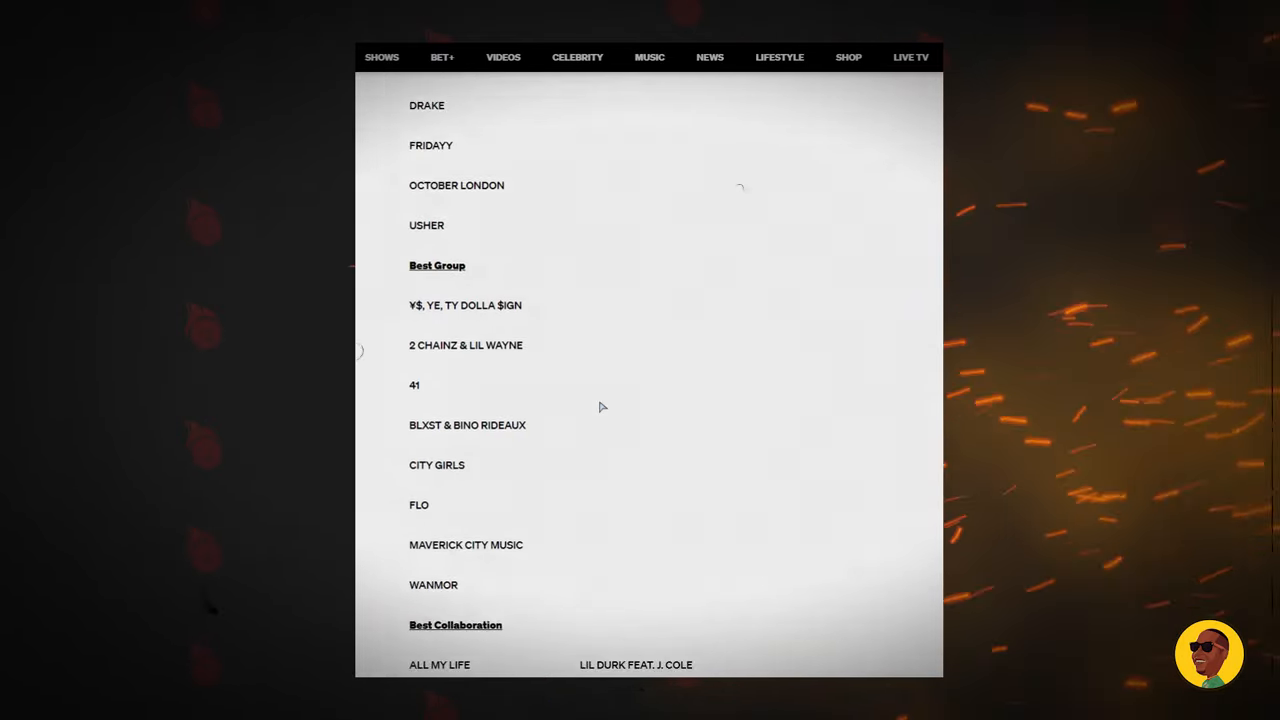
scroll("down", 3)
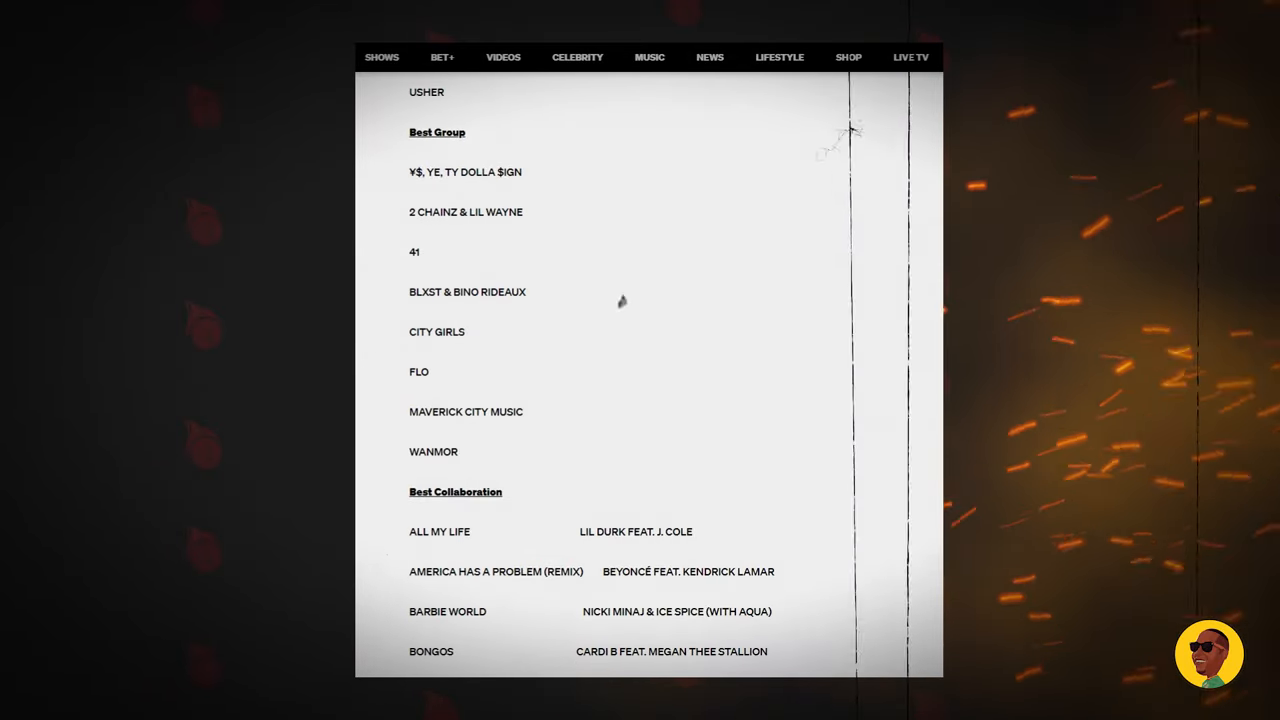
mouse_move(904, 444)
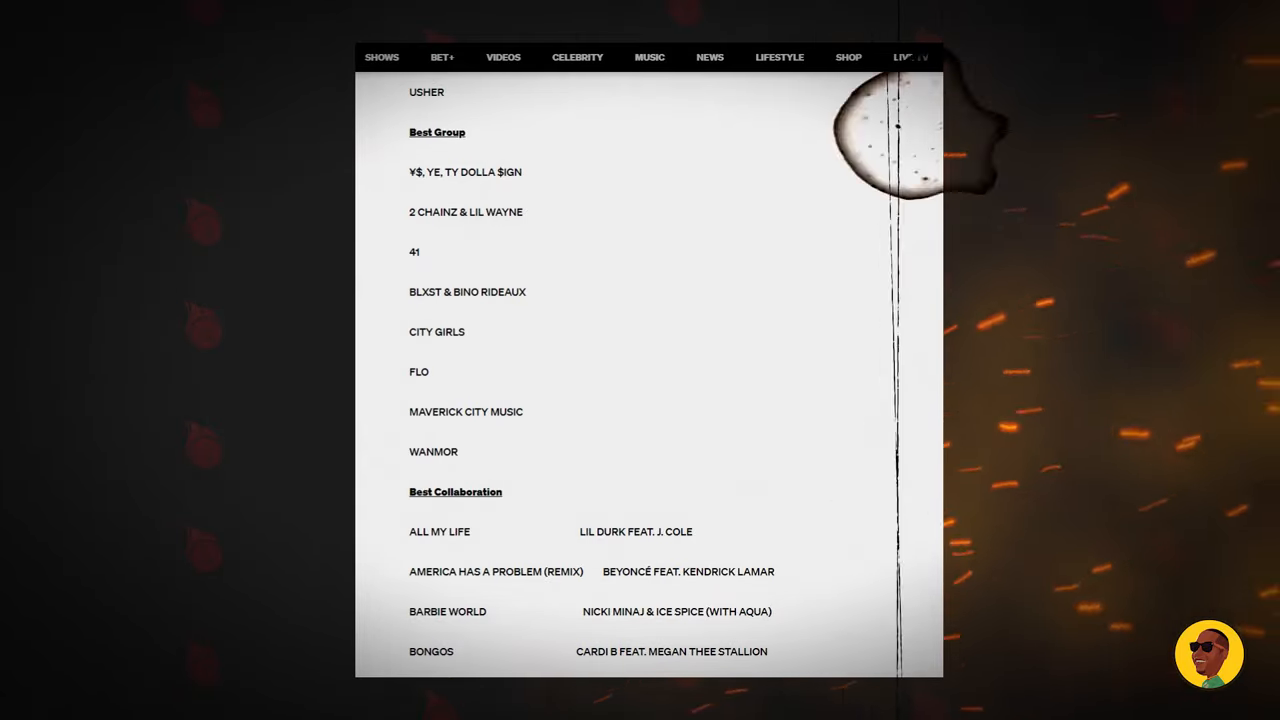
scroll("down", 3)
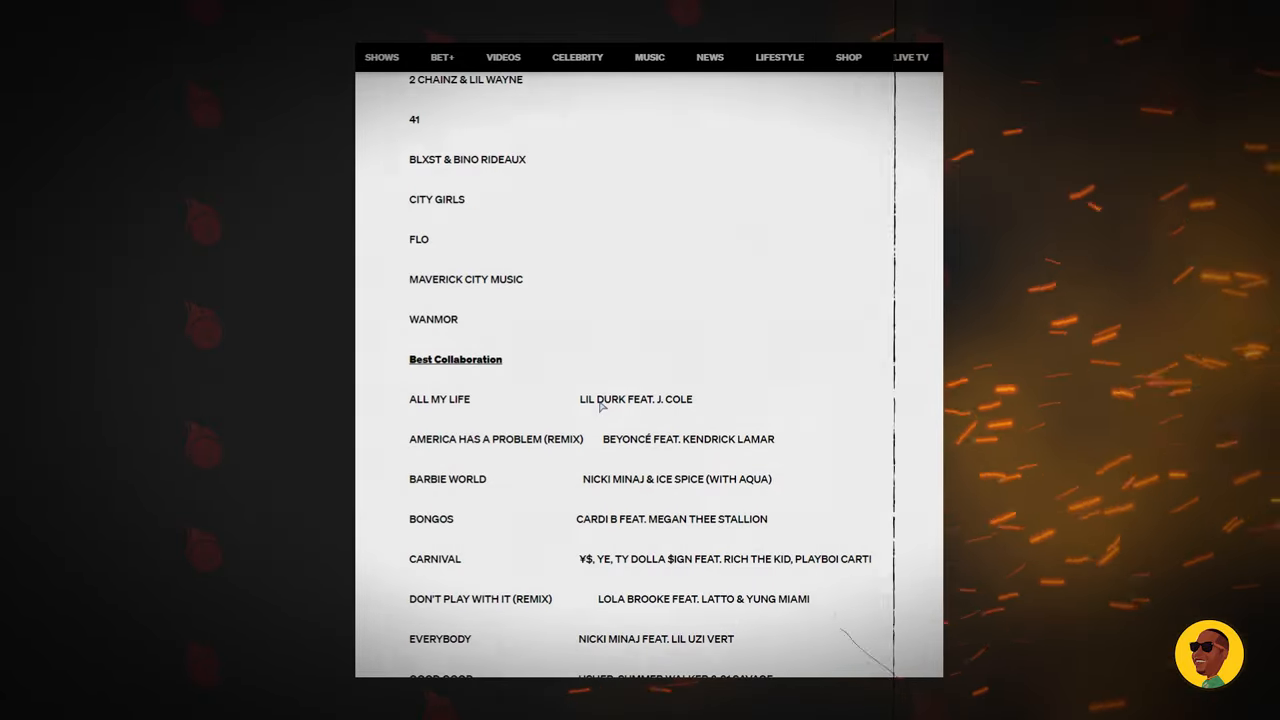
scroll("down", 3)
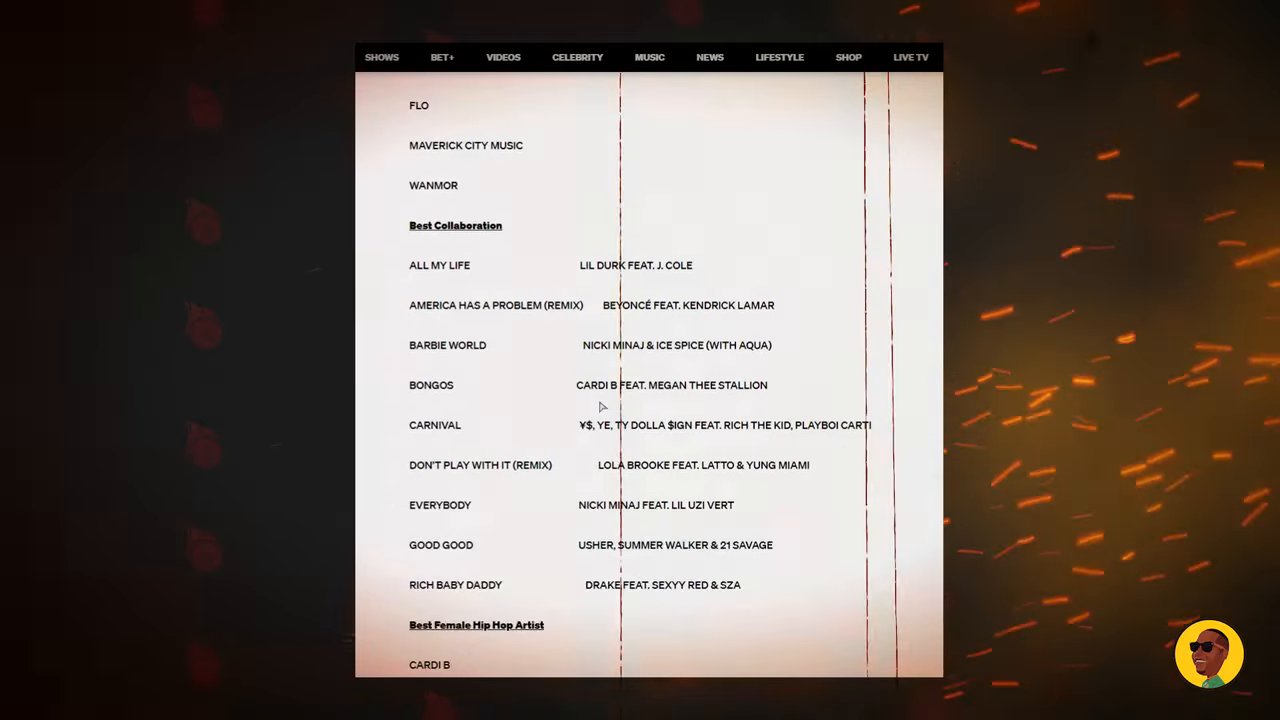
scroll("up", 3)
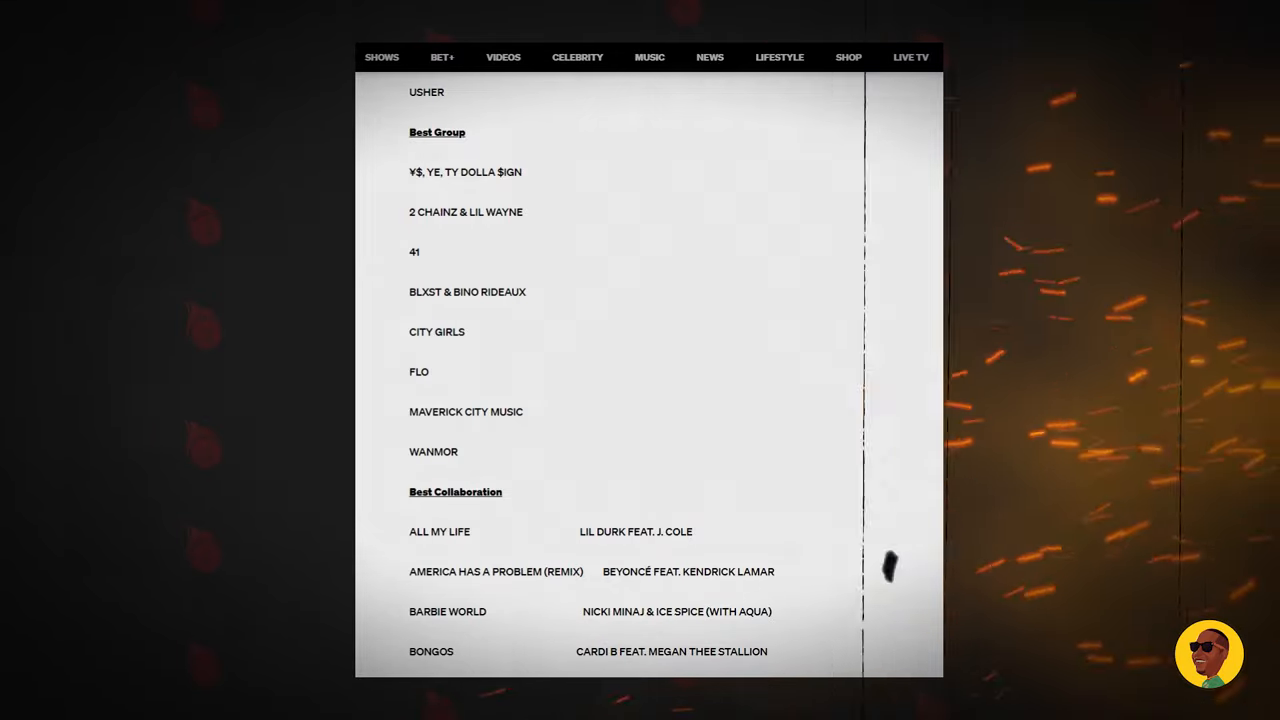
mouse_move(650, 284)
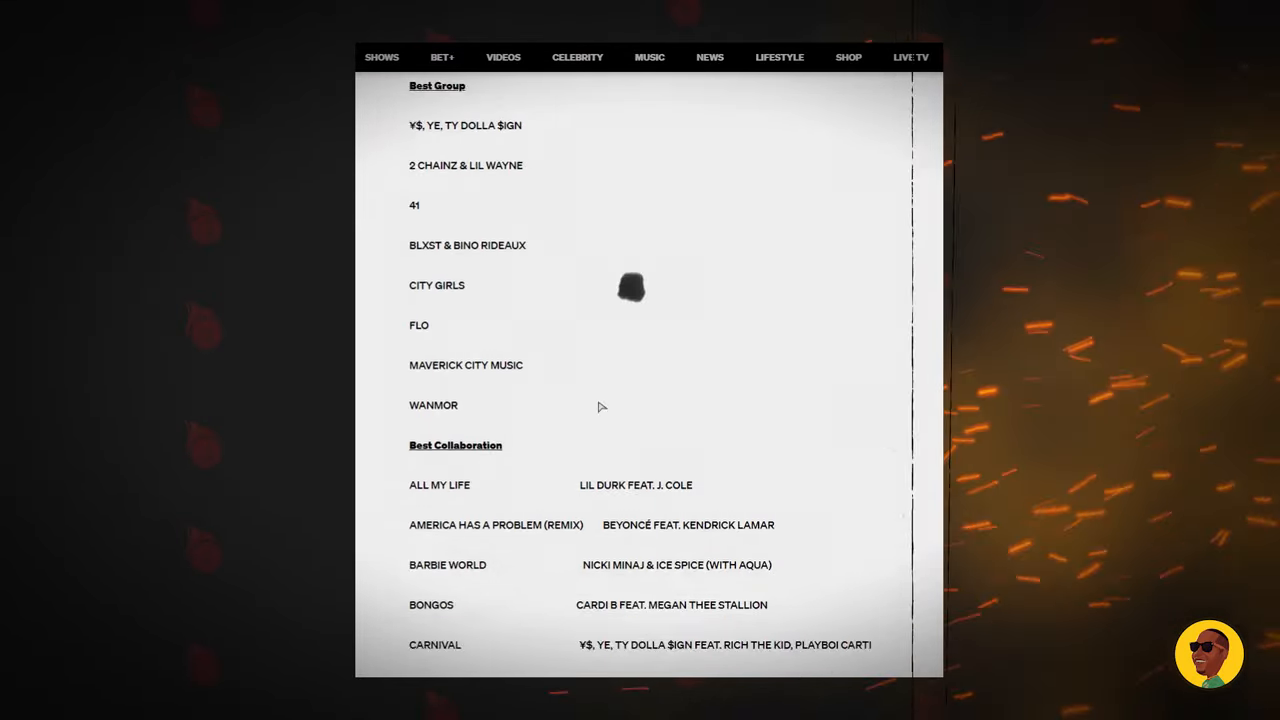
scroll("down", 3)
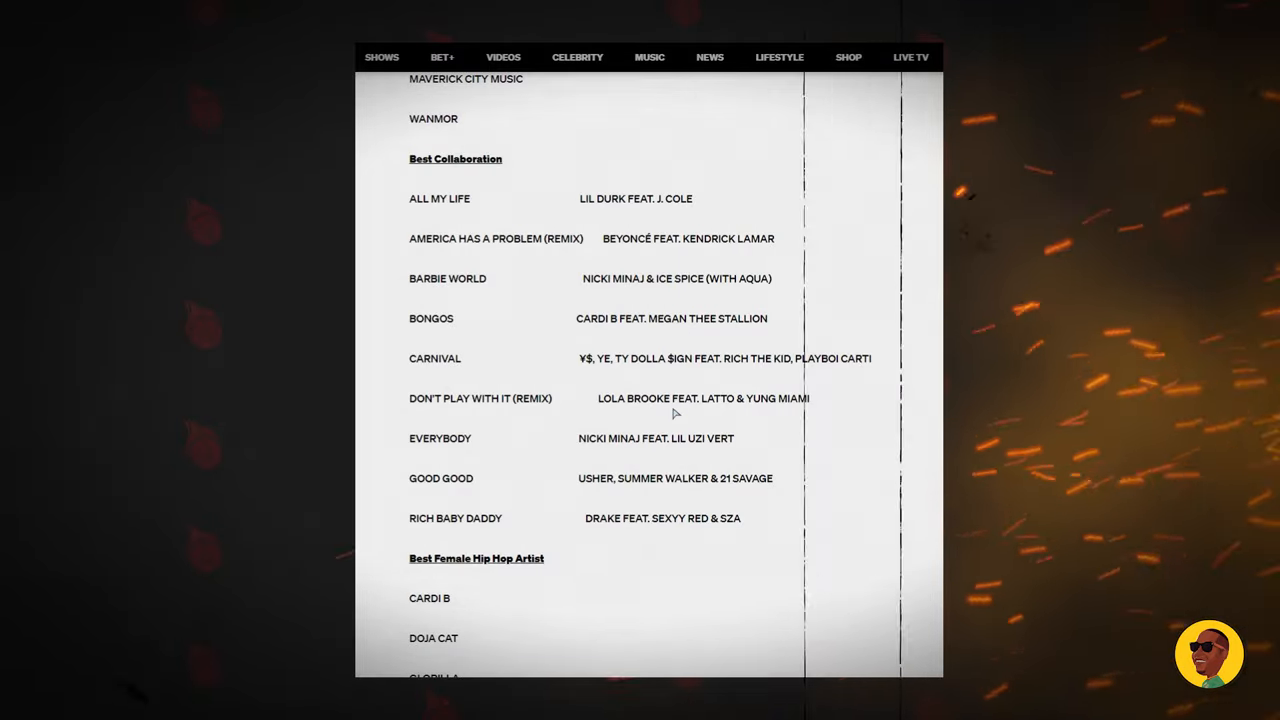
Step: Scroll to the full Best Female Hip Hop Artist list, Cardi B through Sexyy Red
scroll("down", 3)
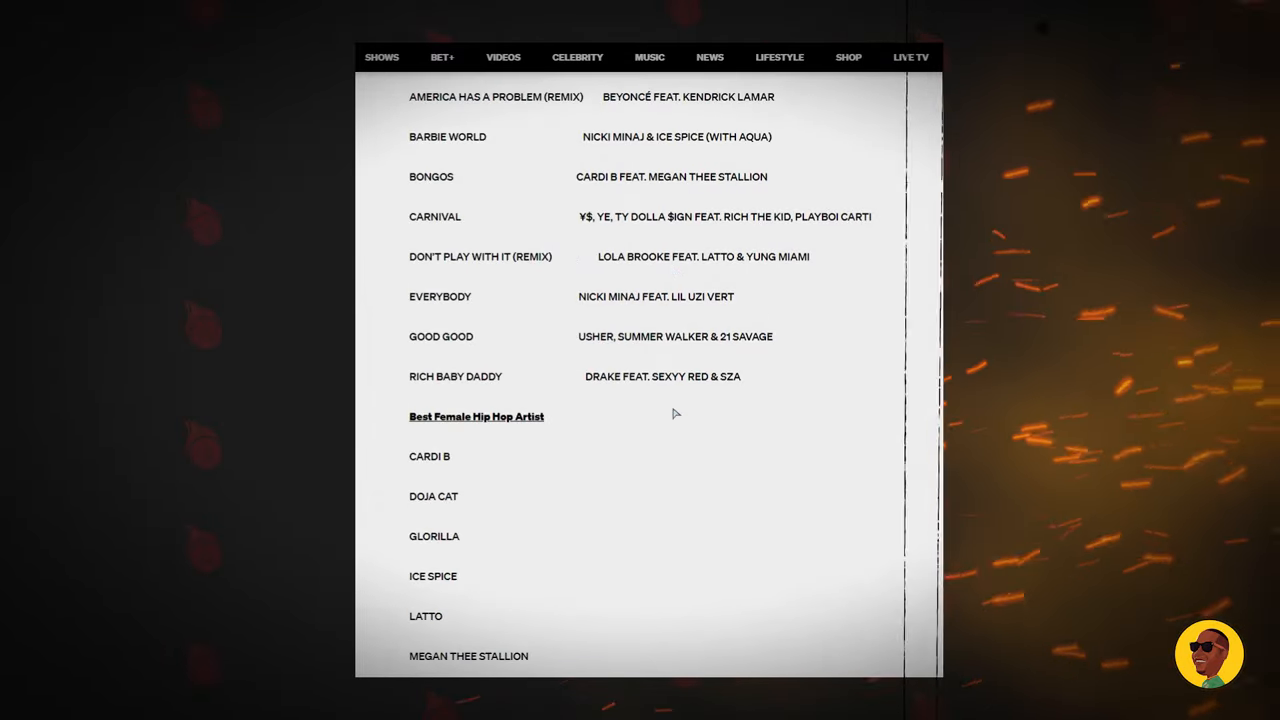
scroll("down", 3)
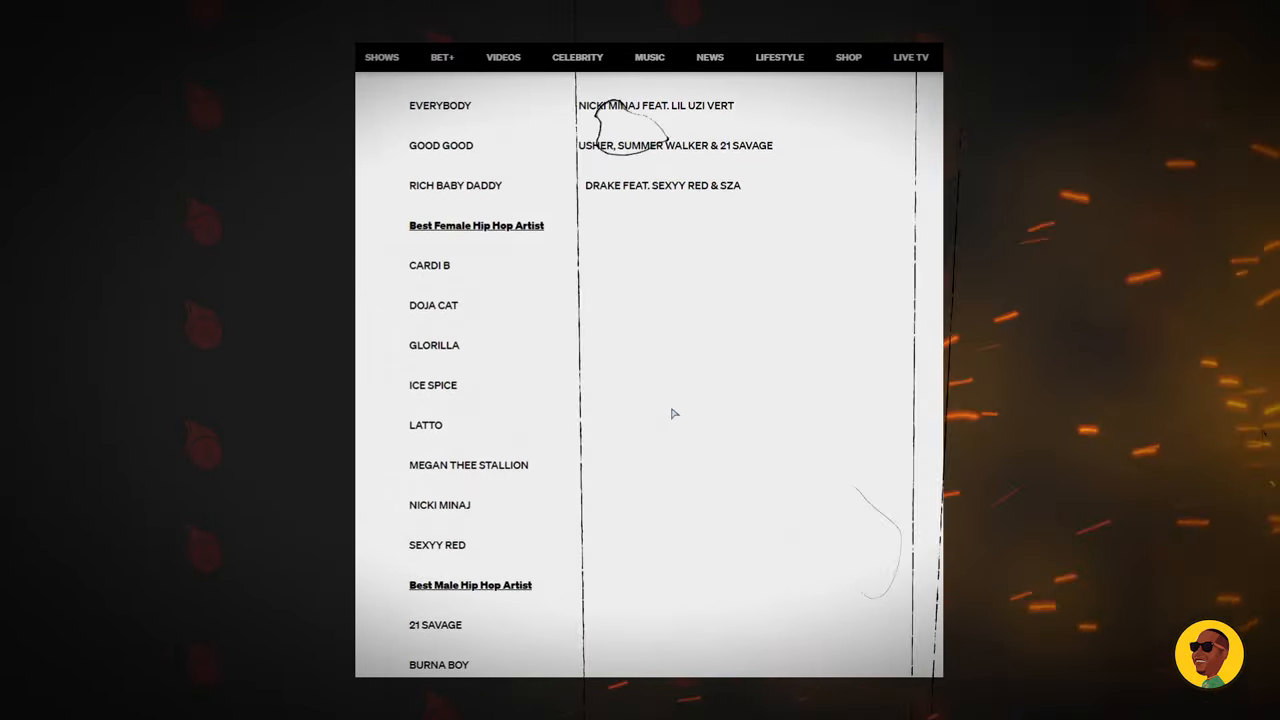
scroll("down", 3)
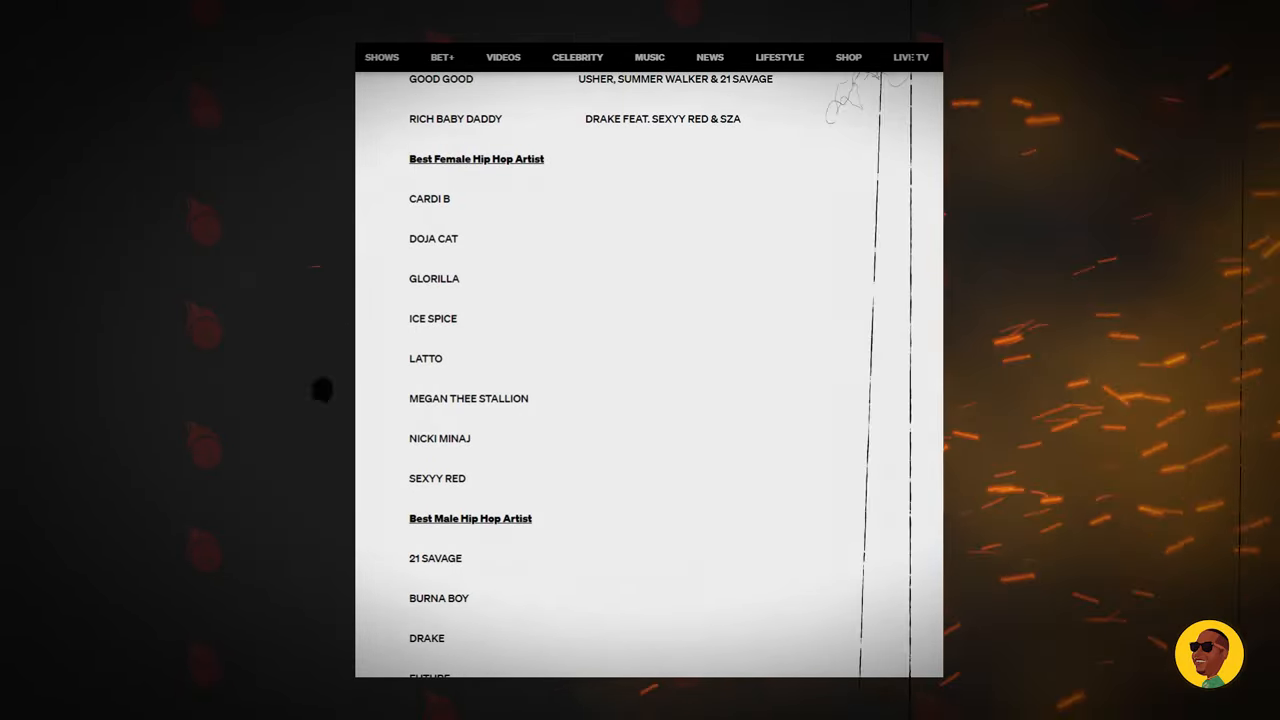
mouse_move(526, 292)
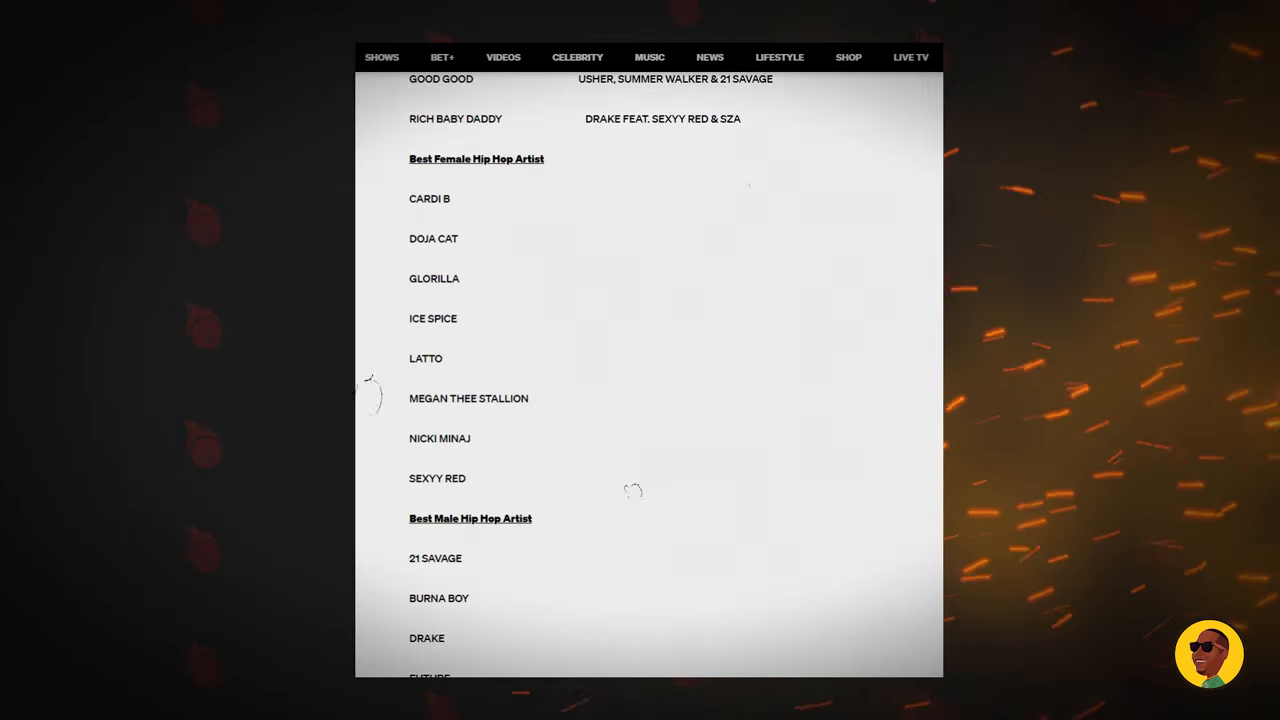
mouse_move(550, 280)
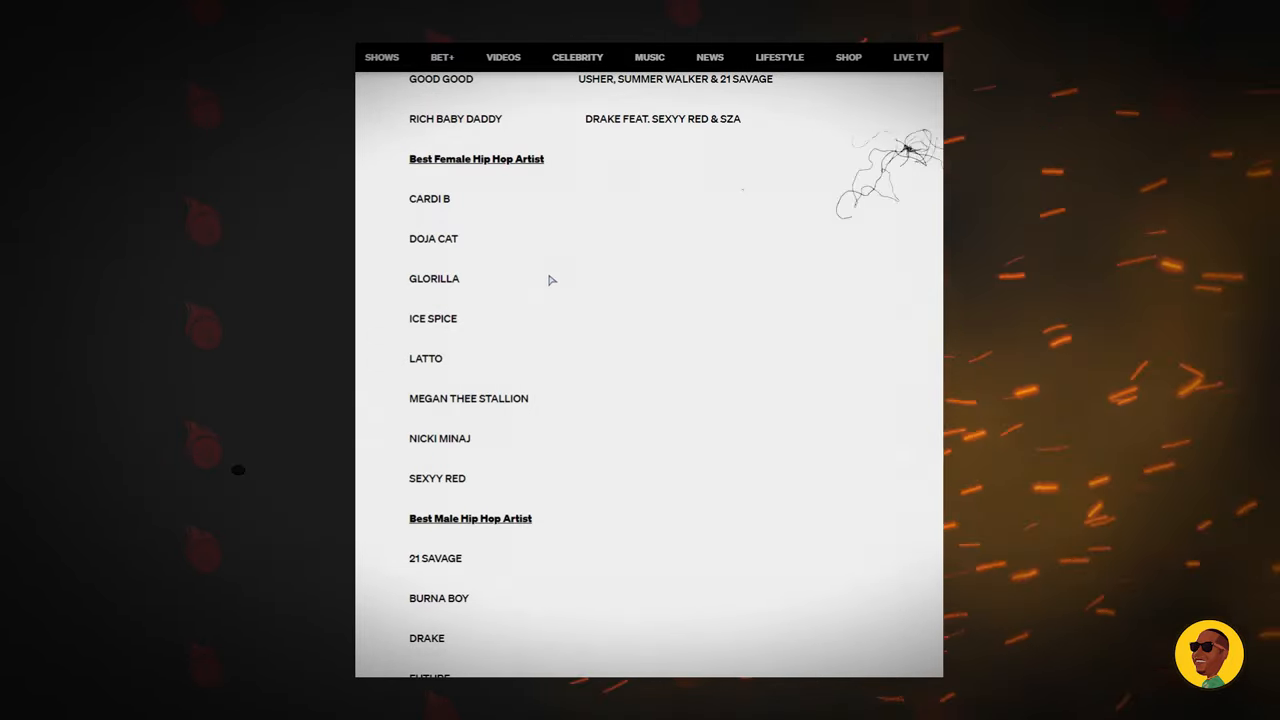
Step: Scroll to the Best Male Hip Hop Artist nominees, 21 Savage through Lil Wayne, with Video of the Year starting
scroll("down", 3)
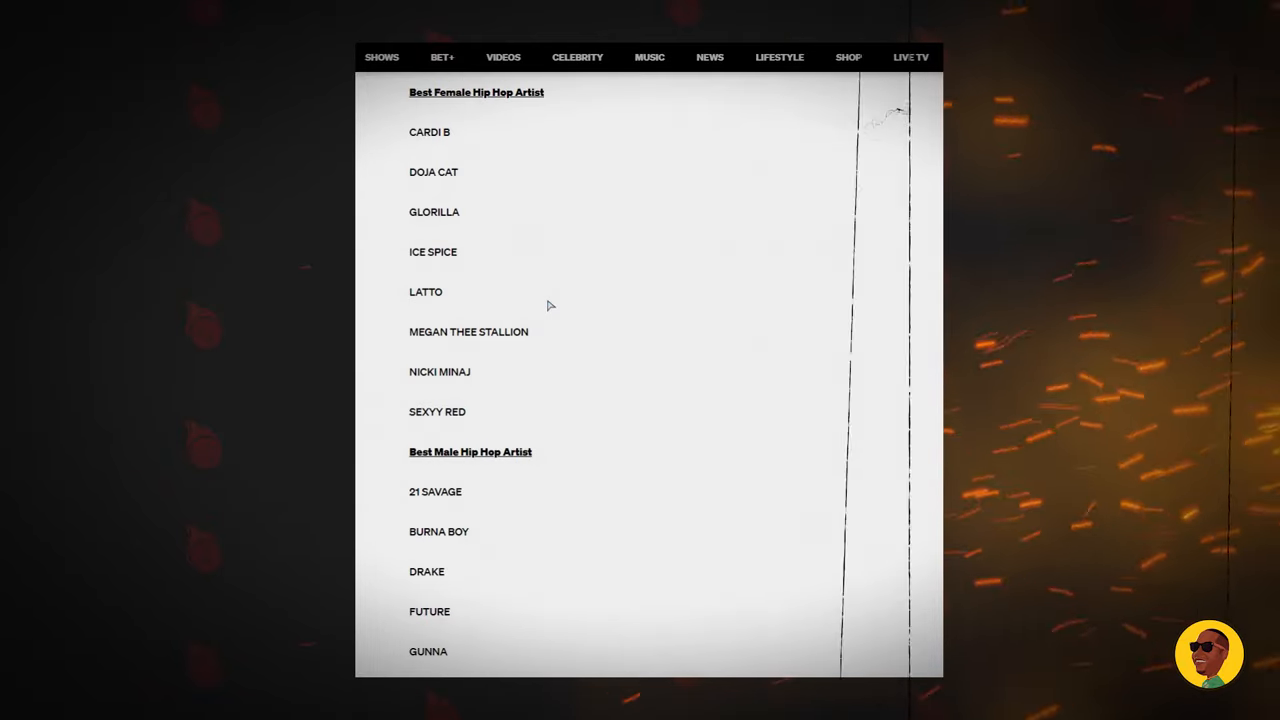
scroll("down", 3)
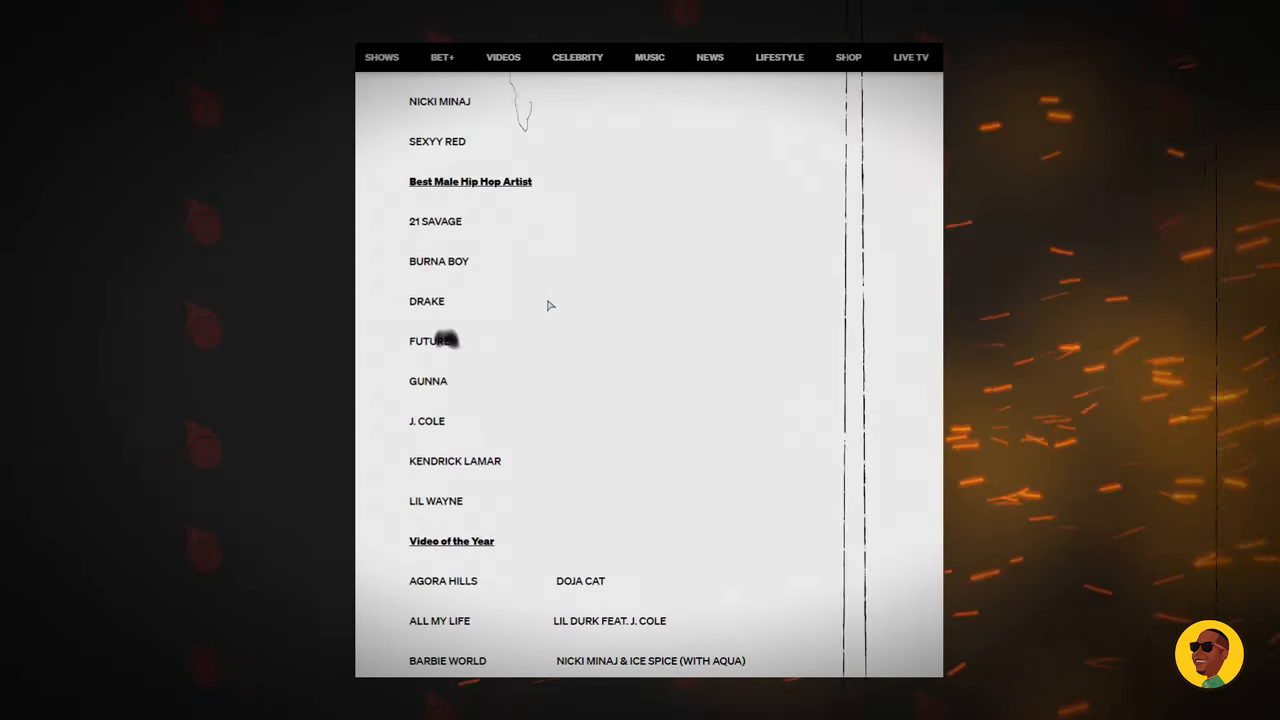
scroll("down", 3)
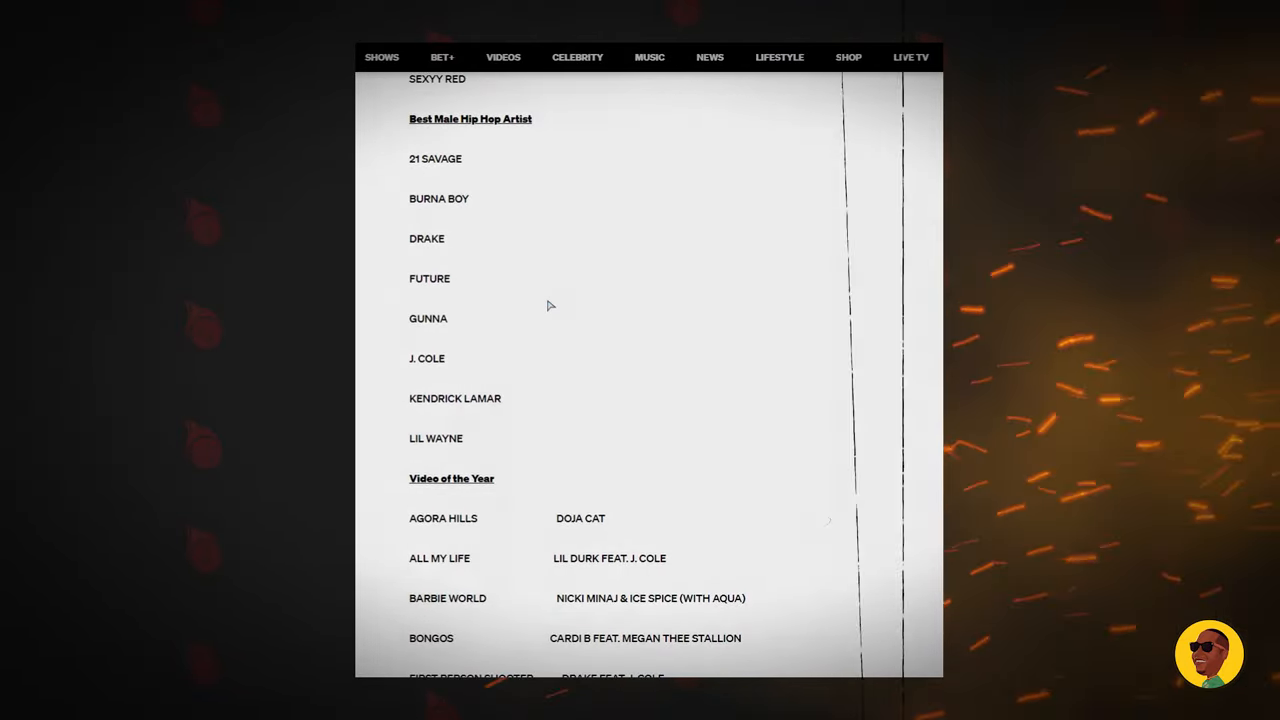
left_click(440, 198)
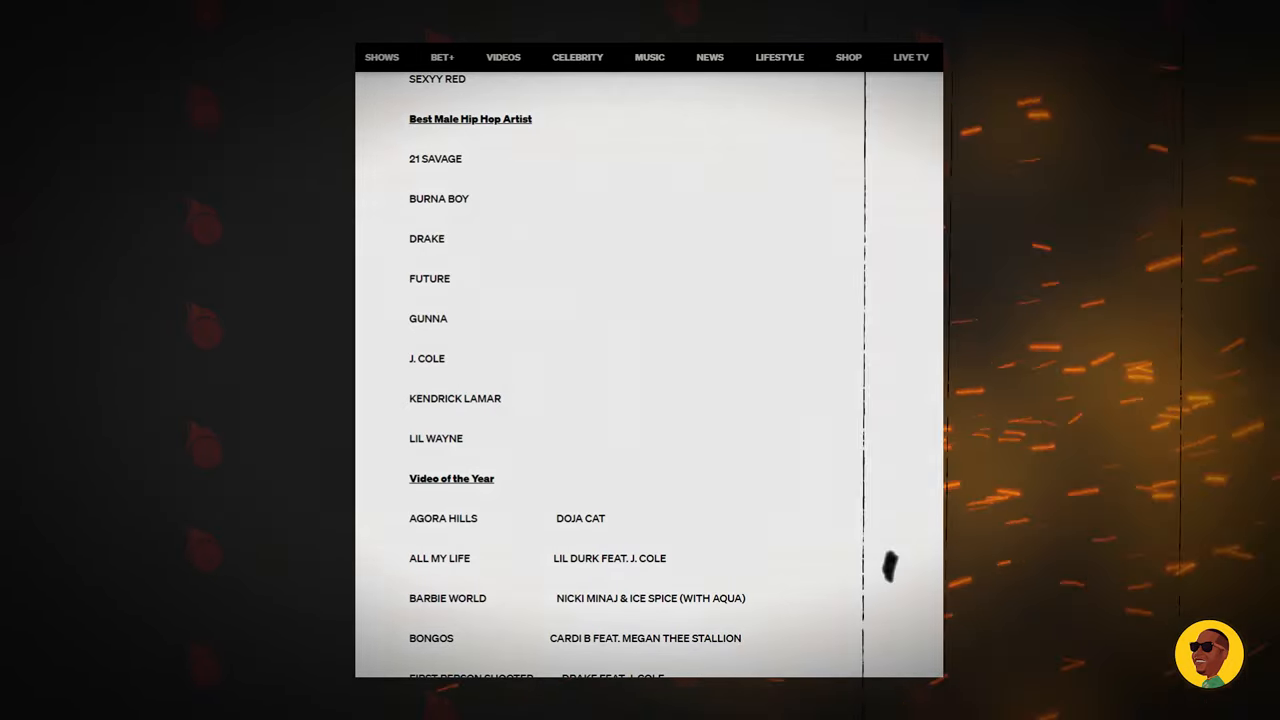
mouse_move(650, 284)
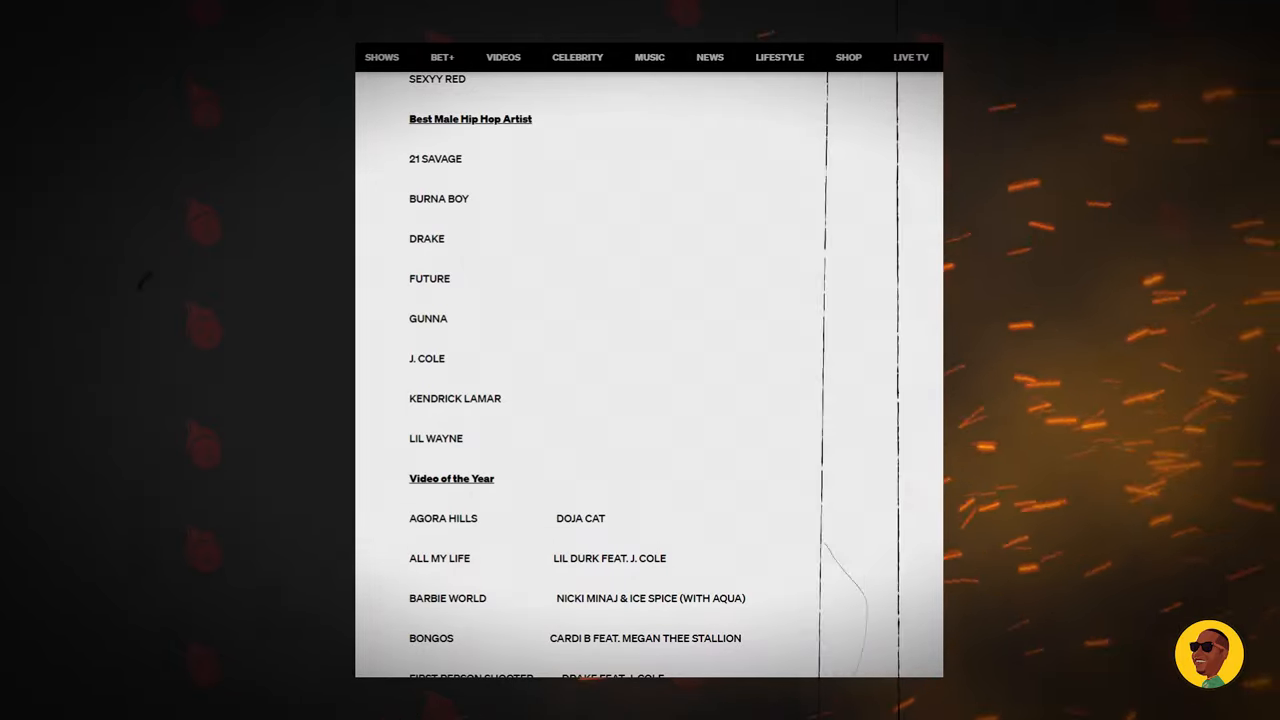
scroll("down", 3)
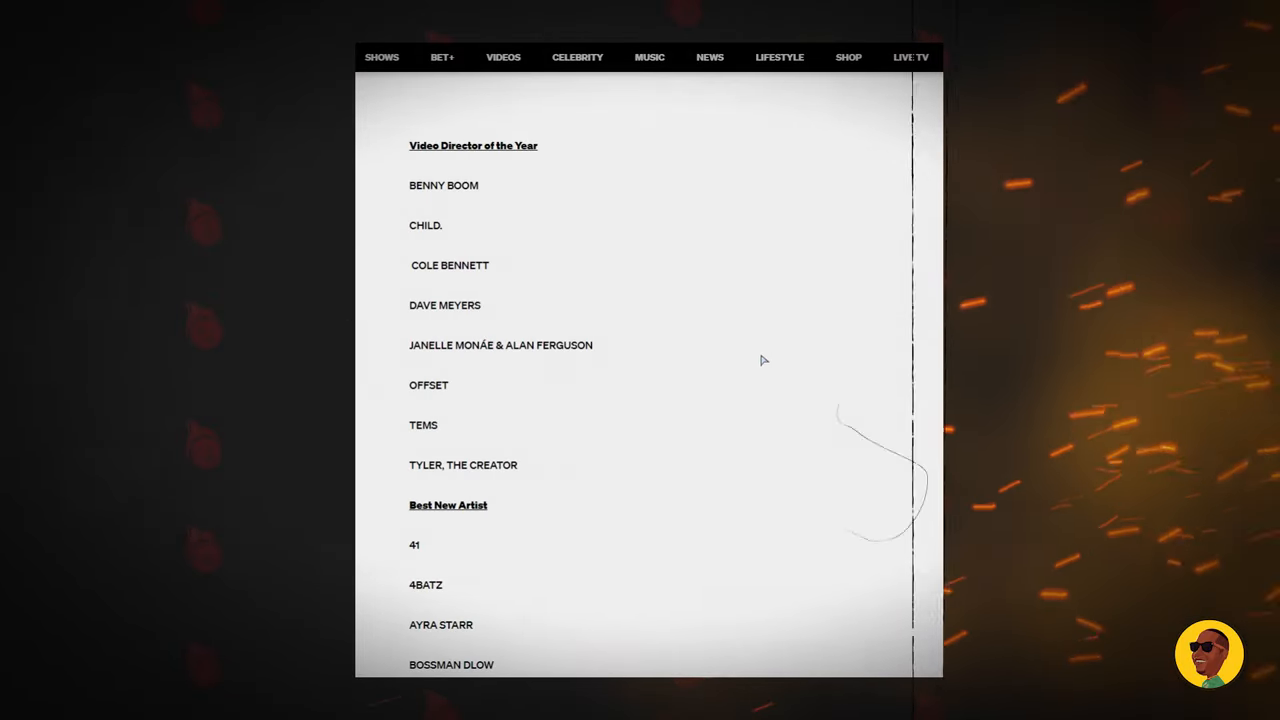
mouse_move(612, 226)
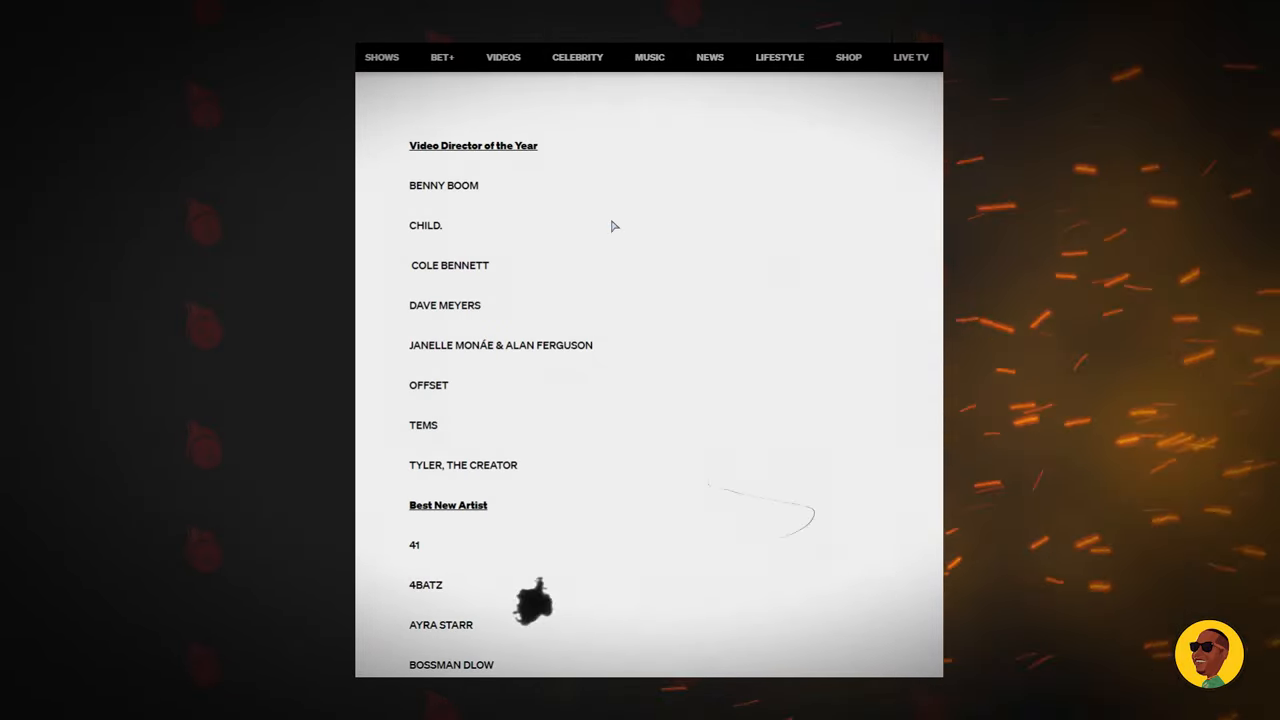
scroll("down", 3)
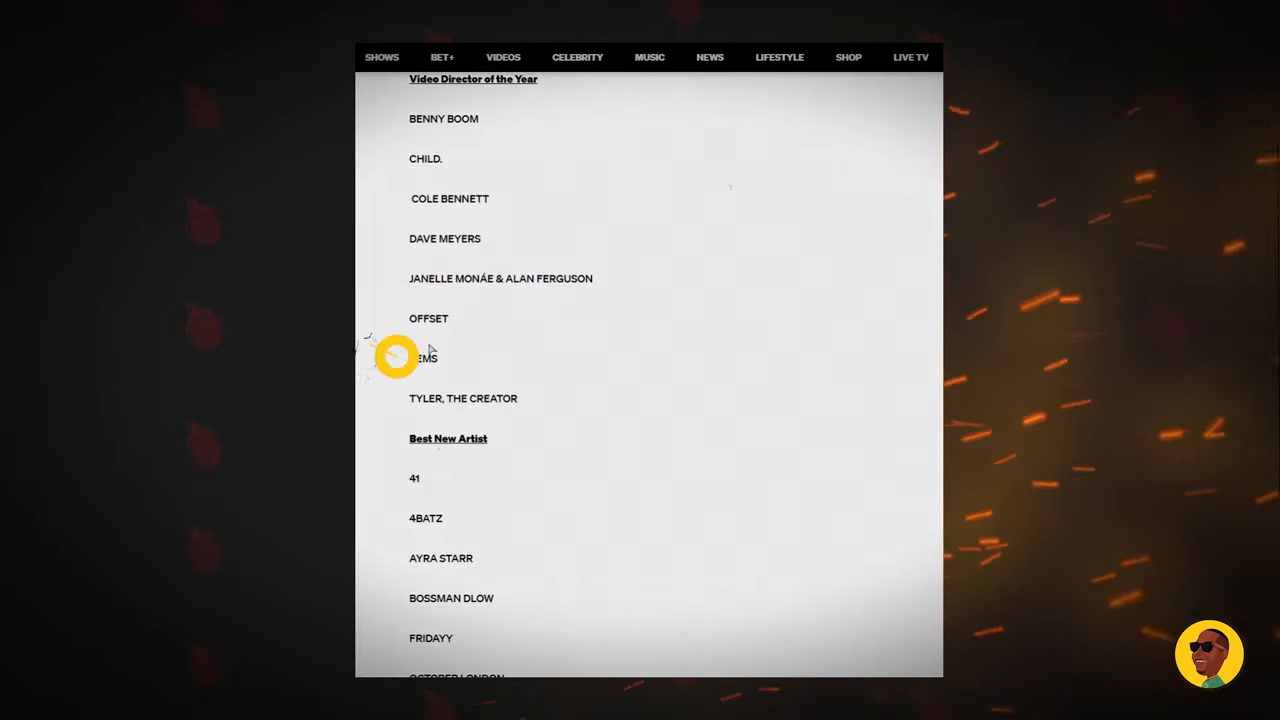
left_click(396, 358)
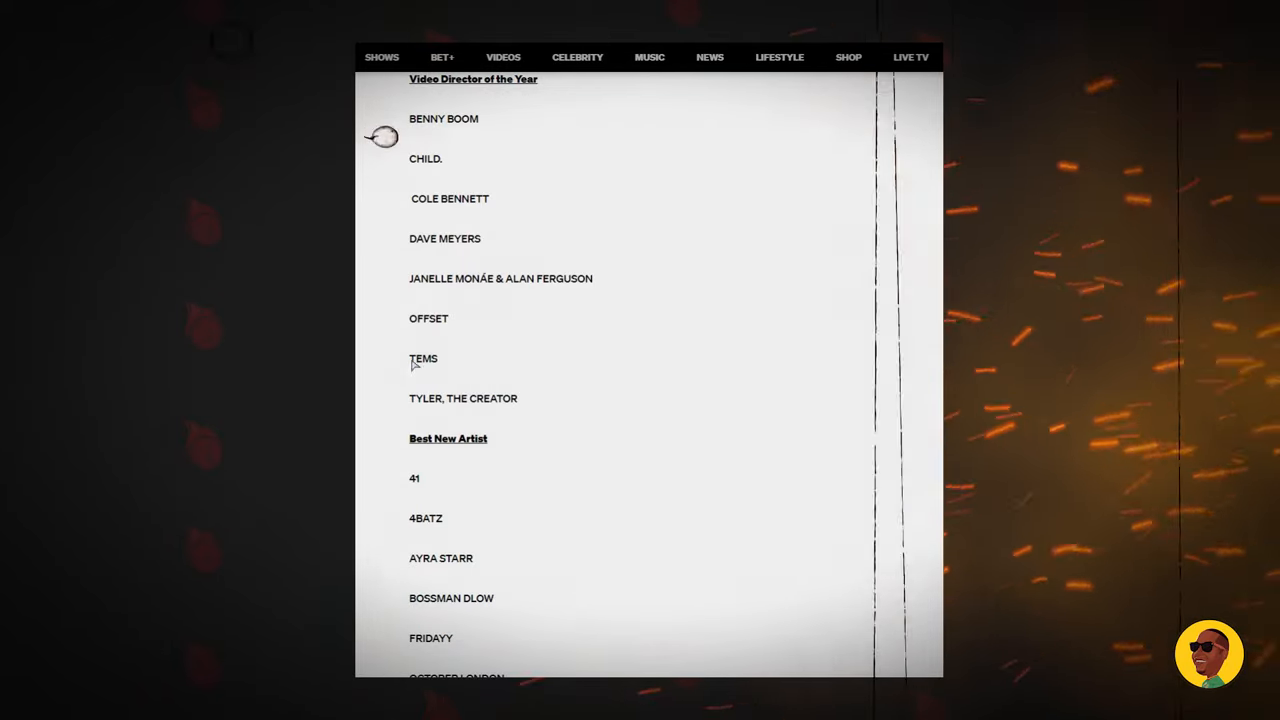
mouse_move(412, 368)
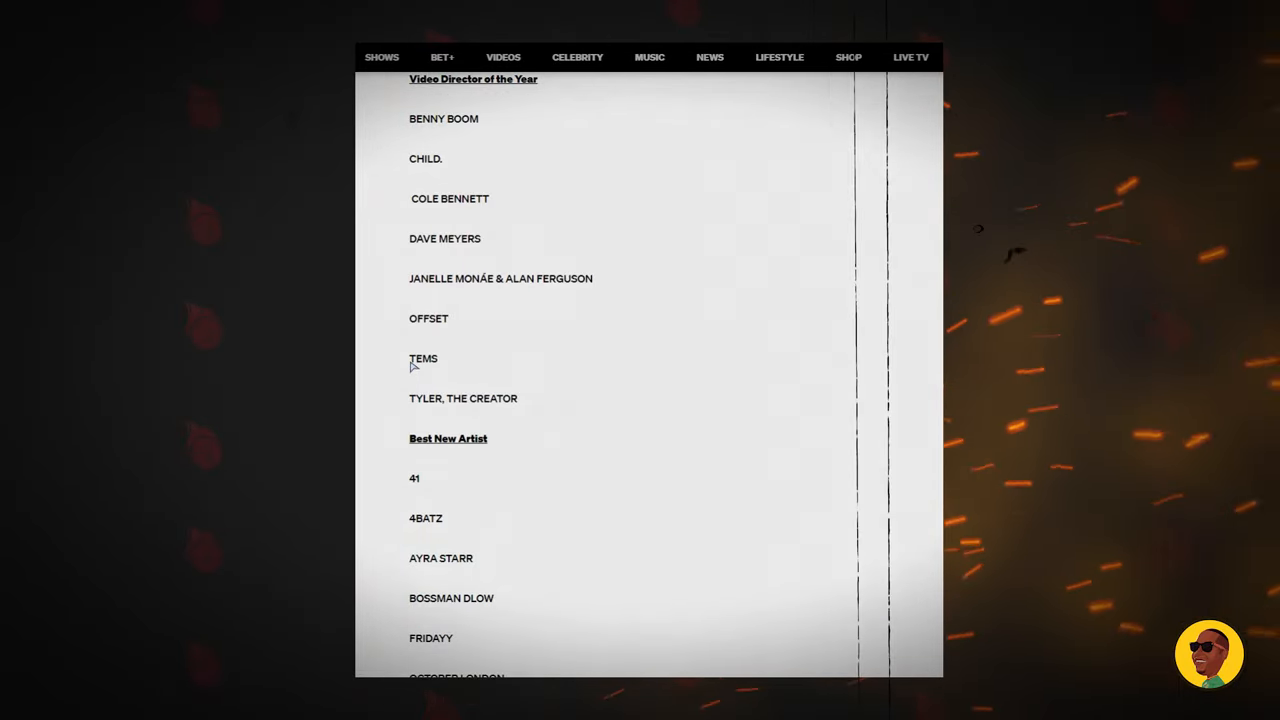
Step: Scroll past Video Director of the Year to the Best New Artist nominees, 41 through Tyla
scroll("down", 3)
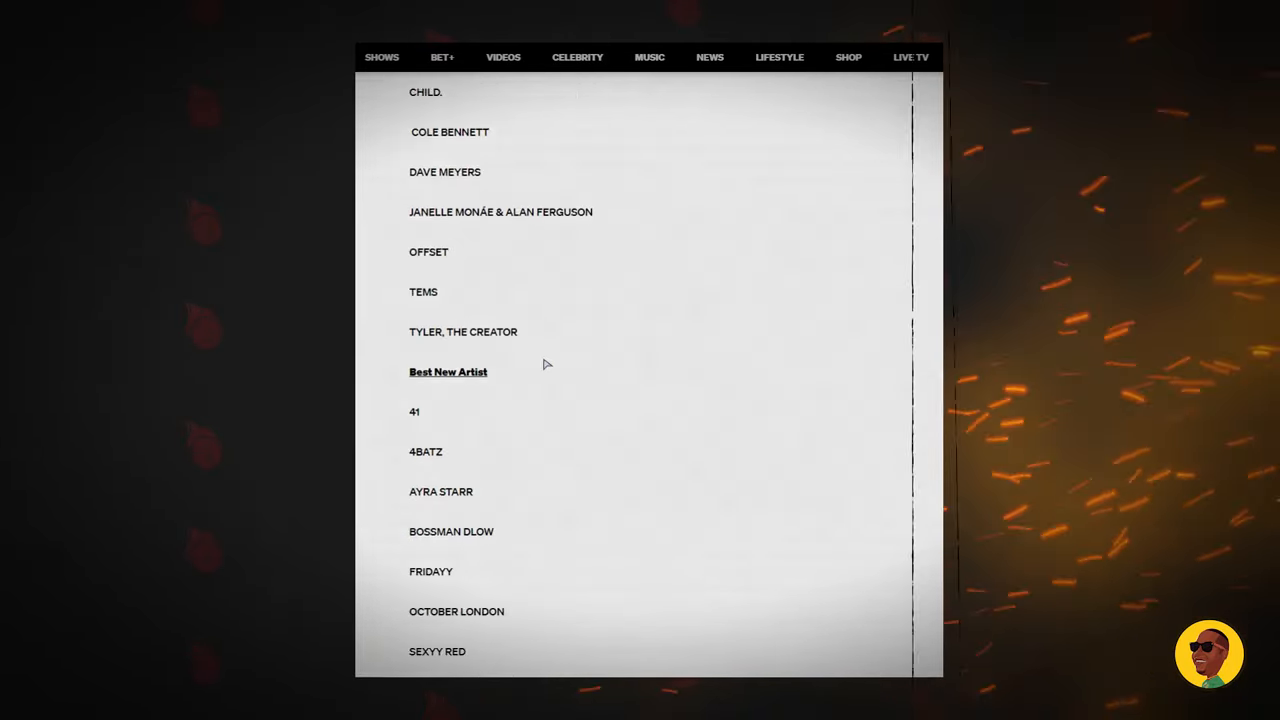
scroll("up", 3)
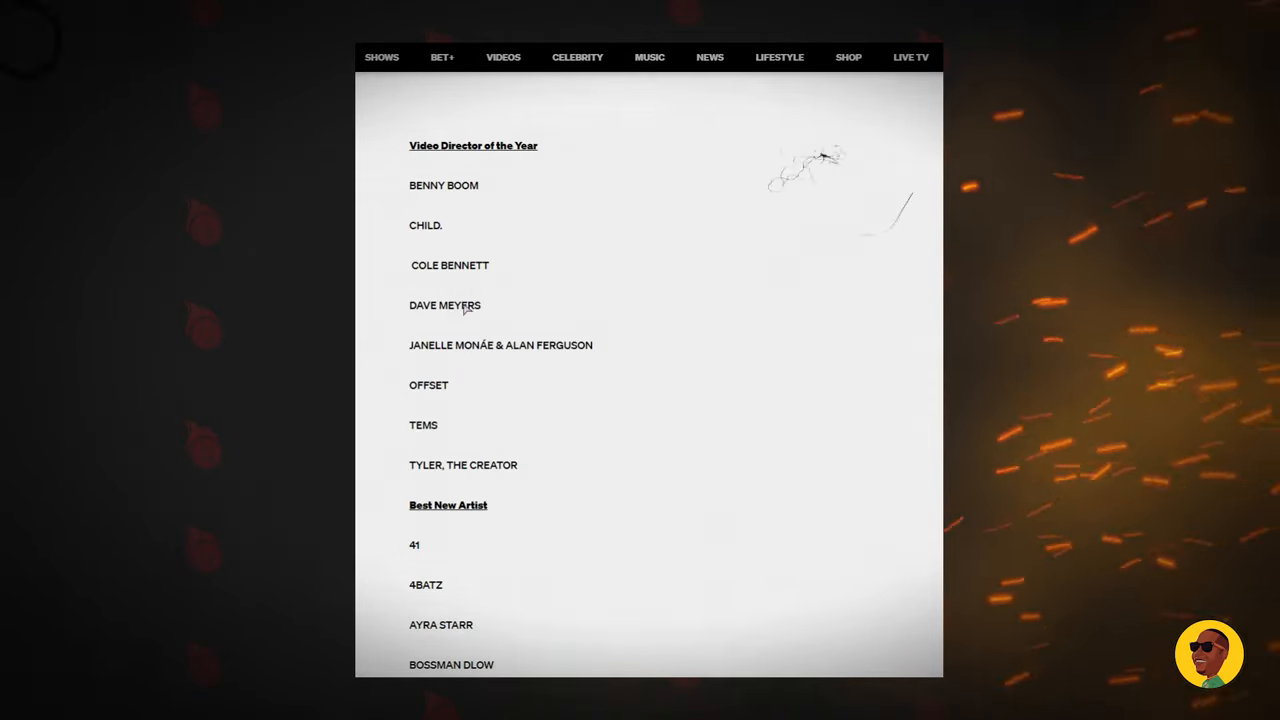
scroll("down", 3)
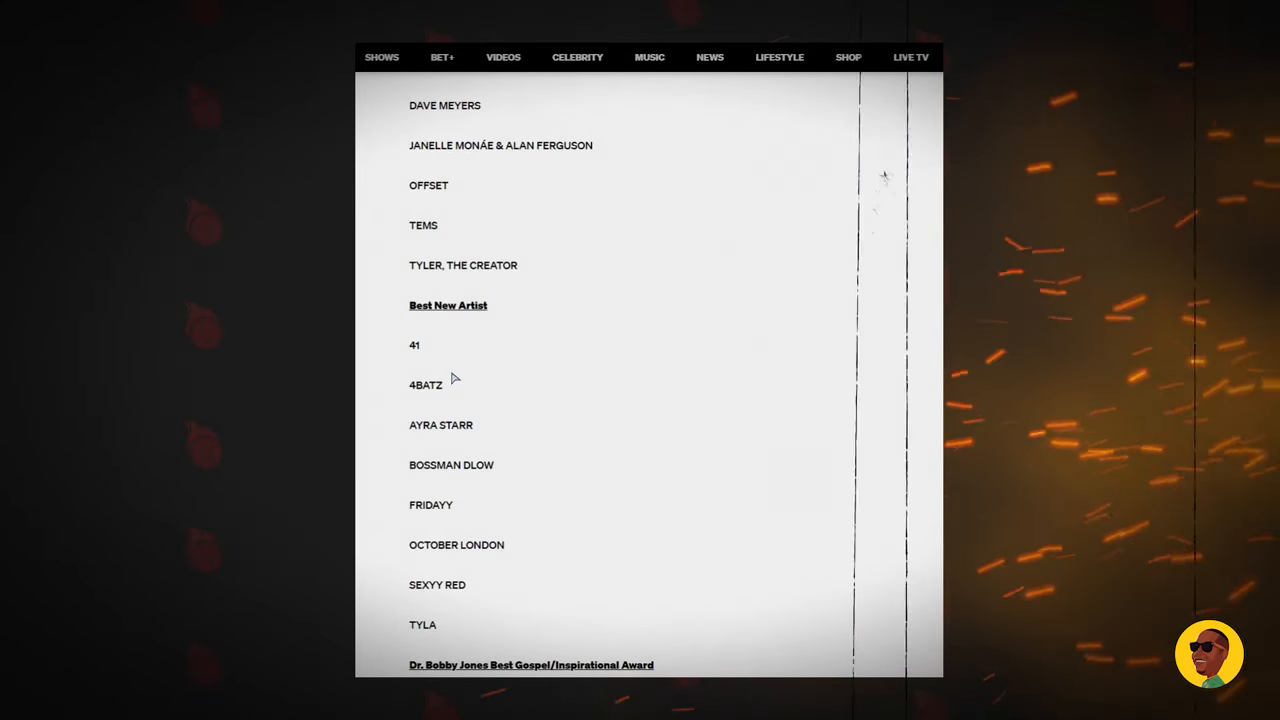
scroll("down", 3)
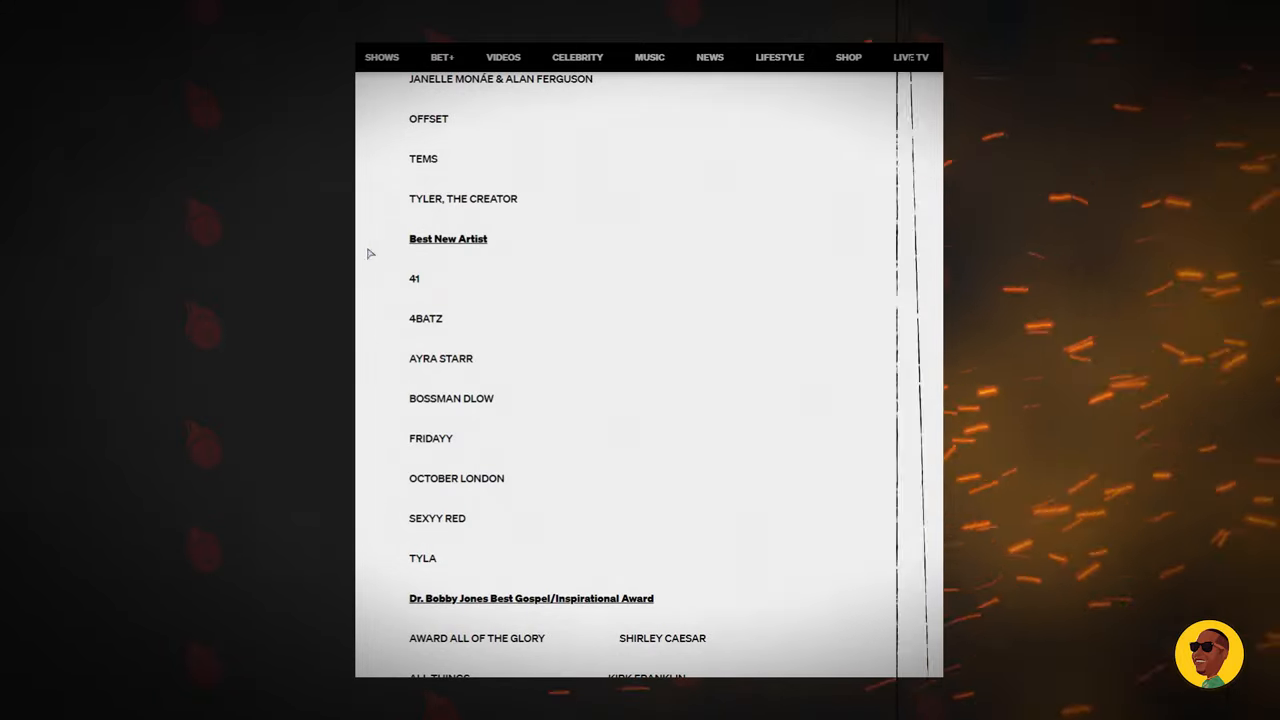
scroll("down", 3)
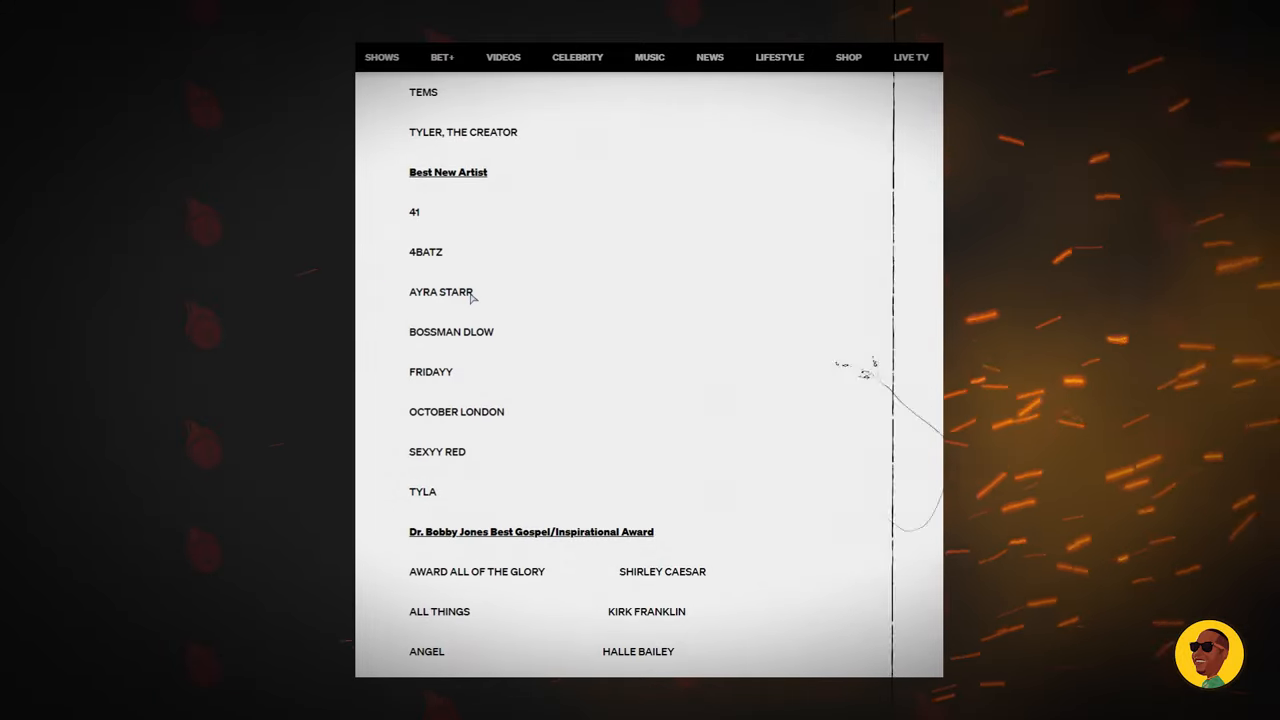
left_click(440, 292)
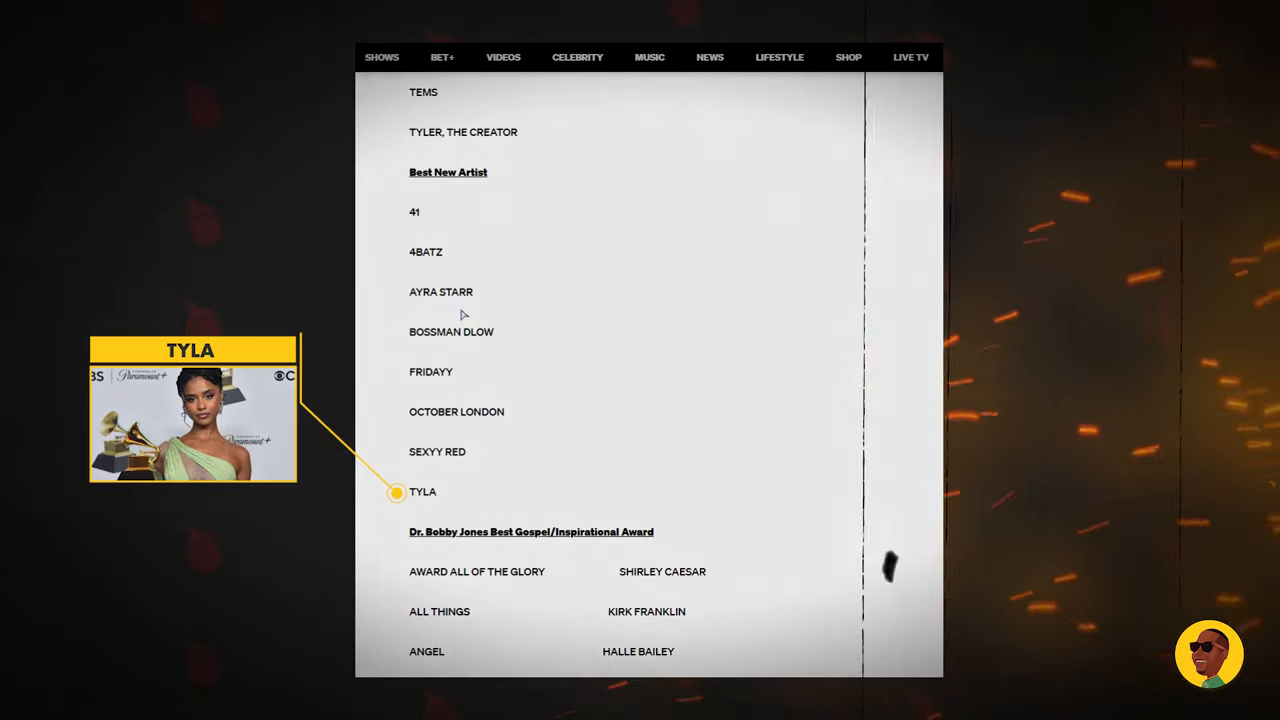
scroll("down", 3)
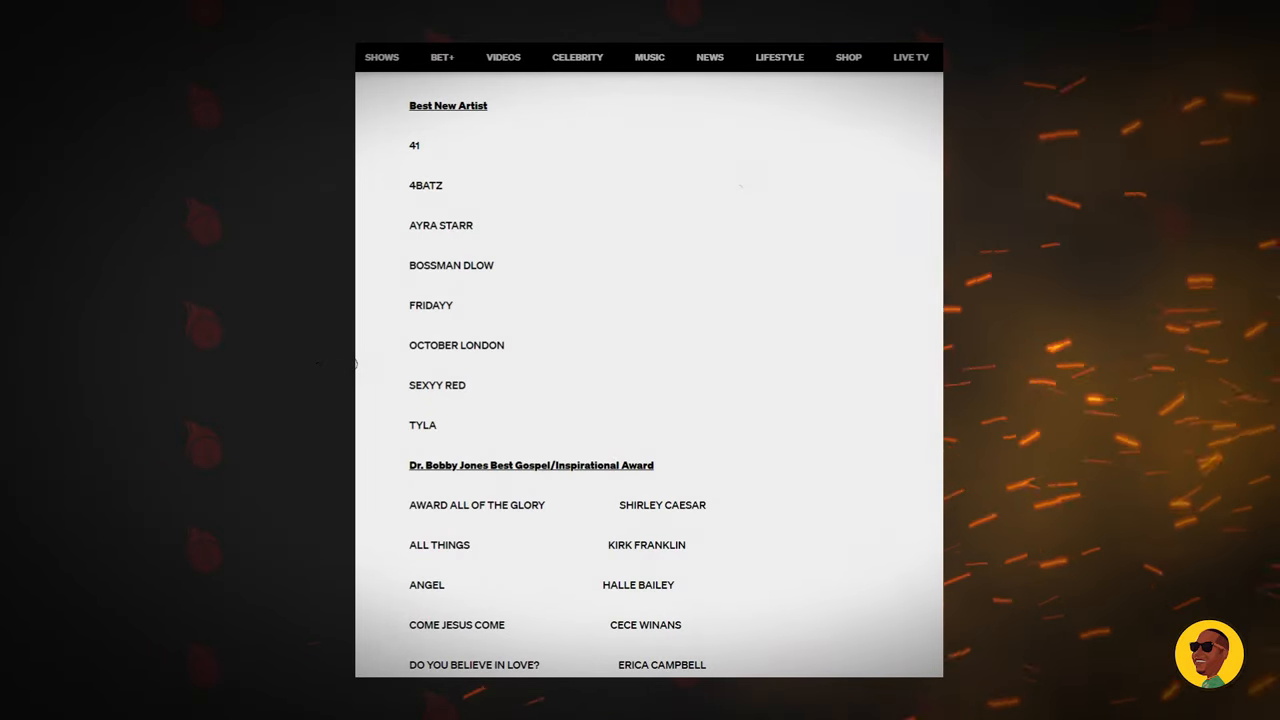
Step: Scroll to the Dr. Bobby Jones Best Gospel/Inspirational Award nominees through Try Love
scroll("down", 3)
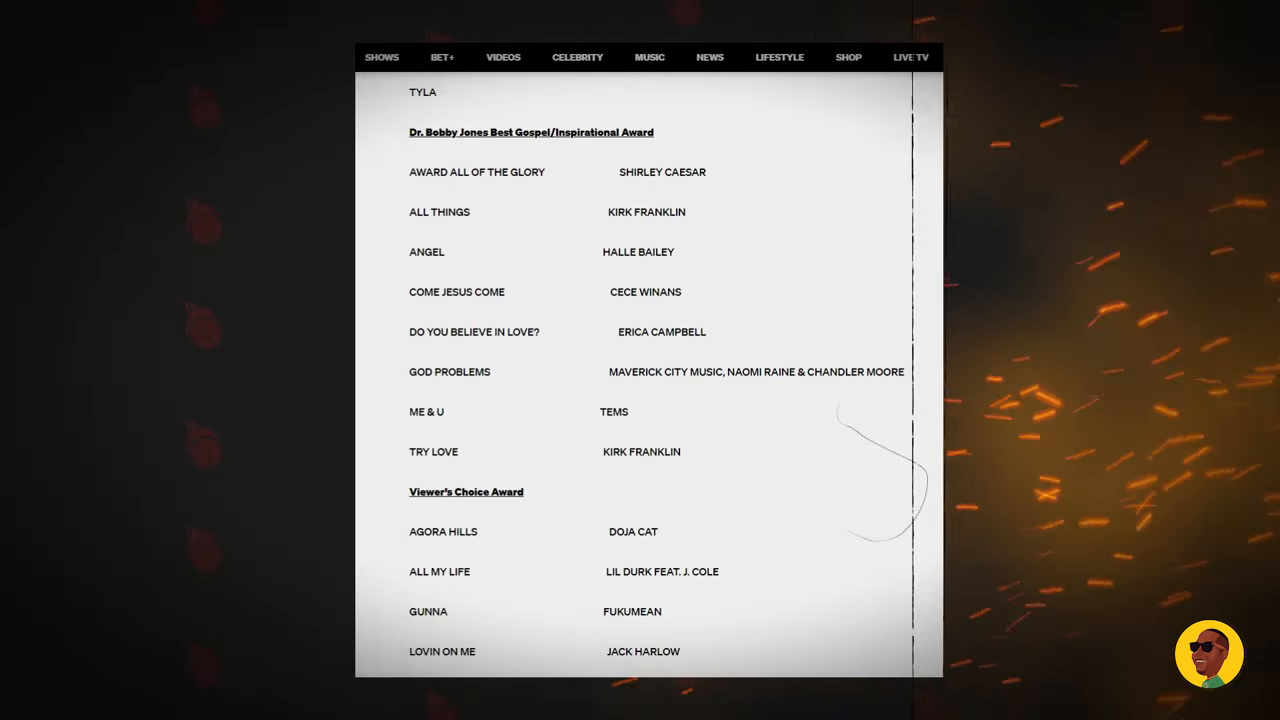
Step: Scroll to the Viewer's Choice Award nominees, Agora Hills through Water, with Best International Act at Asake
scroll("down", 3)
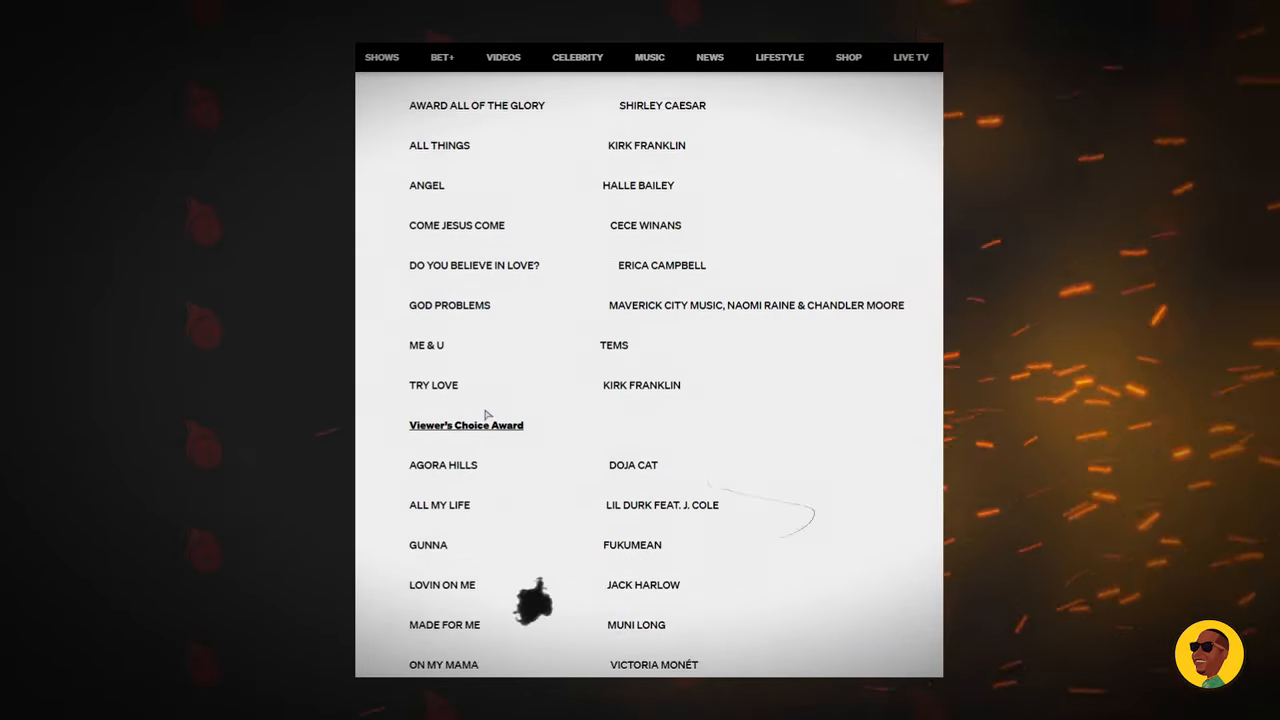
scroll("down", 3)
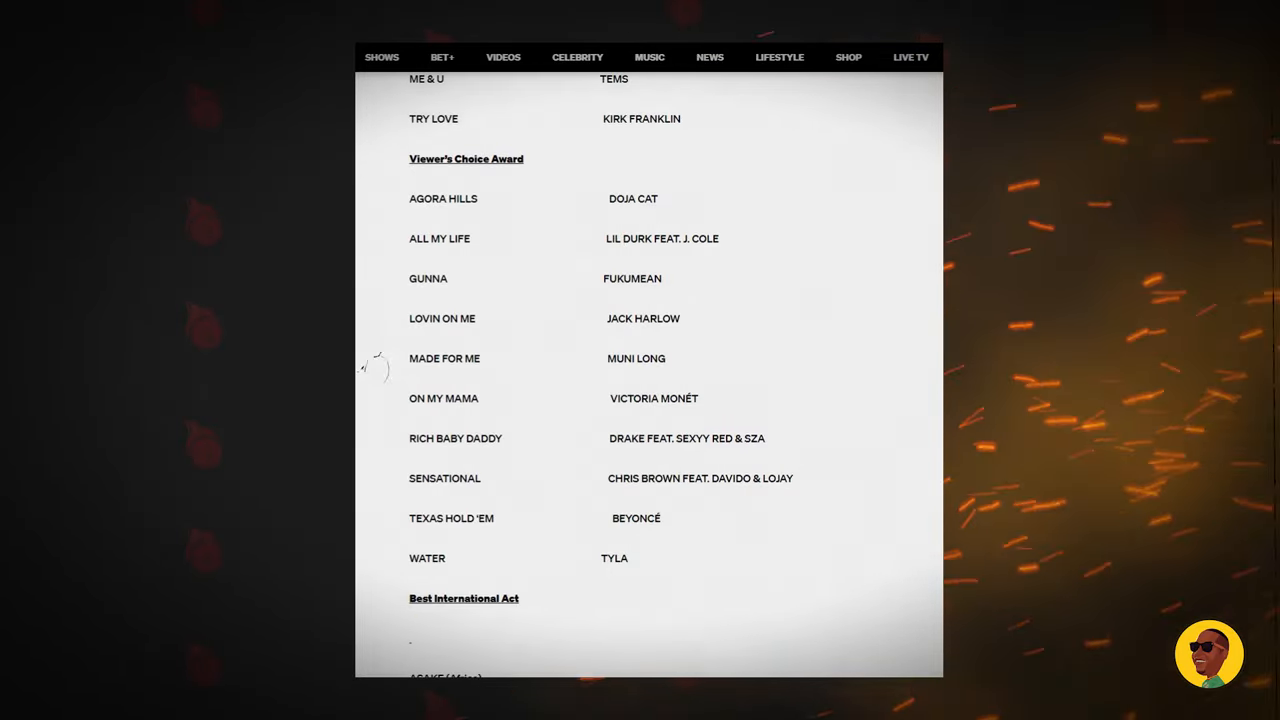
scroll("down", 3)
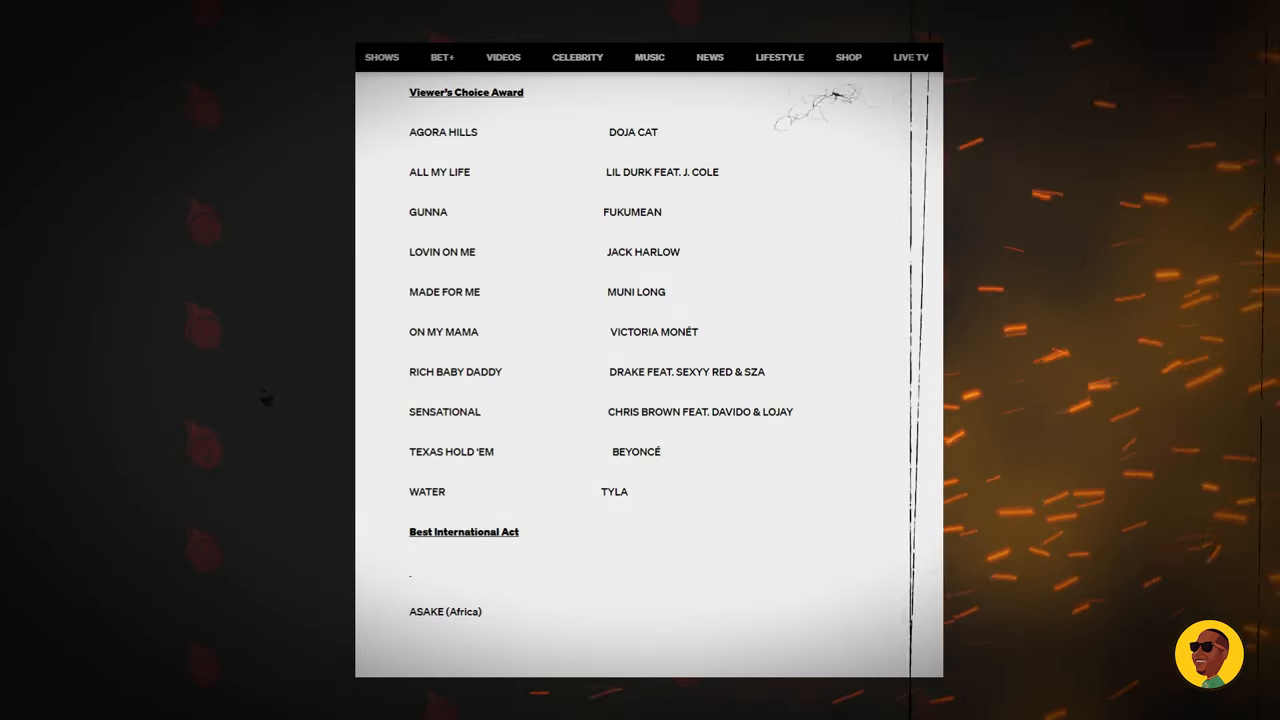
Step: Scroll down into the Best International Act category starting with Asake and Ayra Starr (Africa)
scroll("down", 3)
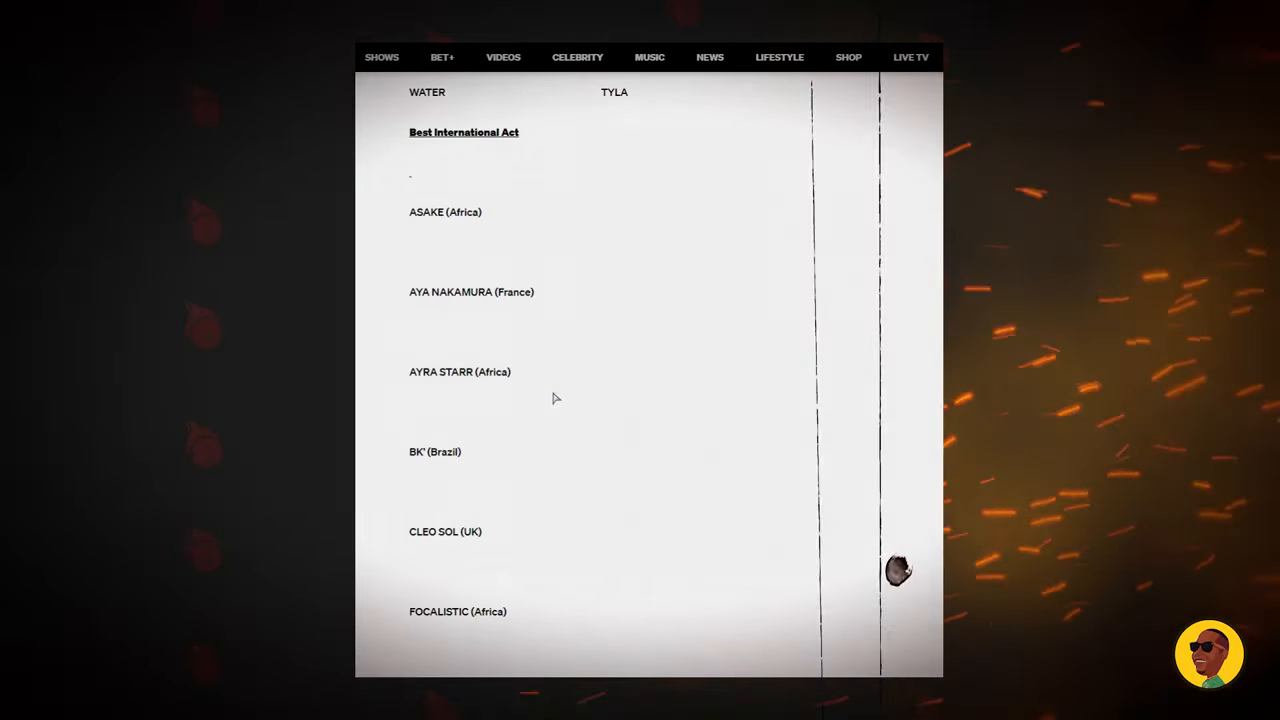
mouse_move(472, 224)
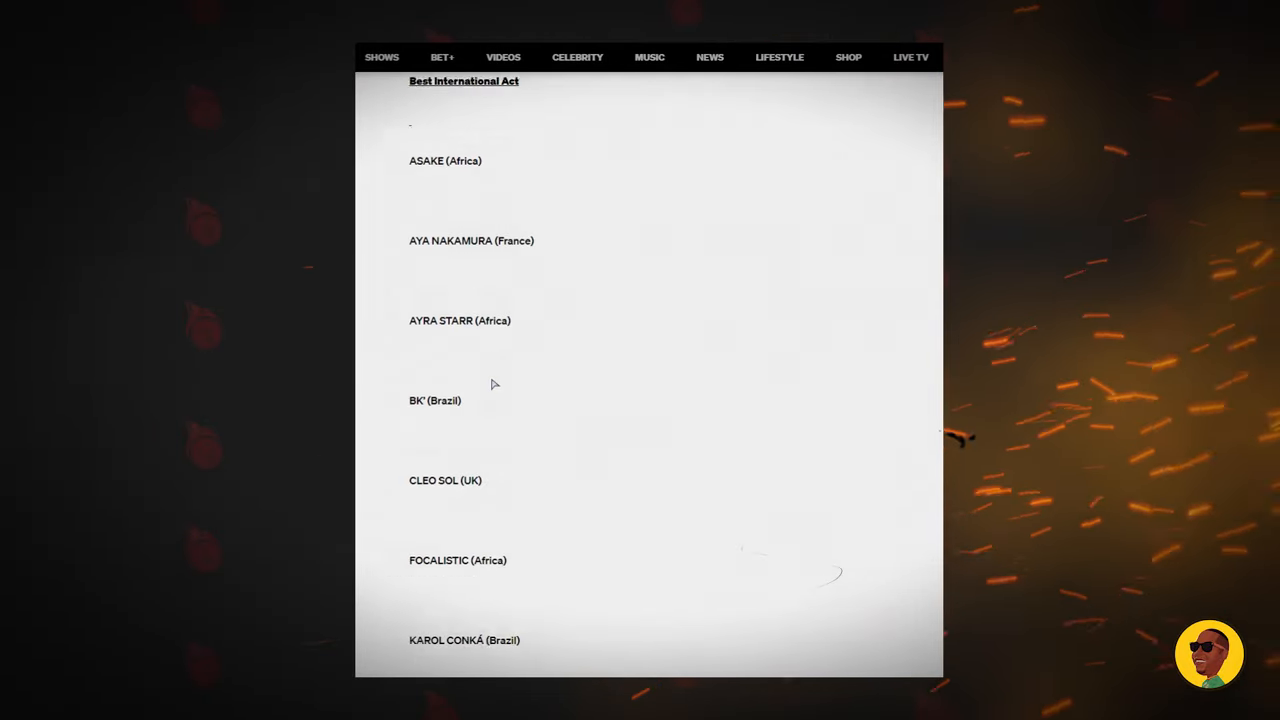
scroll("down", 3)
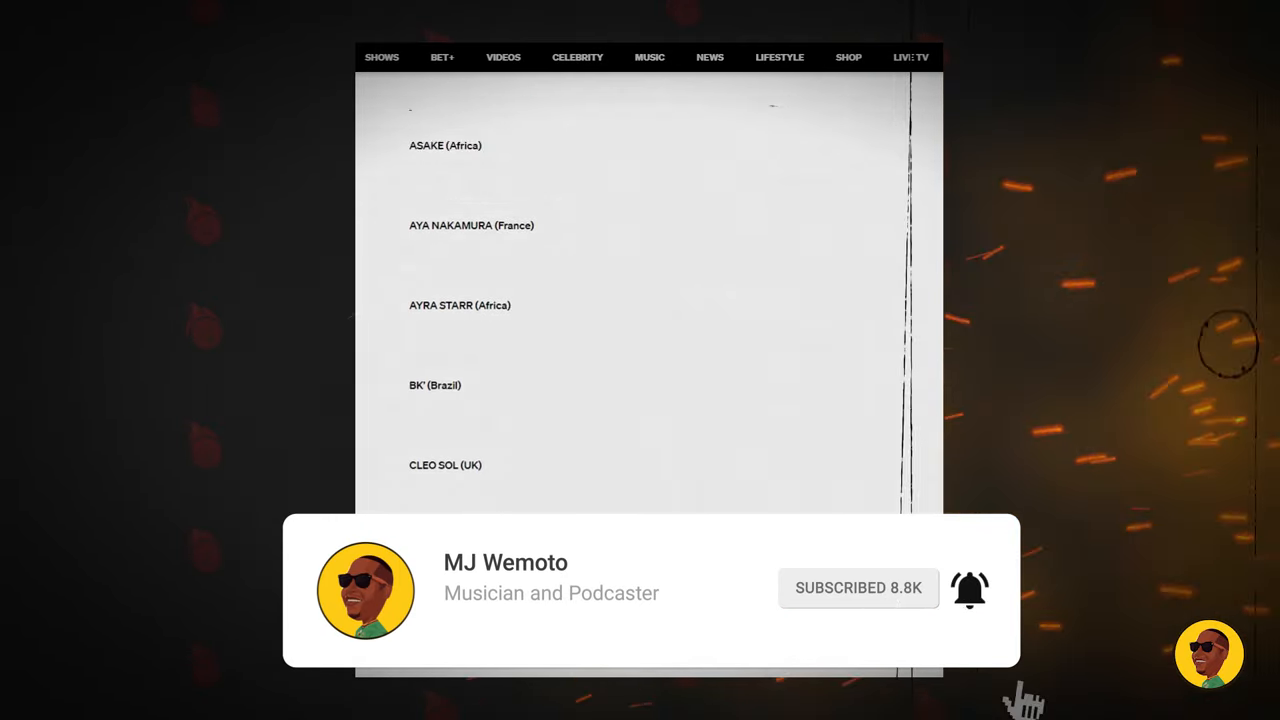
scroll("up", 3)
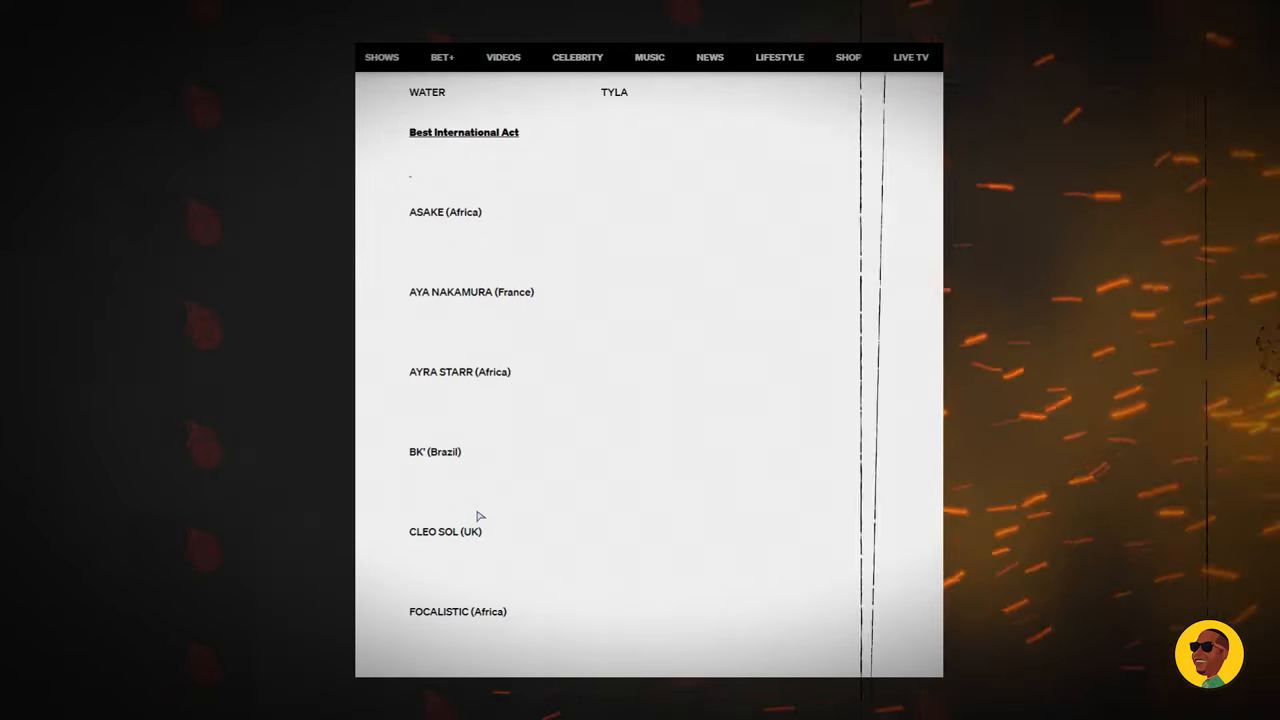
mouse_move(442, 236)
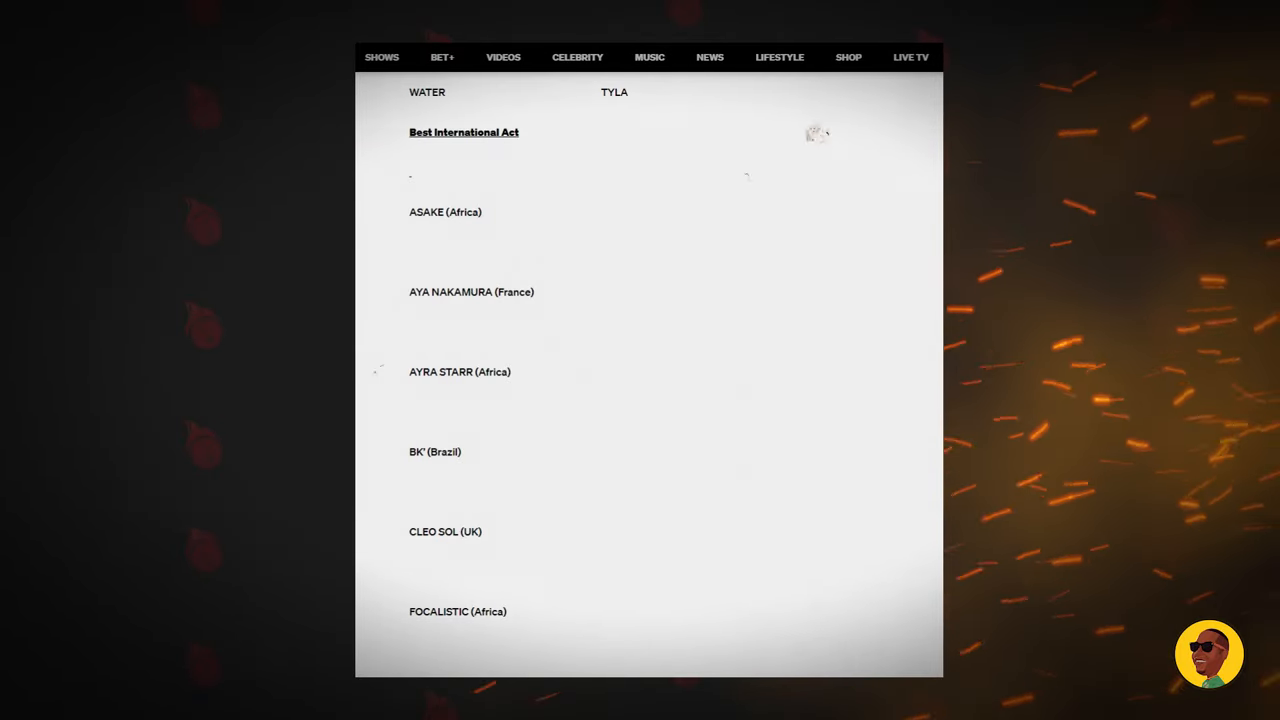
mouse_move(864, 116)
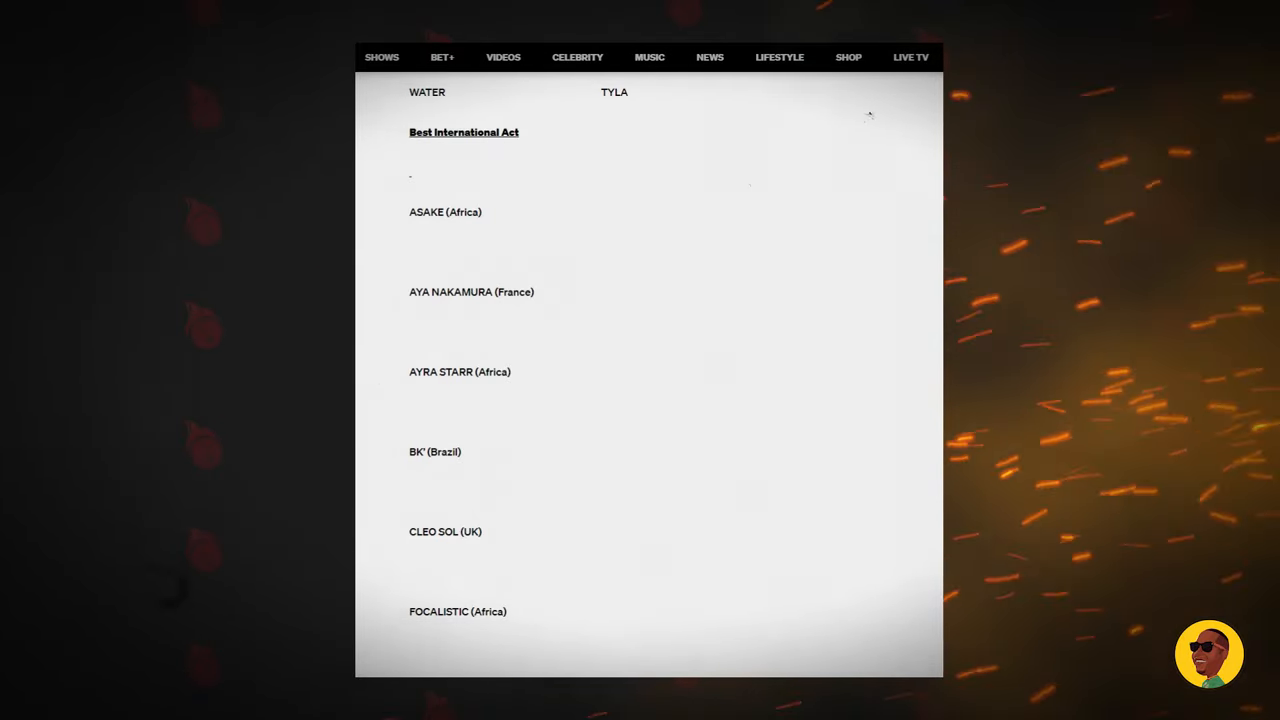
mouse_move(638, 108)
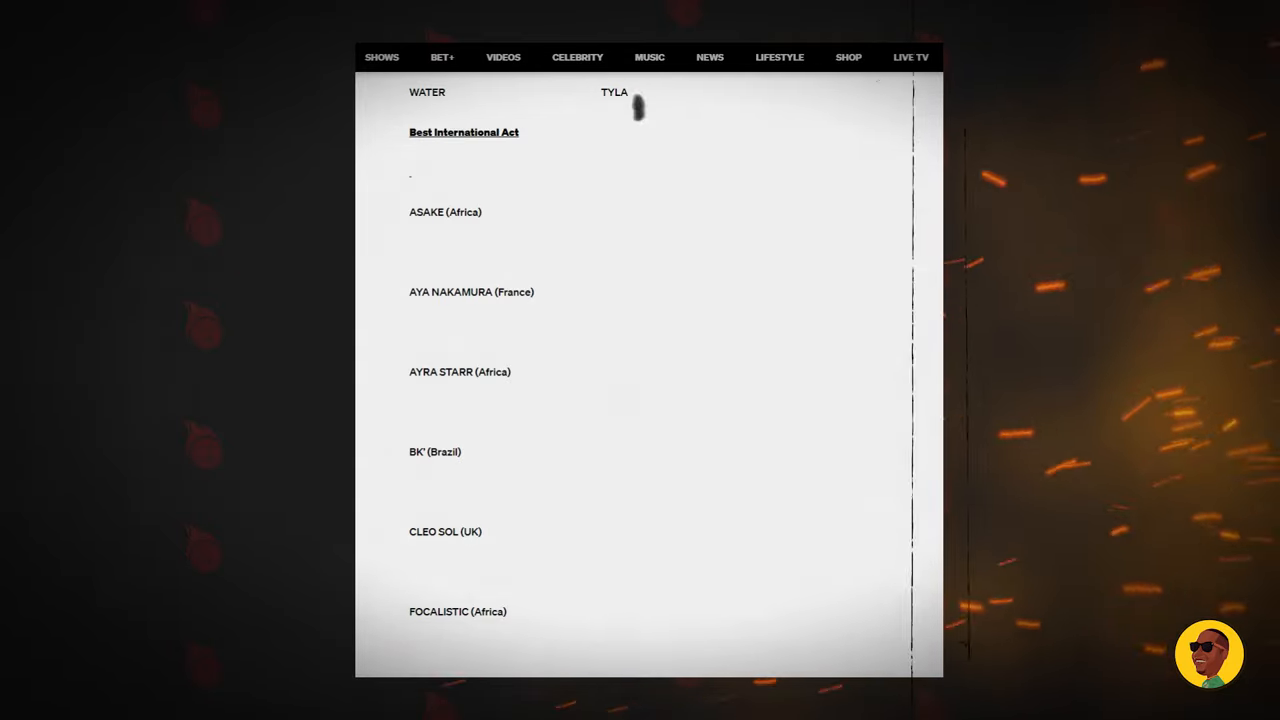
mouse_move(636, 108)
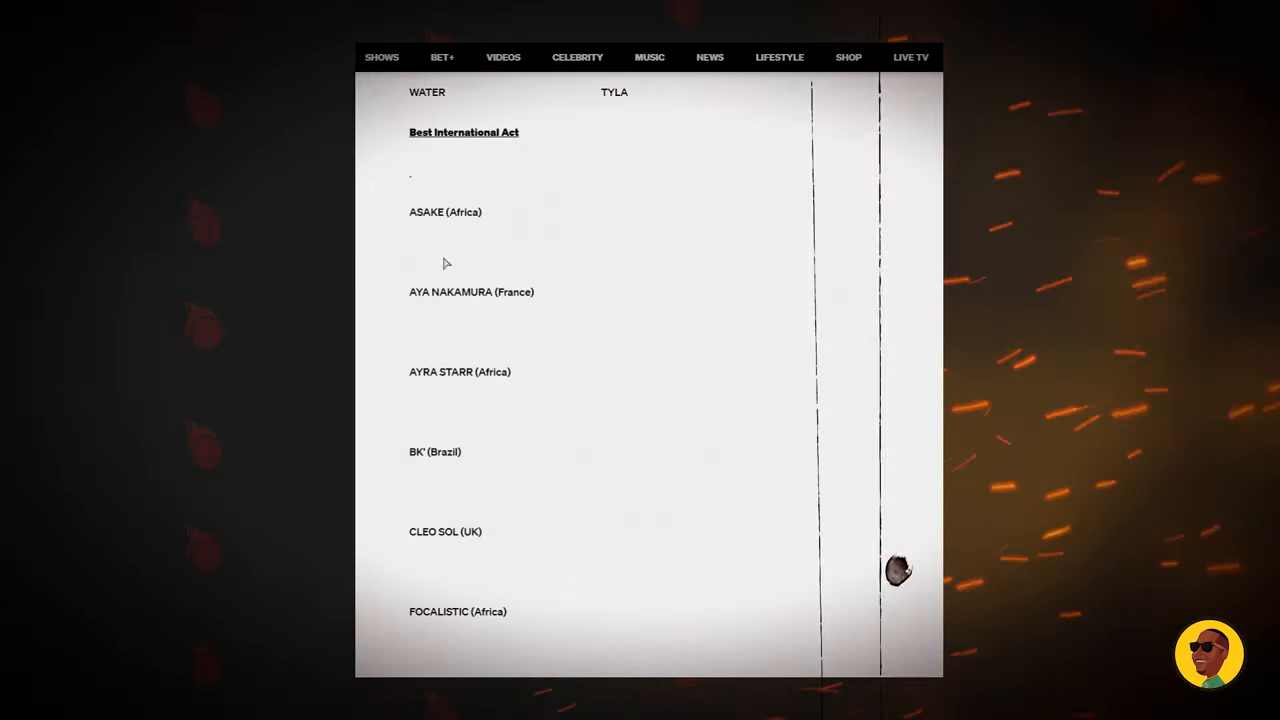
scroll("down", 3)
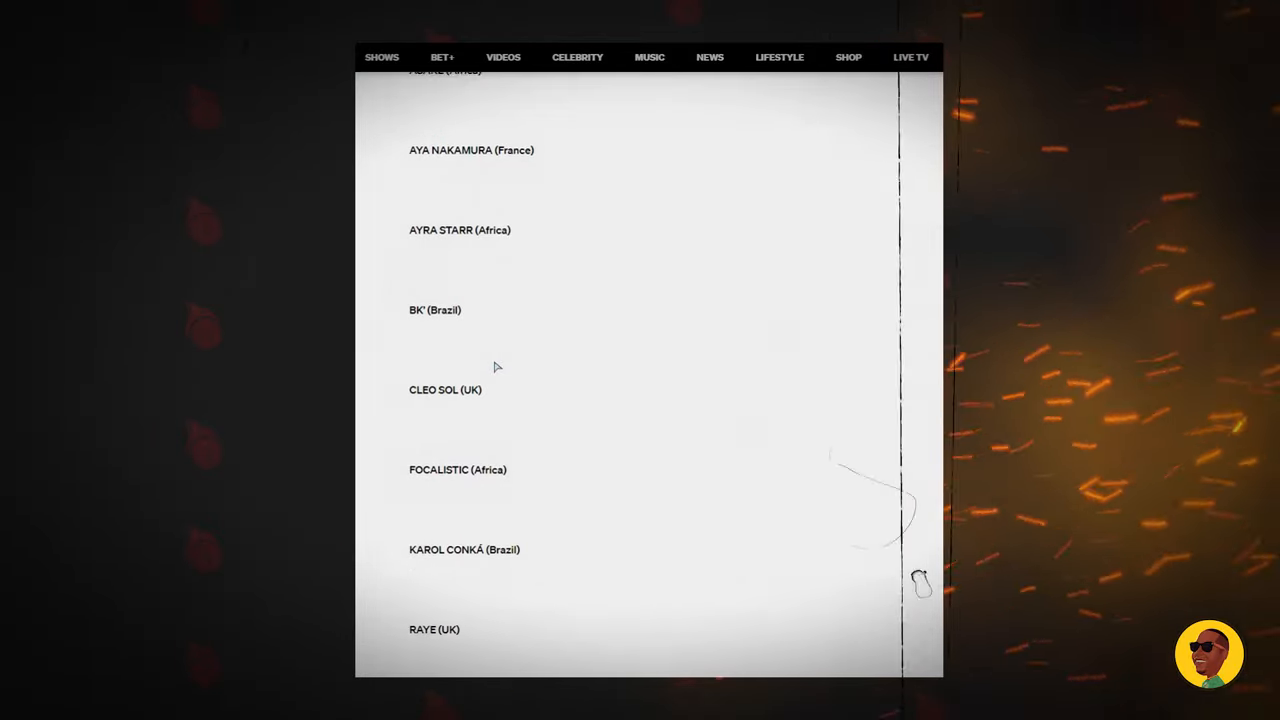
scroll("down", 3)
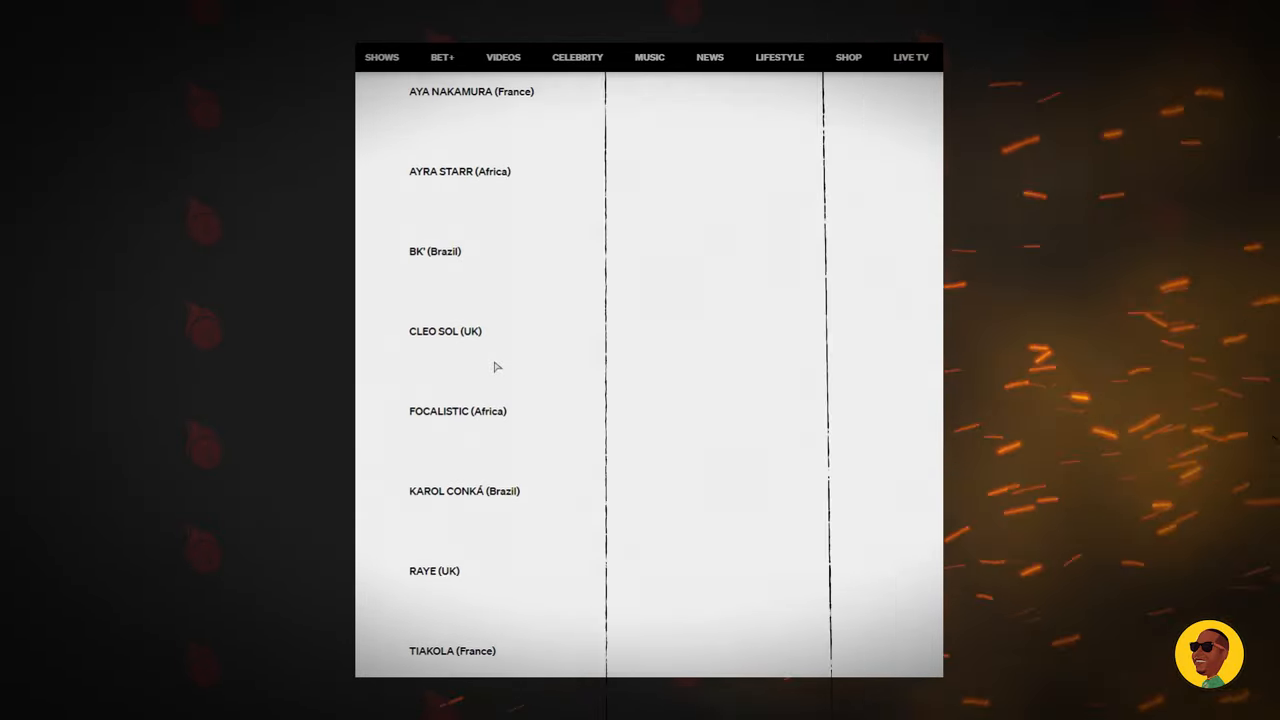
scroll("down", 3)
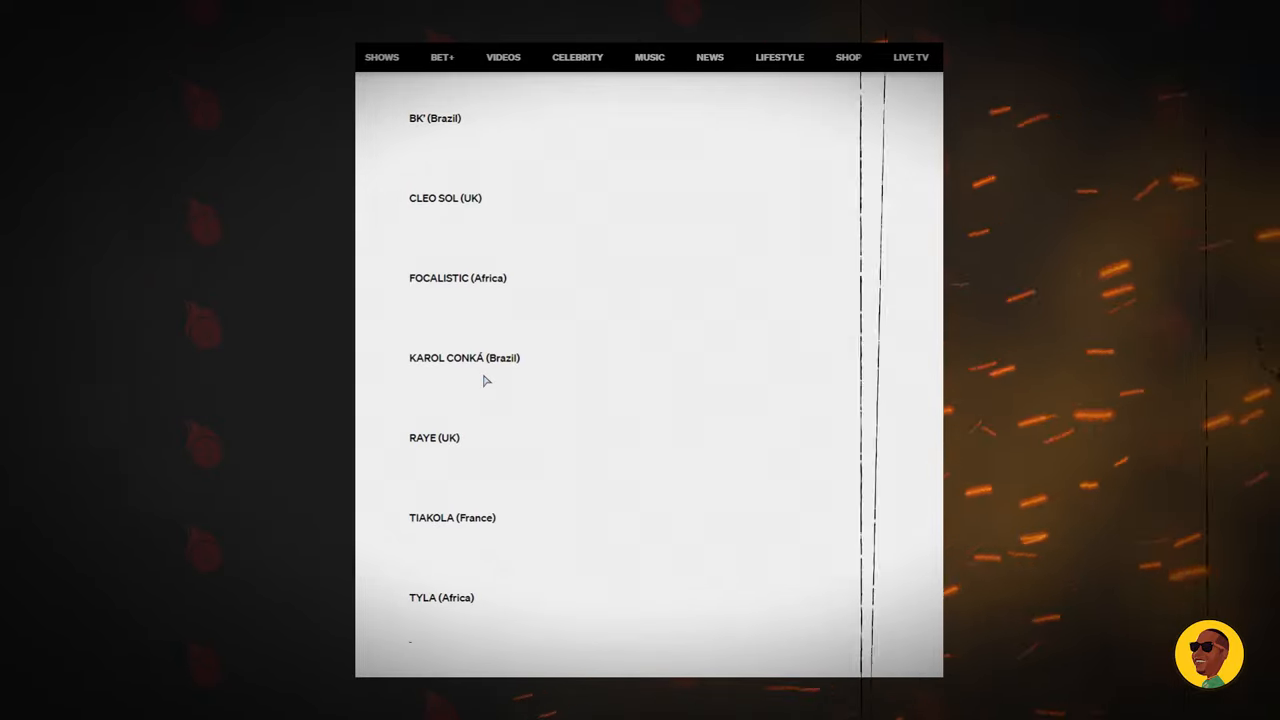
scroll("down", 3)
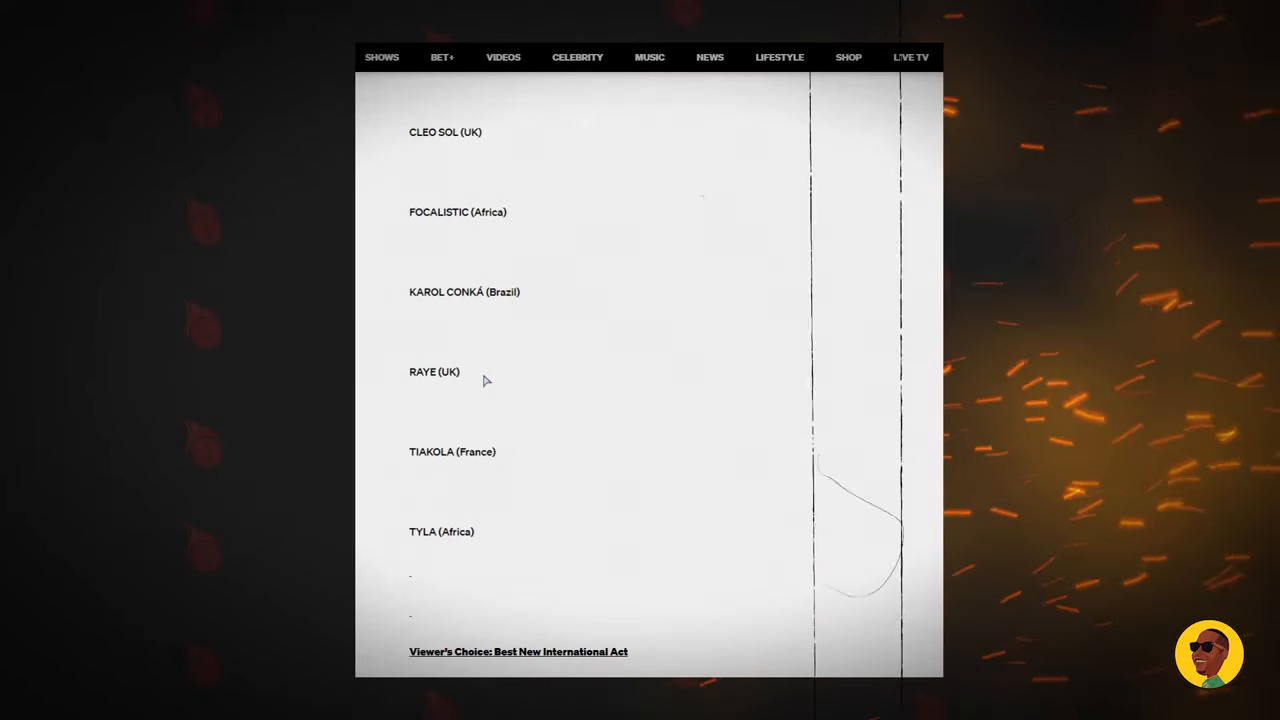
scroll("down", 3)
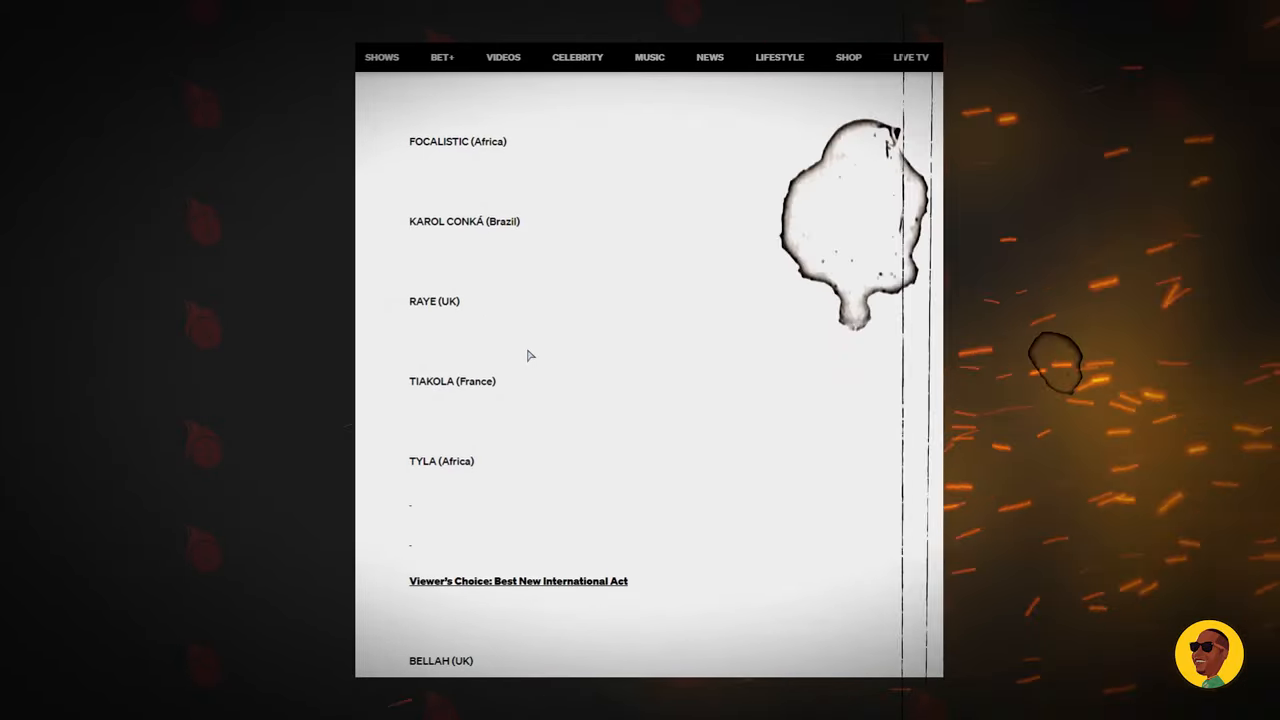
scroll("down", 3)
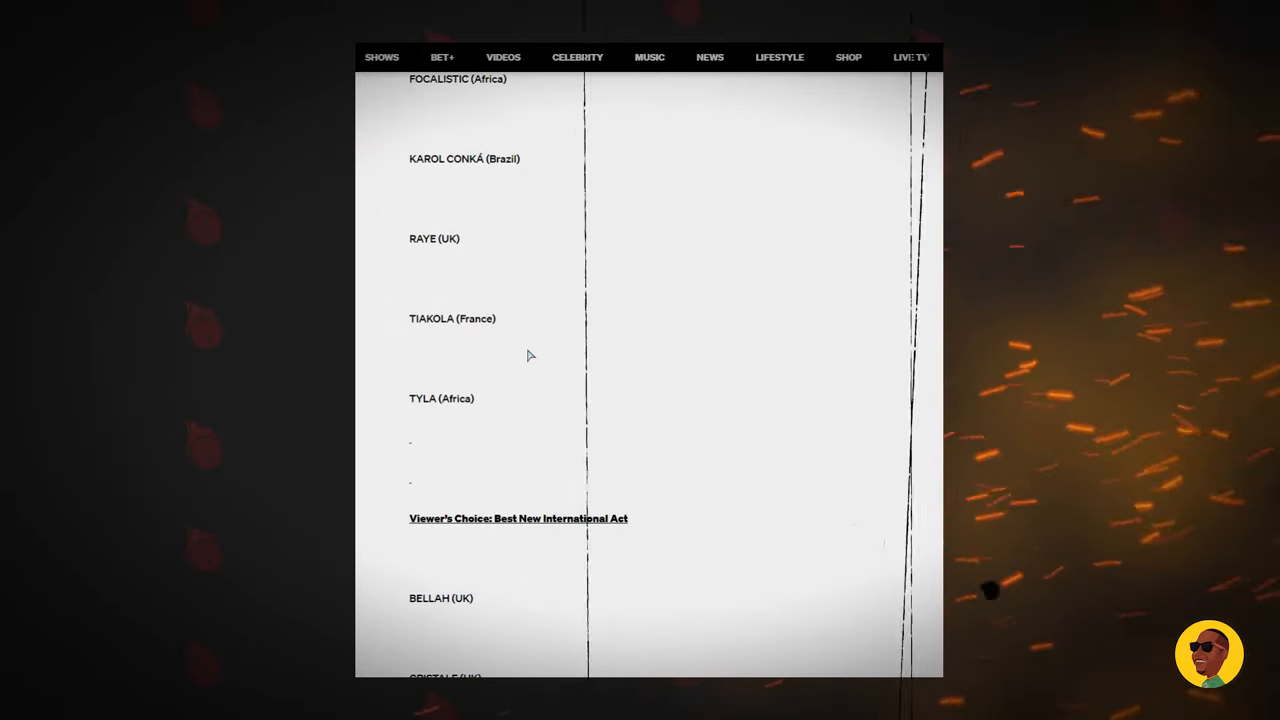
Step: Scroll back and forth to review the rest of the Best International Act list down to Tyla (Africa)
scroll("up", 3)
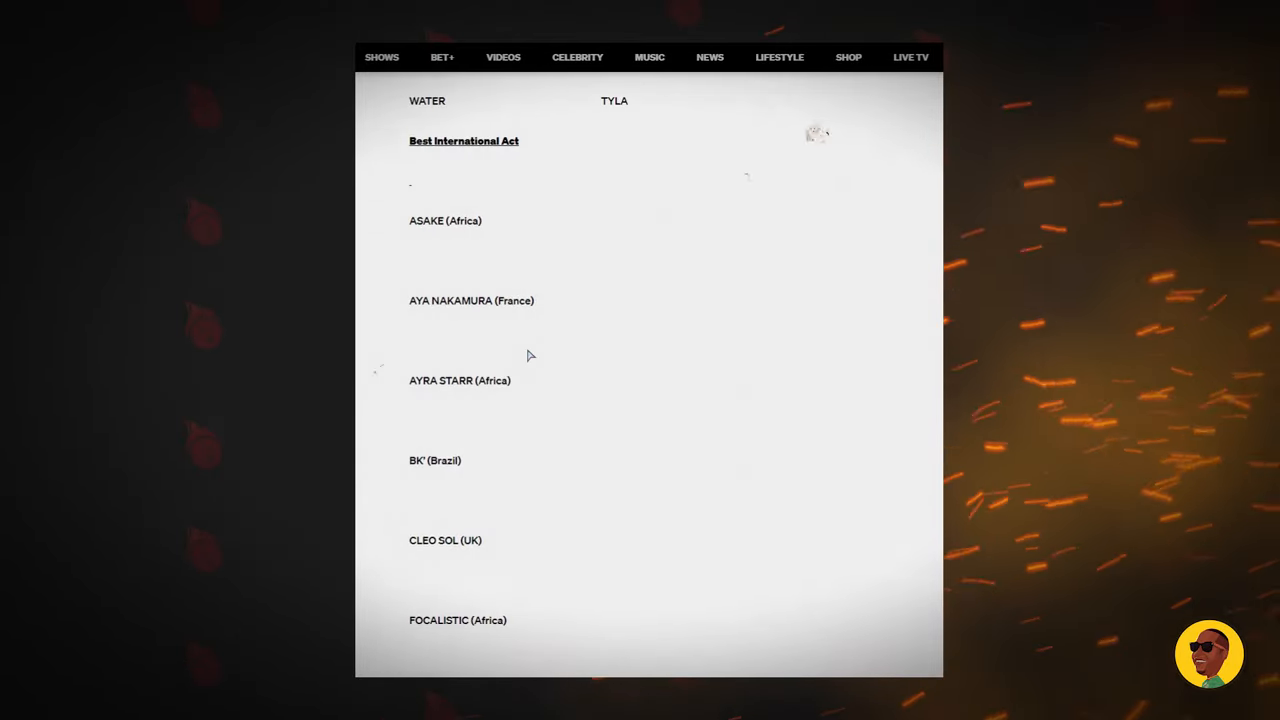
scroll("up", 3)
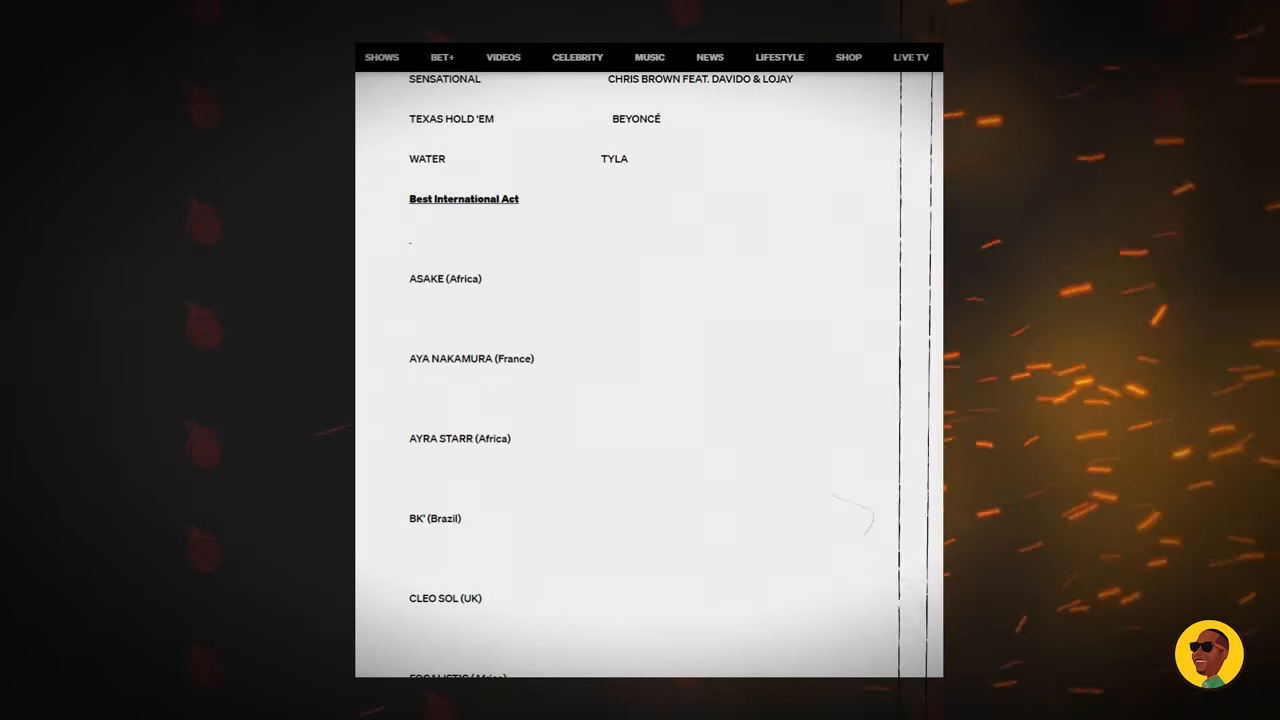
scroll("down", 3)
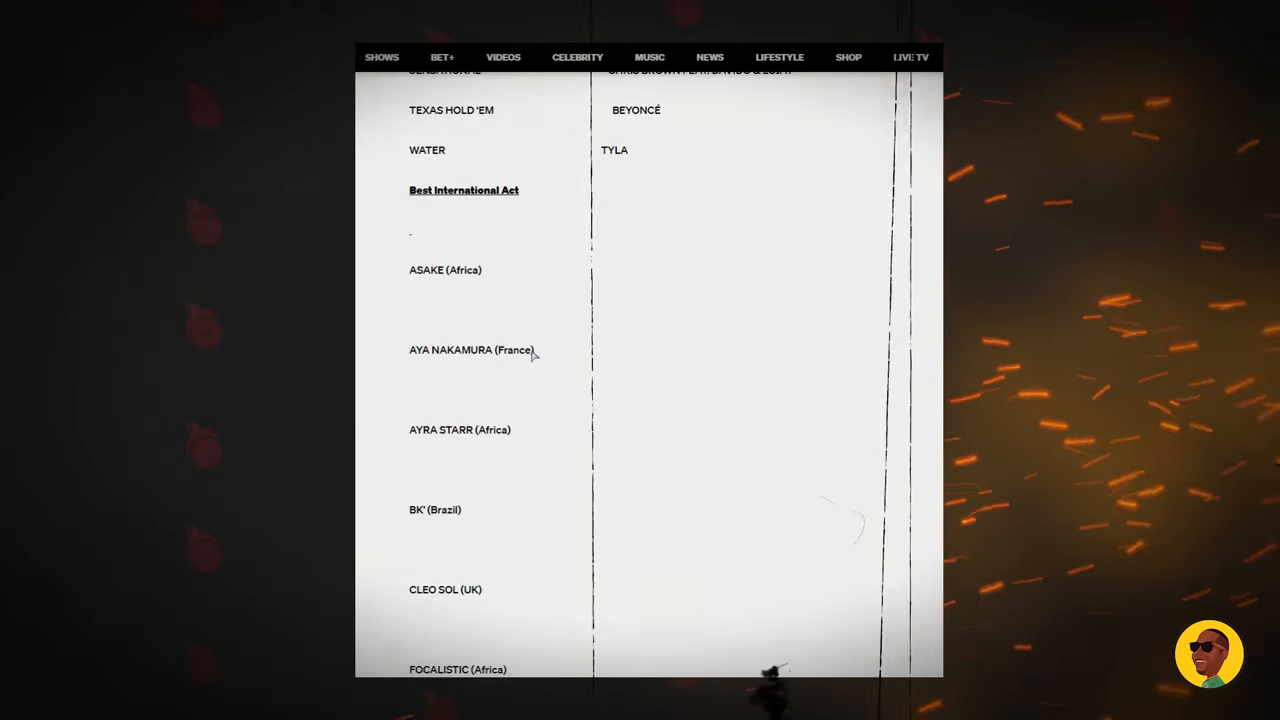
scroll("down", 3)
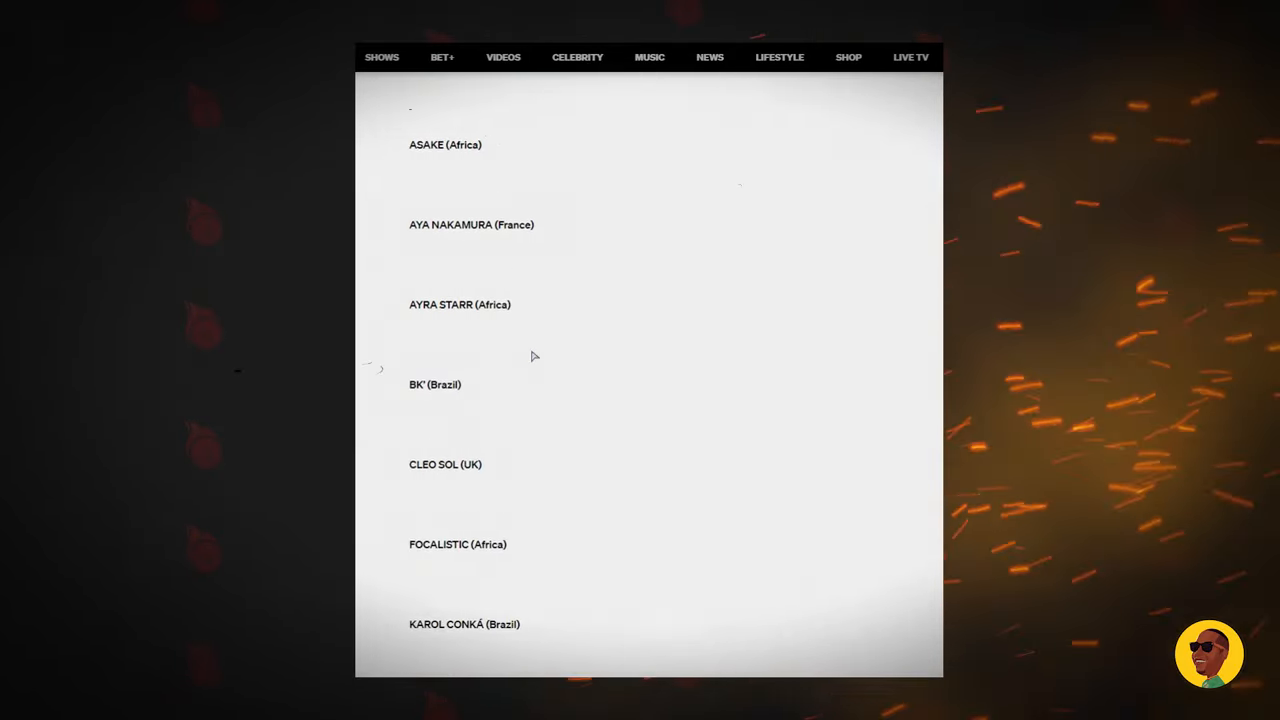
scroll("down", 3)
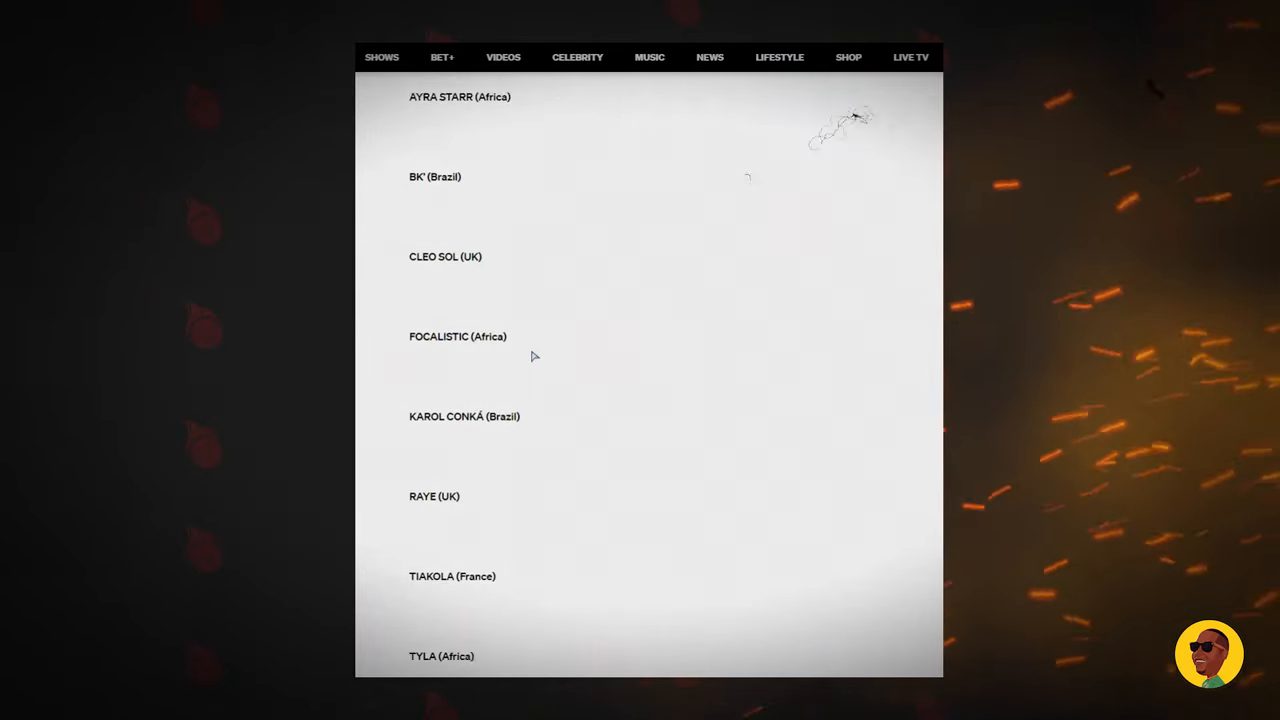
scroll("down", 3)
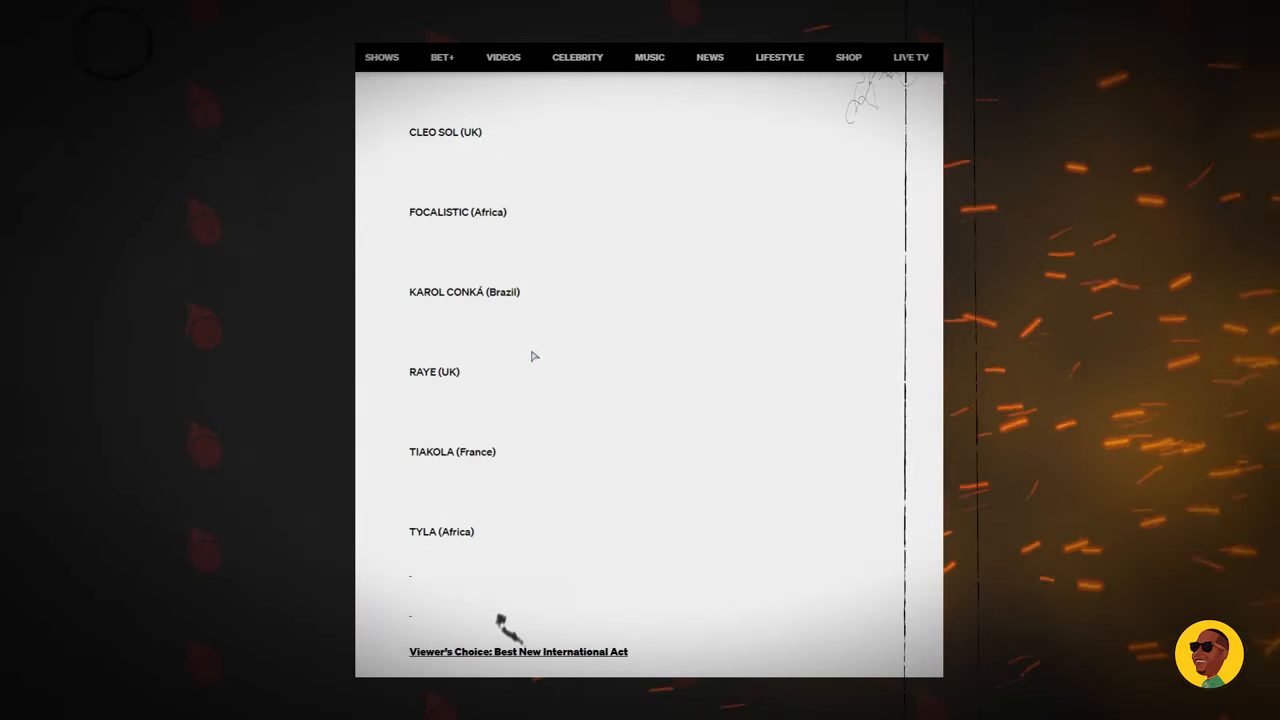
scroll("up", 3)
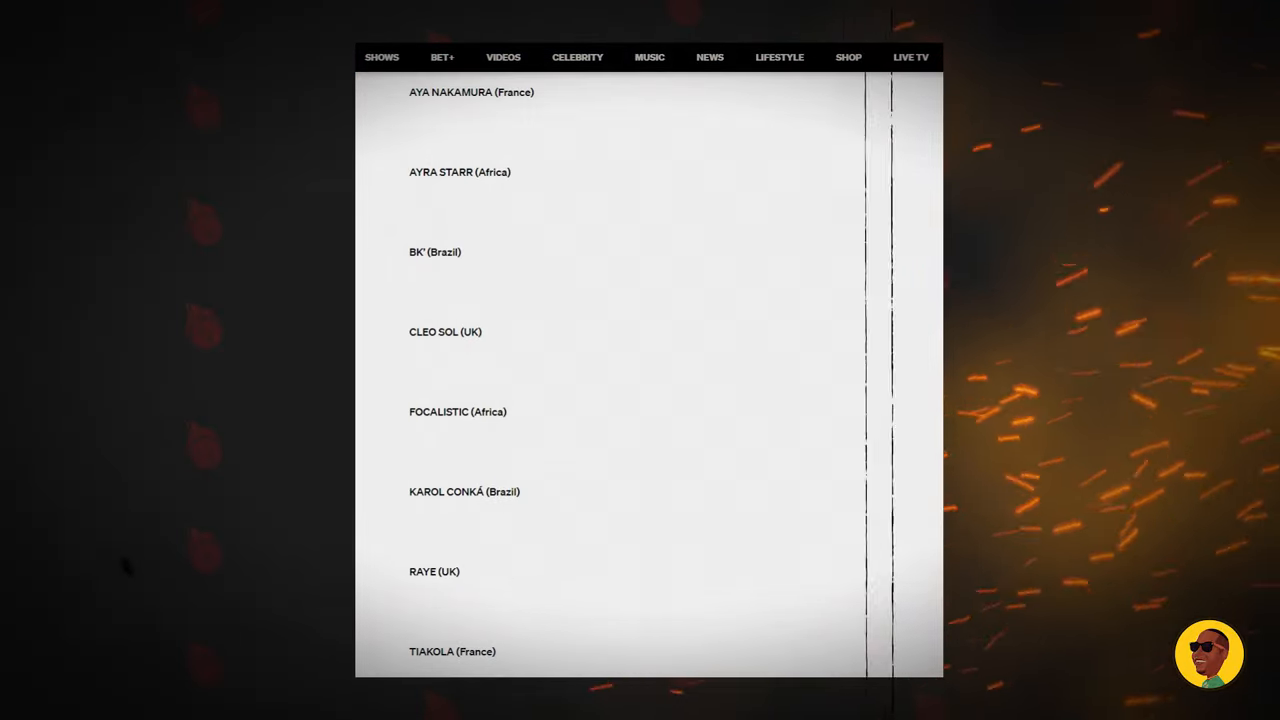
scroll("down", 3)
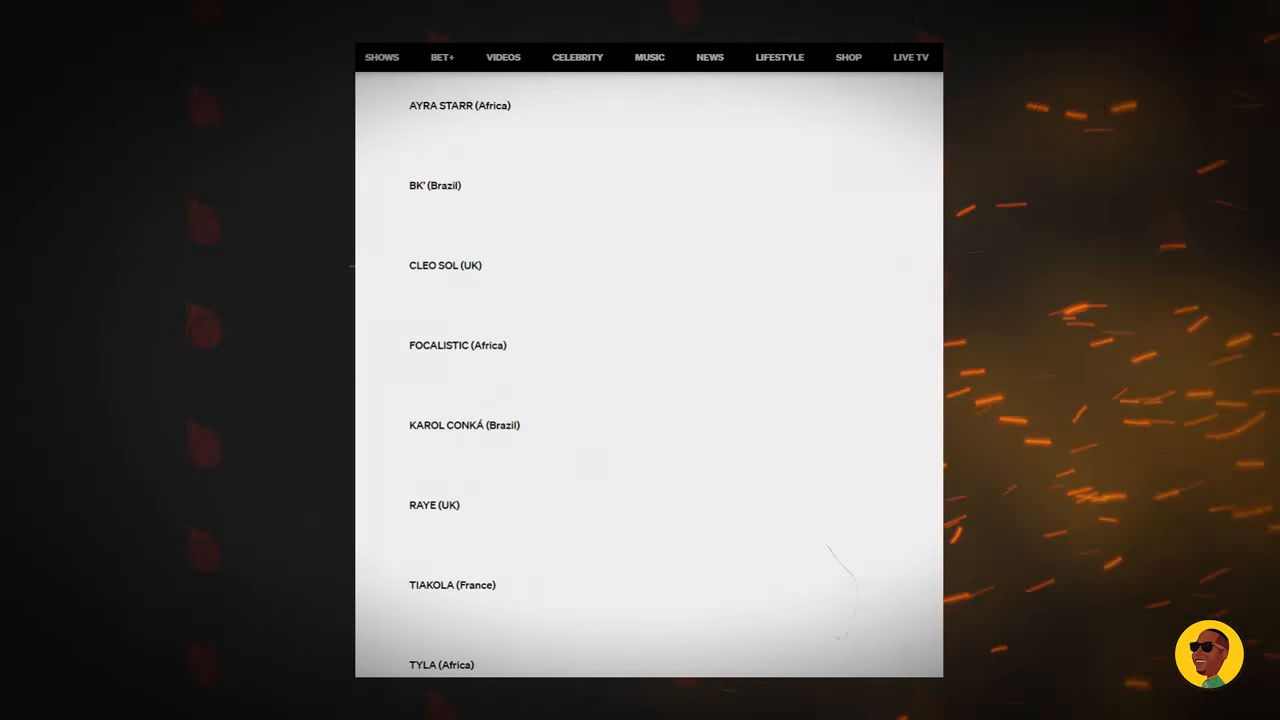
Step: Scroll down through the Viewer's Choice: Best New International Act nominees, Bellah through Tyler ICU, until BET Her begins
scroll("down", 3)
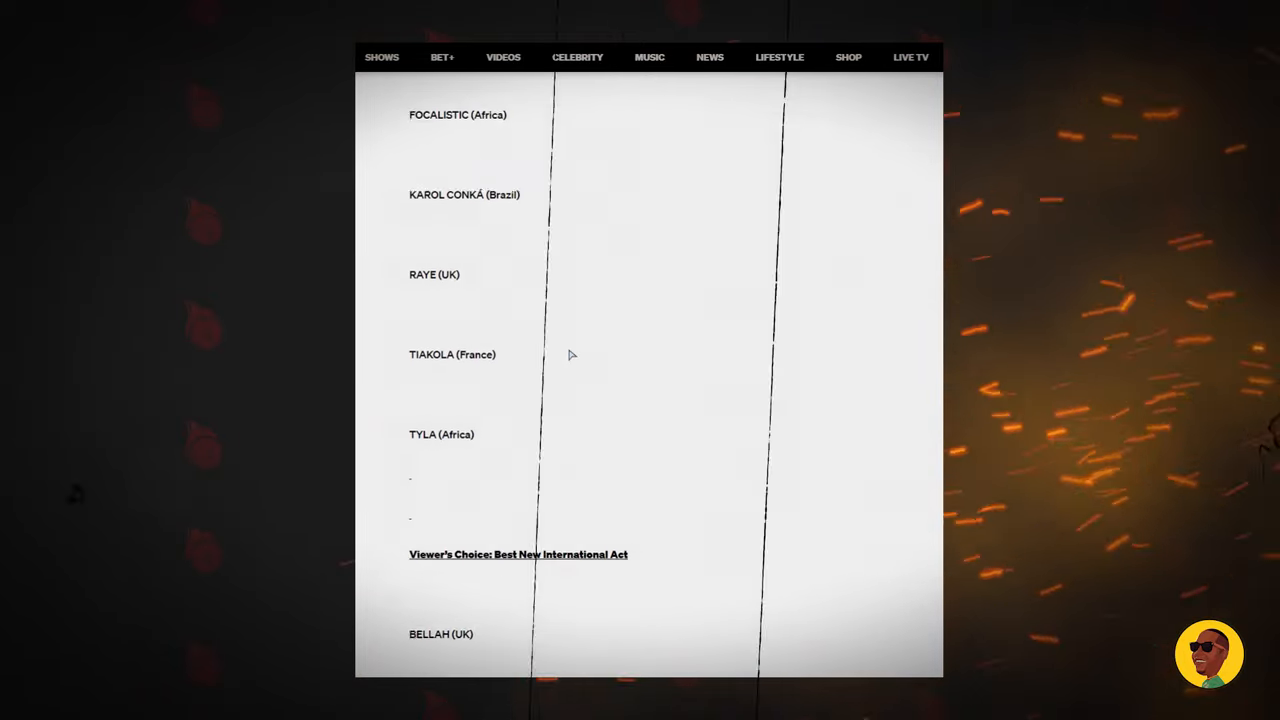
scroll("down", 3)
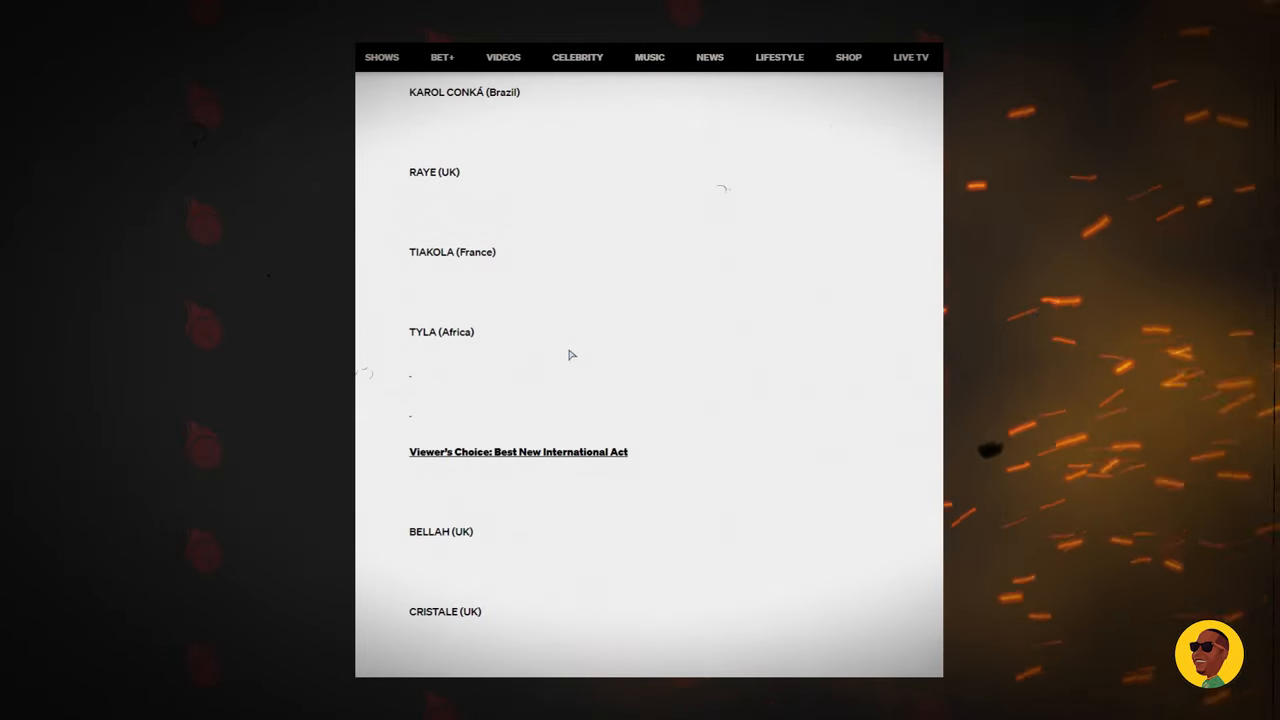
scroll("down", 3)
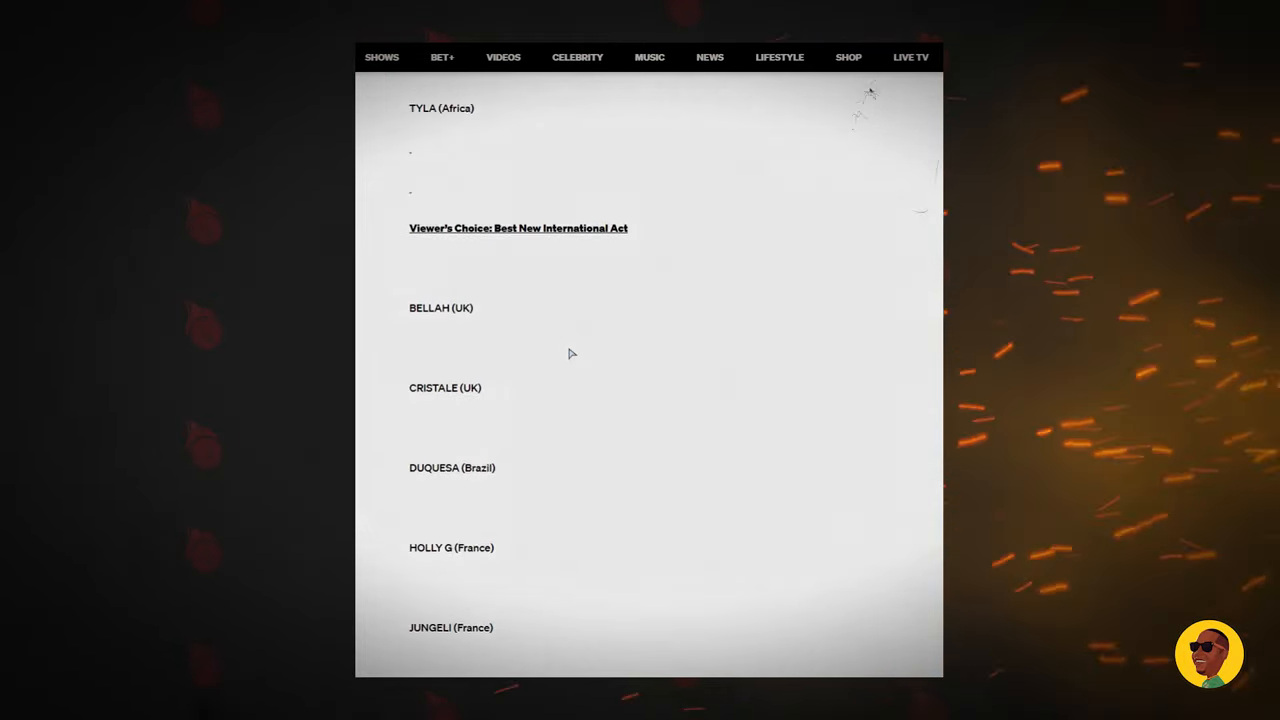
scroll("down", 3)
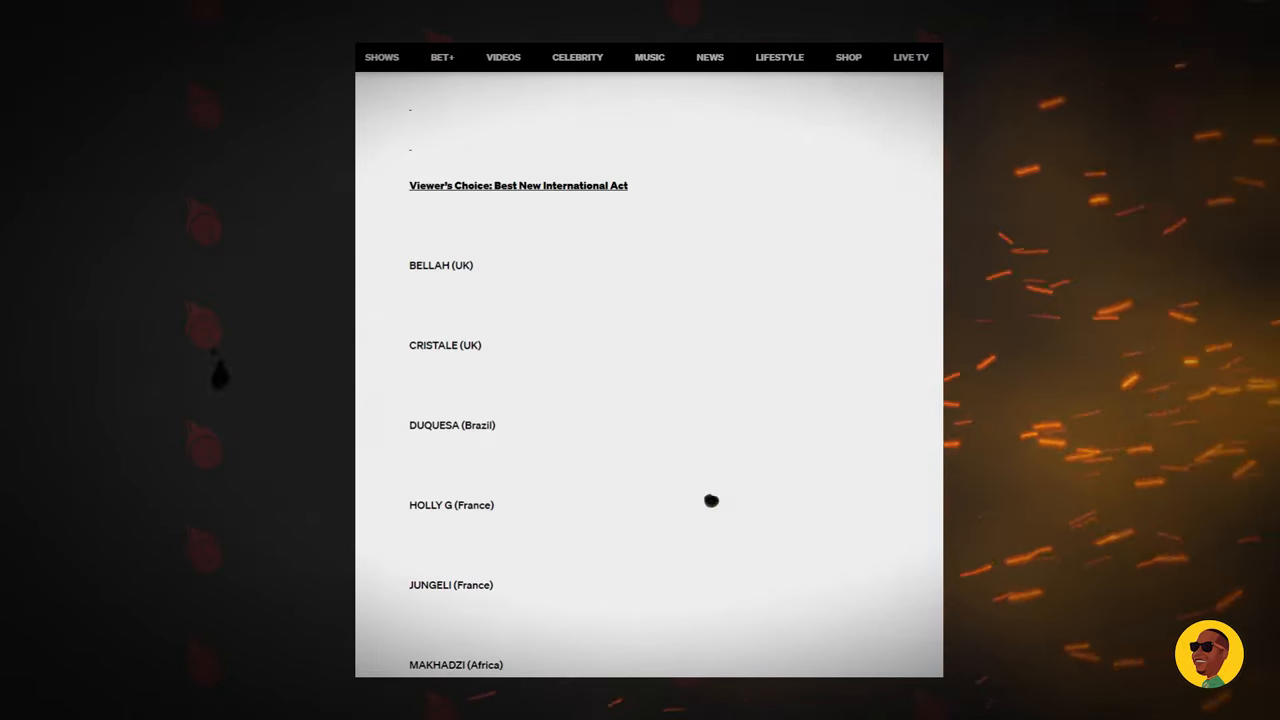
scroll("down", 3)
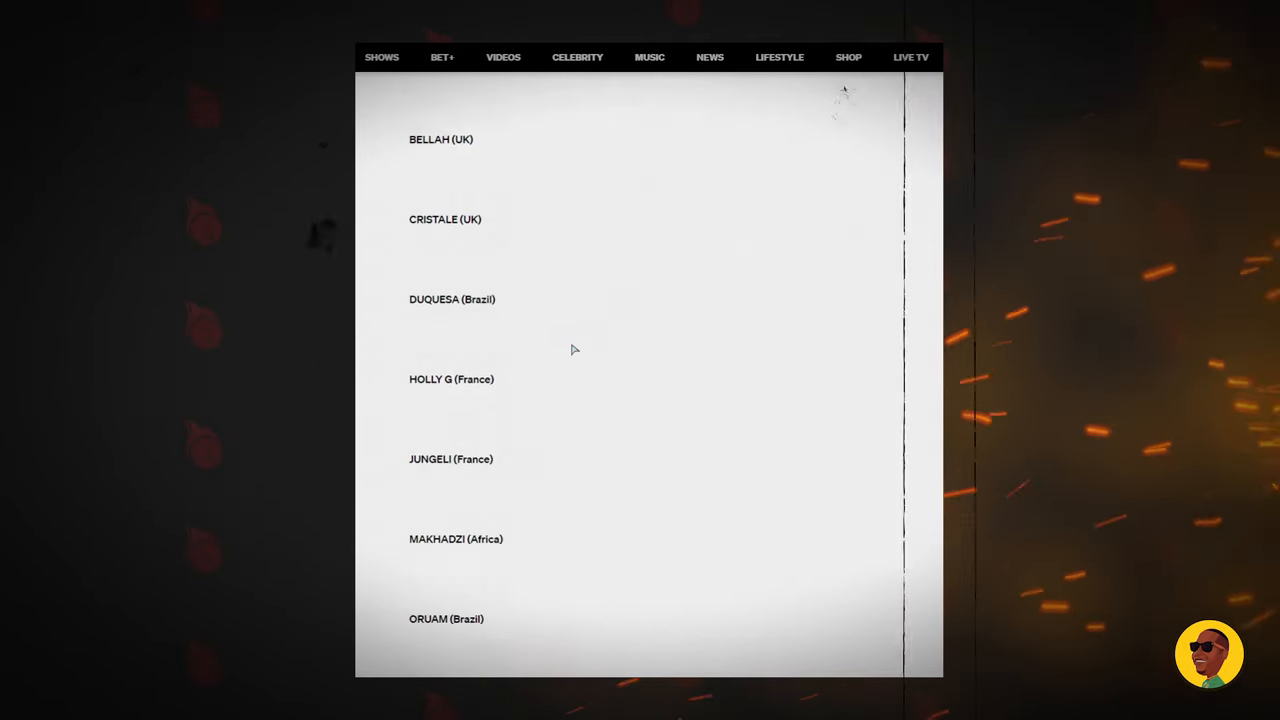
scroll("down", 3)
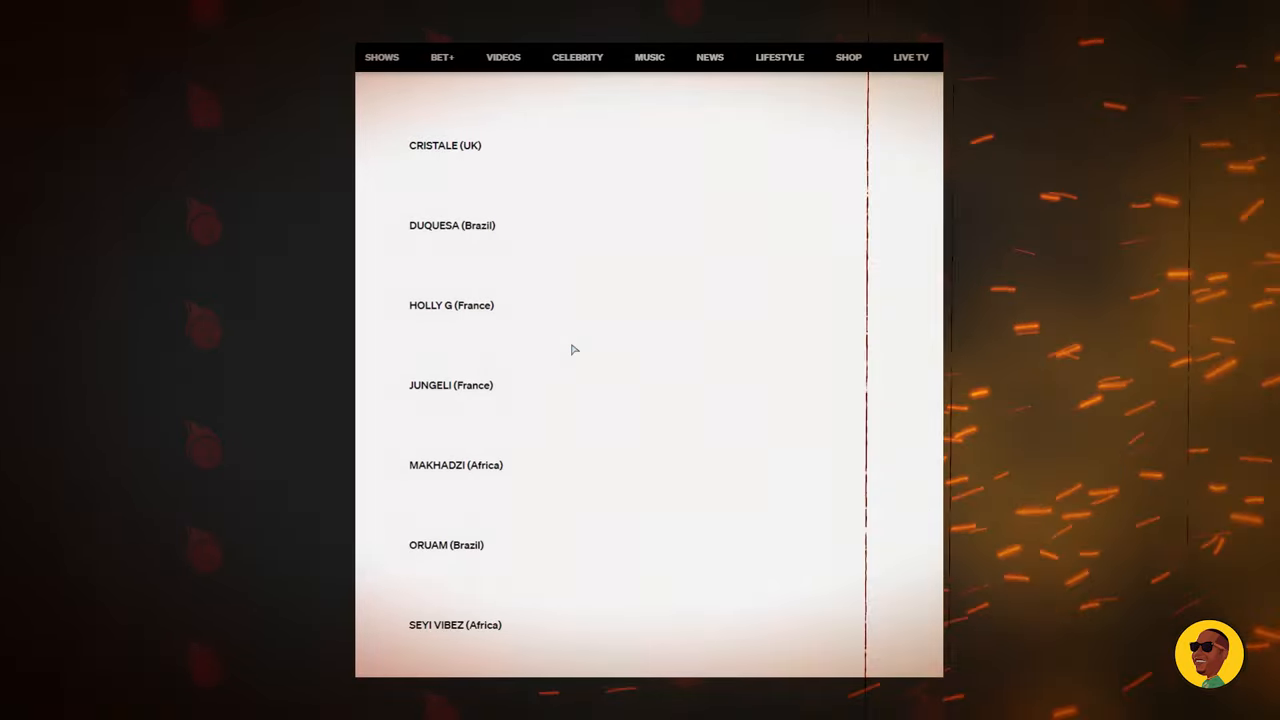
scroll("down", 3)
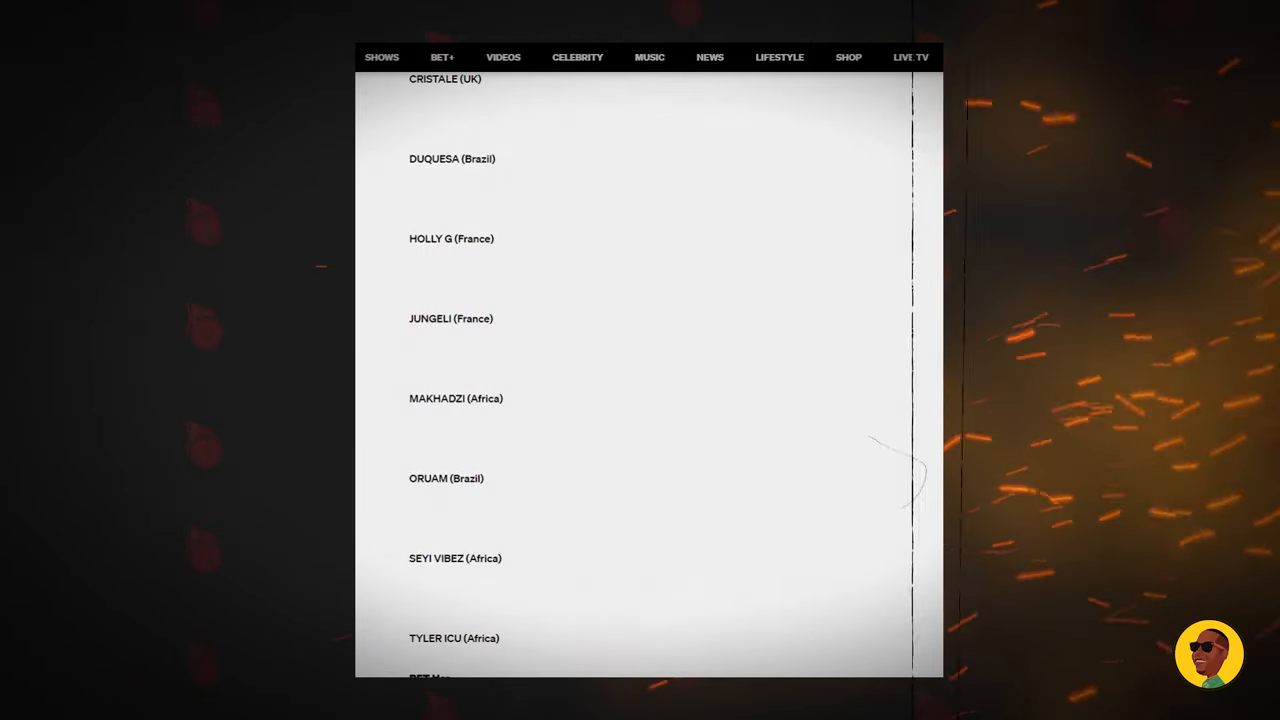
scroll("down", 3)
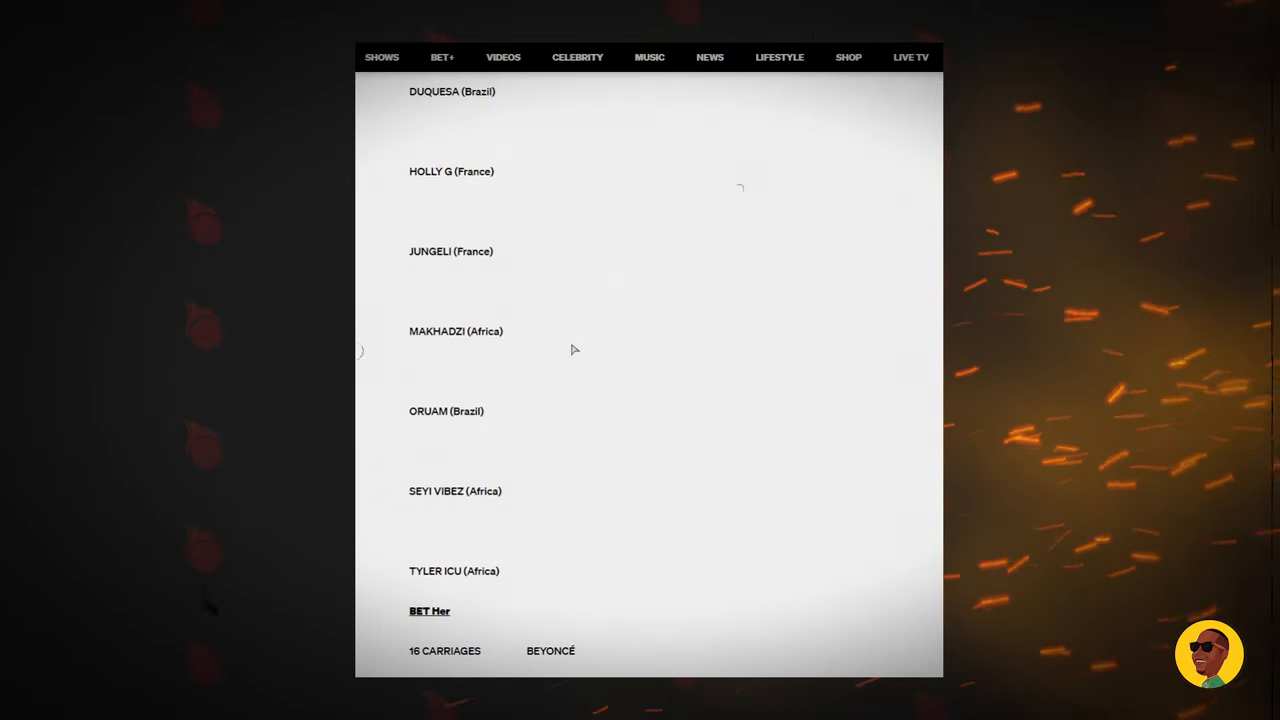
Step: Scroll up and down around the start of the BET Her category near 16 Carriages by Beyoncé
scroll("down", 3)
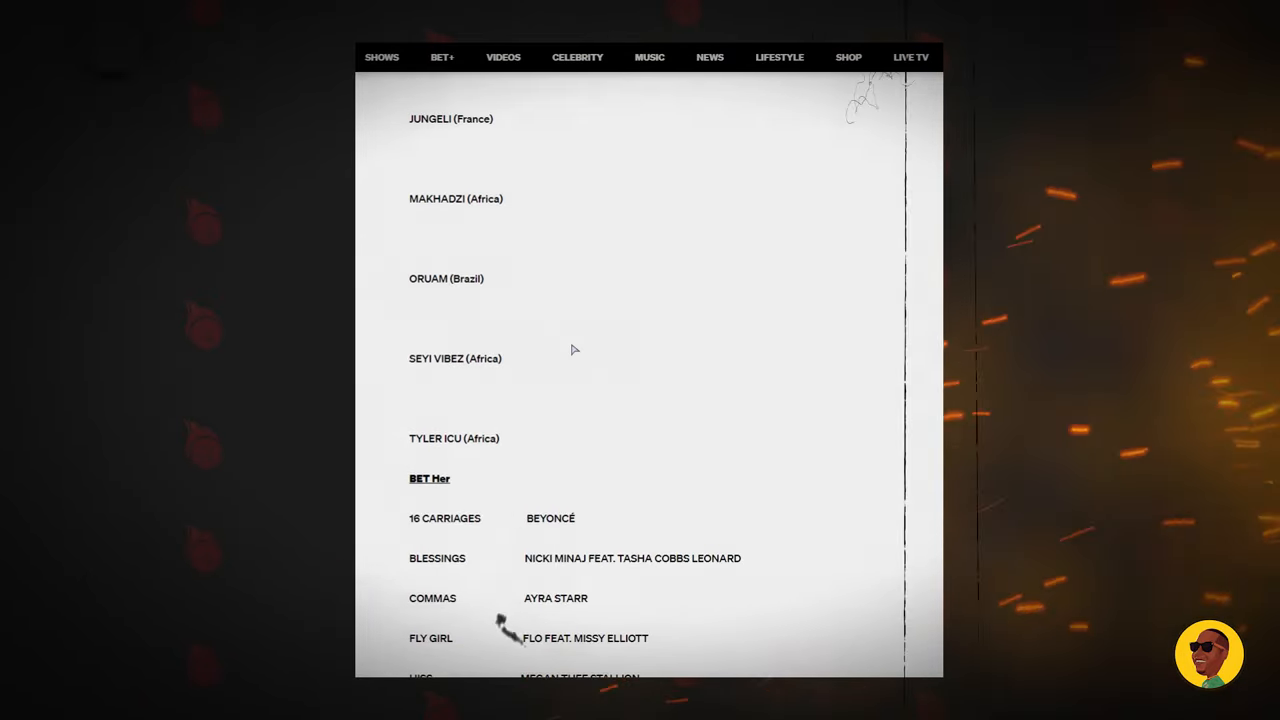
scroll("up", 3)
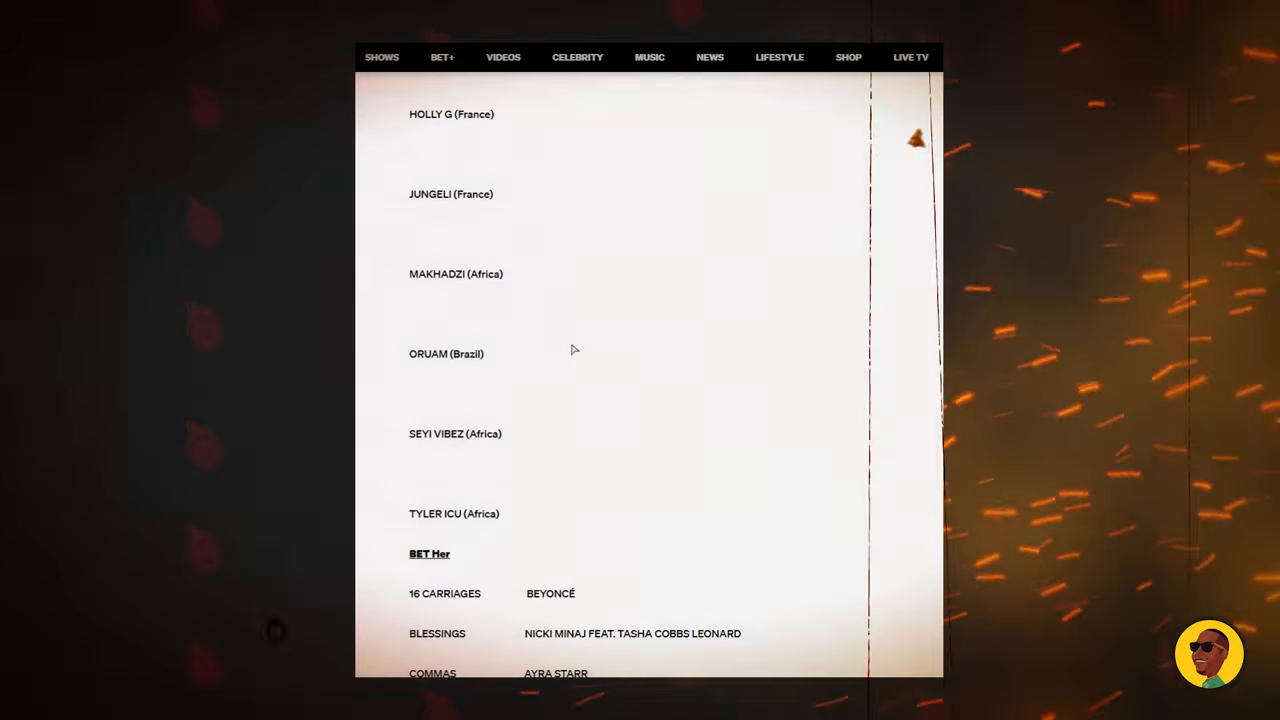
scroll("up", 3)
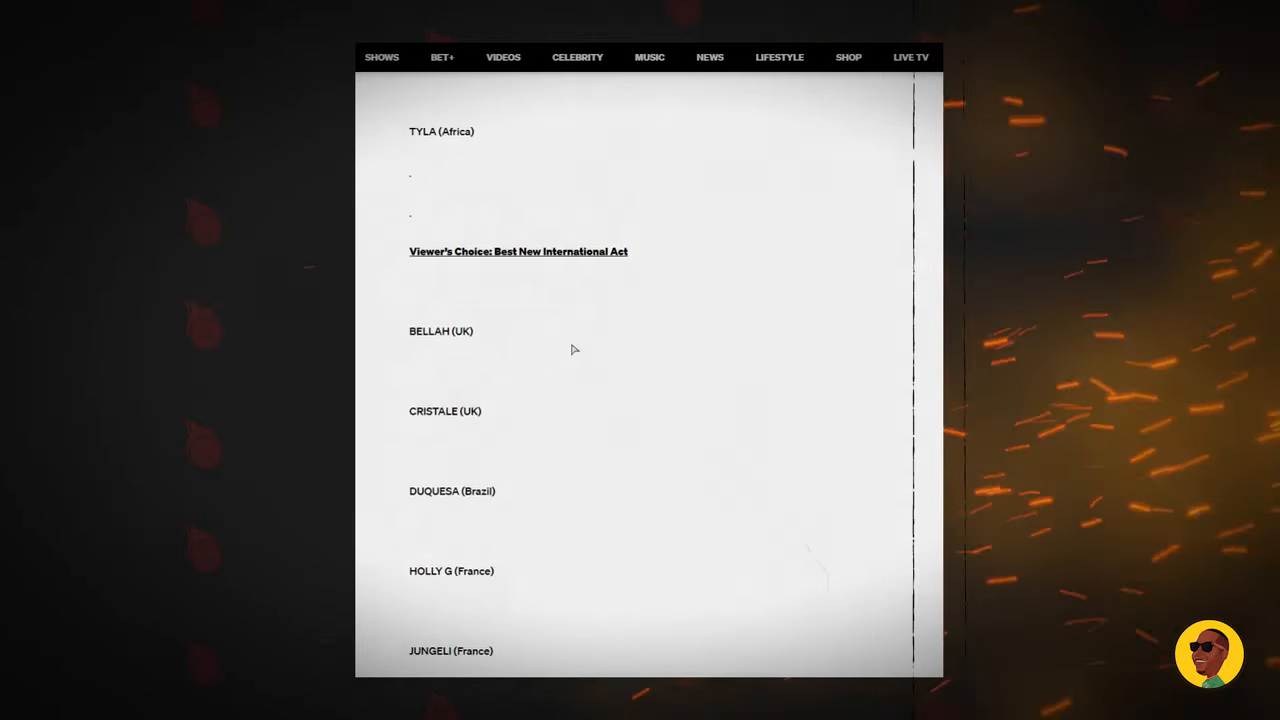
scroll("down", 3)
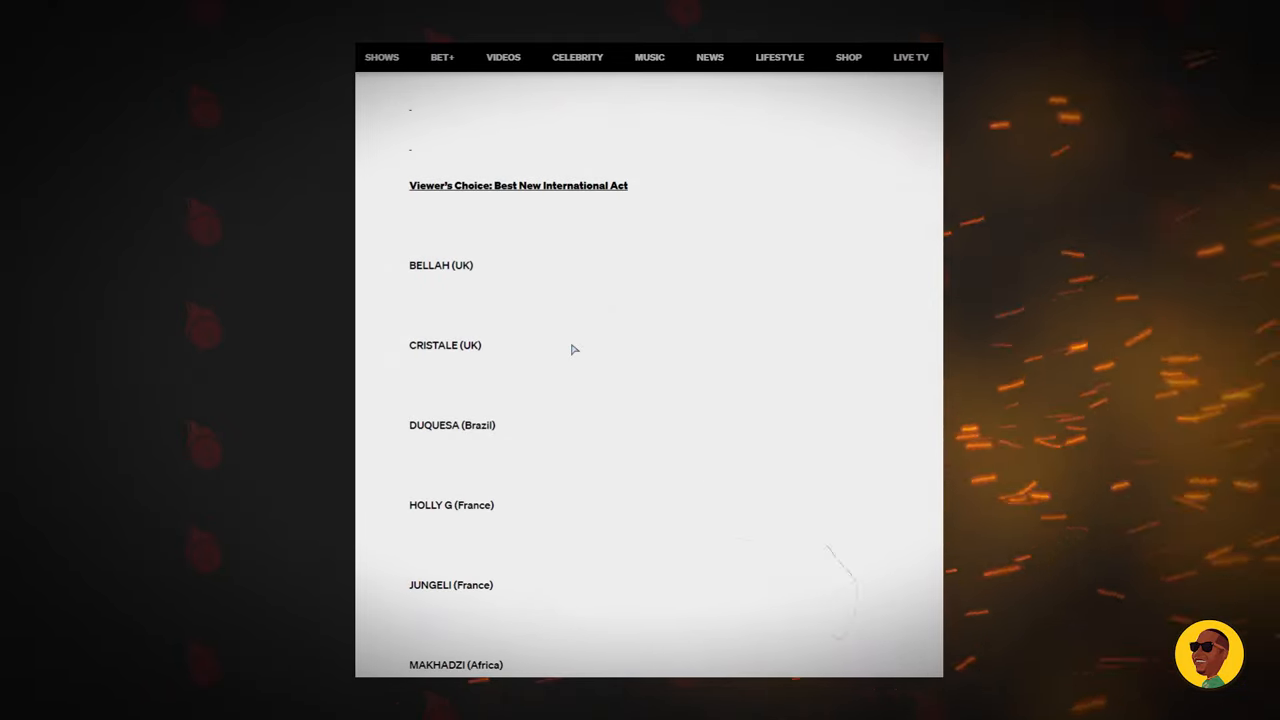
scroll("down", 3)
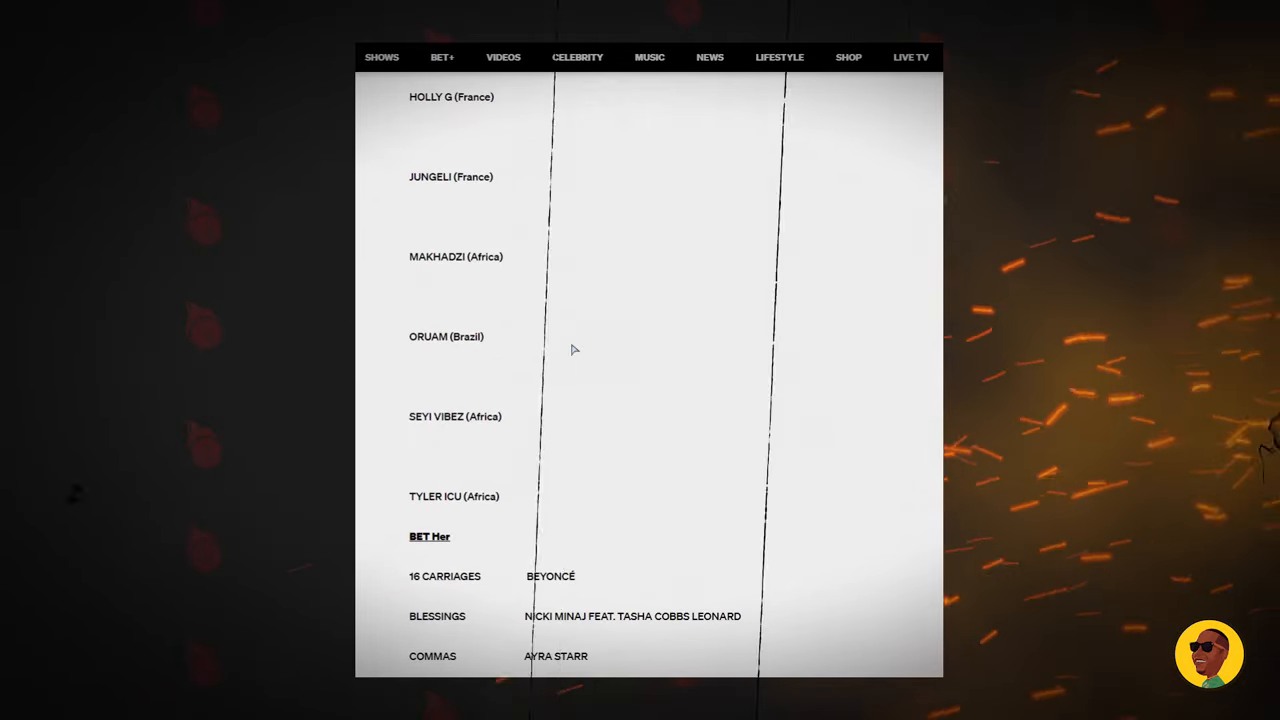
scroll("down", 3)
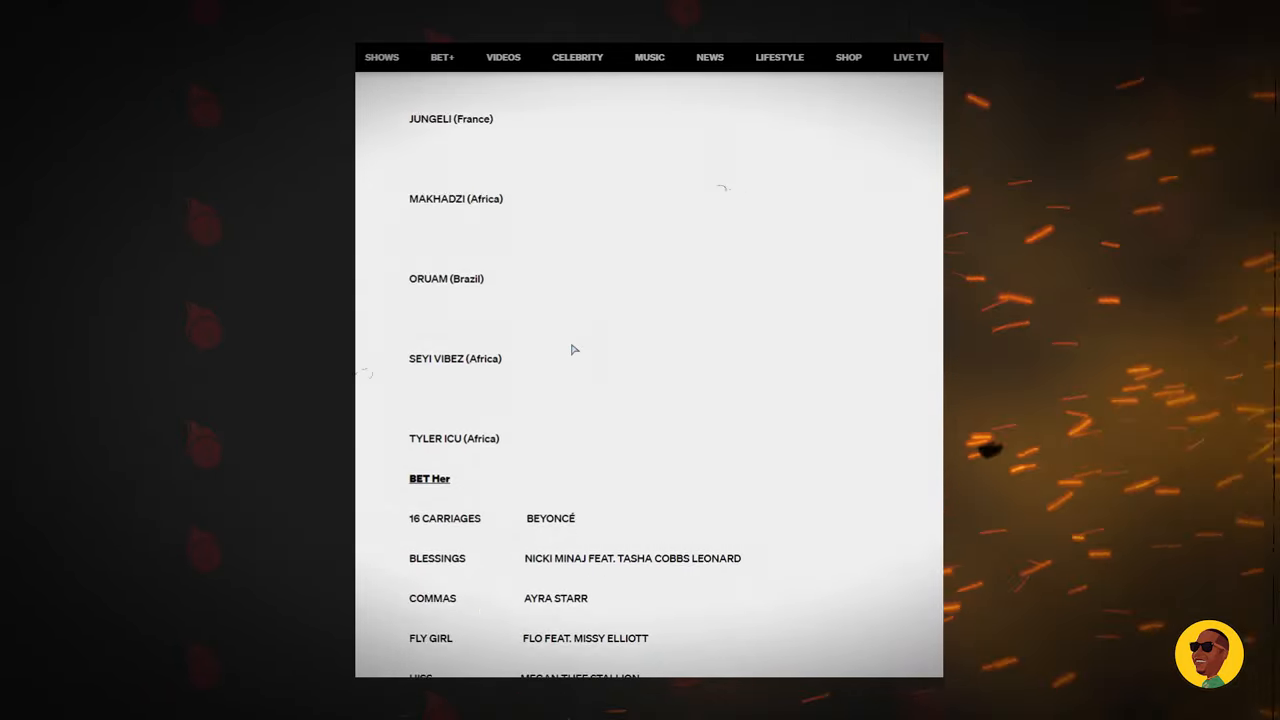
Step: Scroll to show the complete BET Her list down to Yeah Glo! by GloRilla
scroll("up", 3)
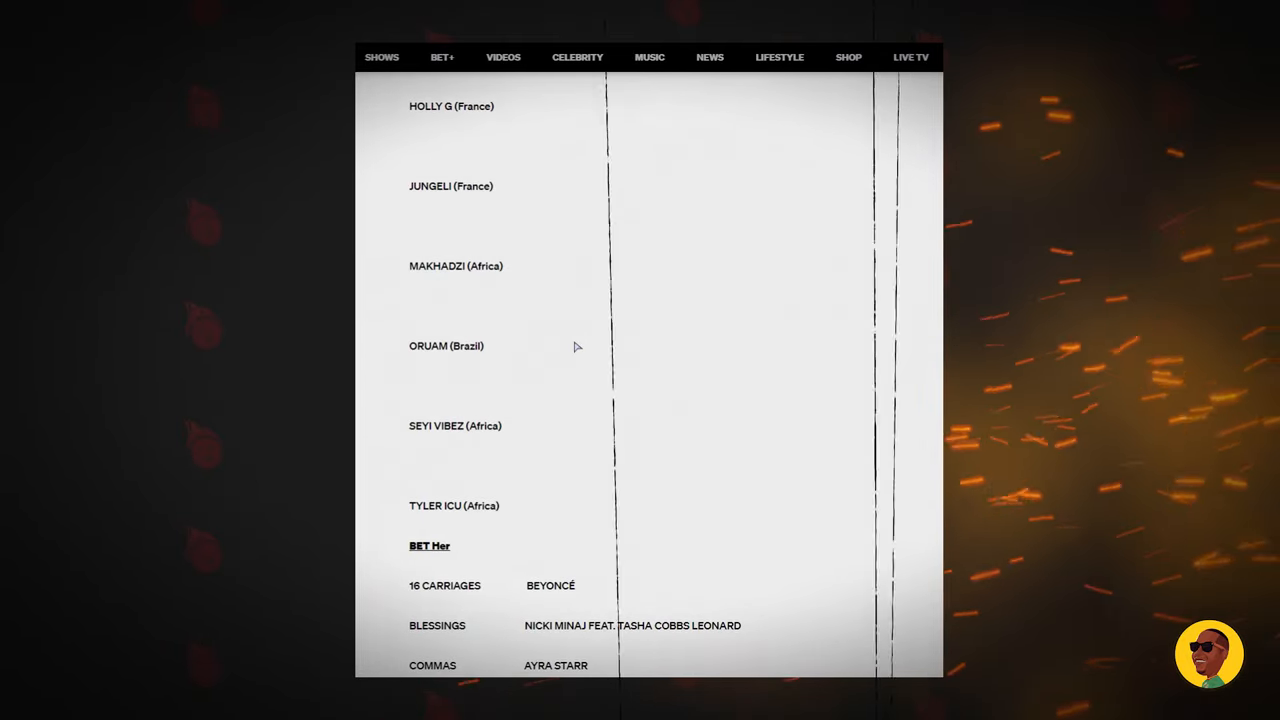
scroll("up", 3)
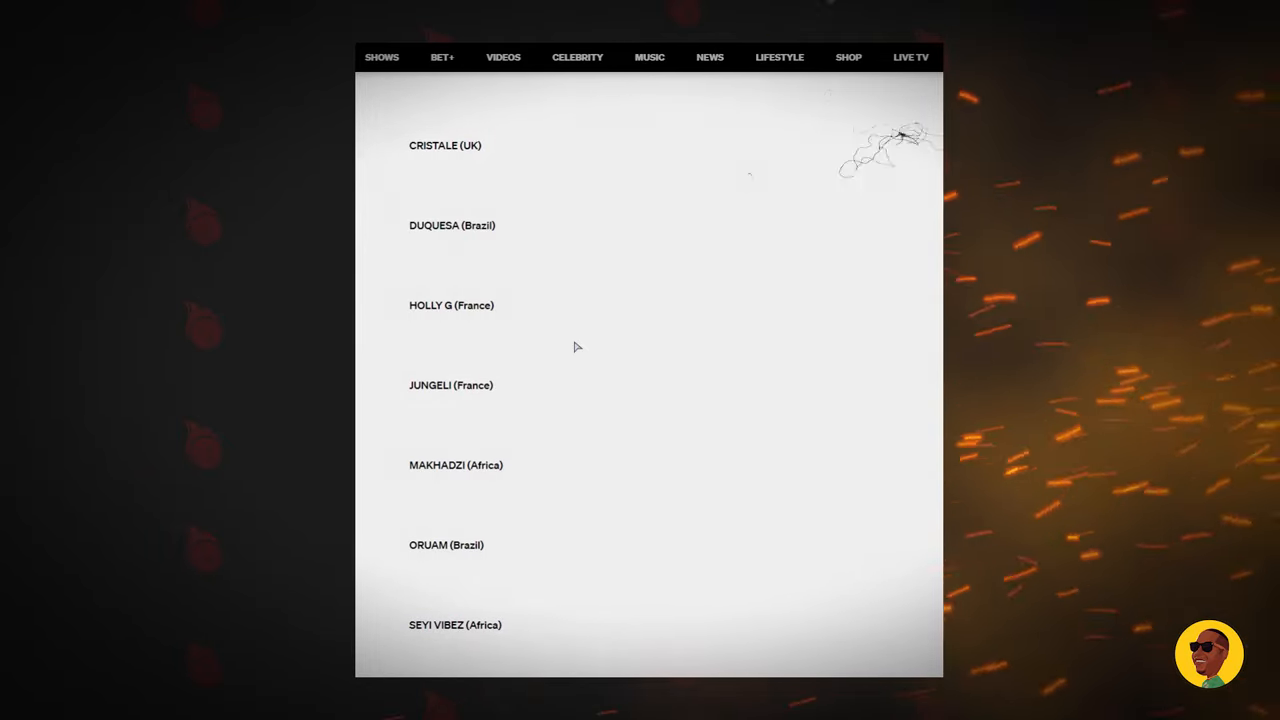
scroll("down", 3)
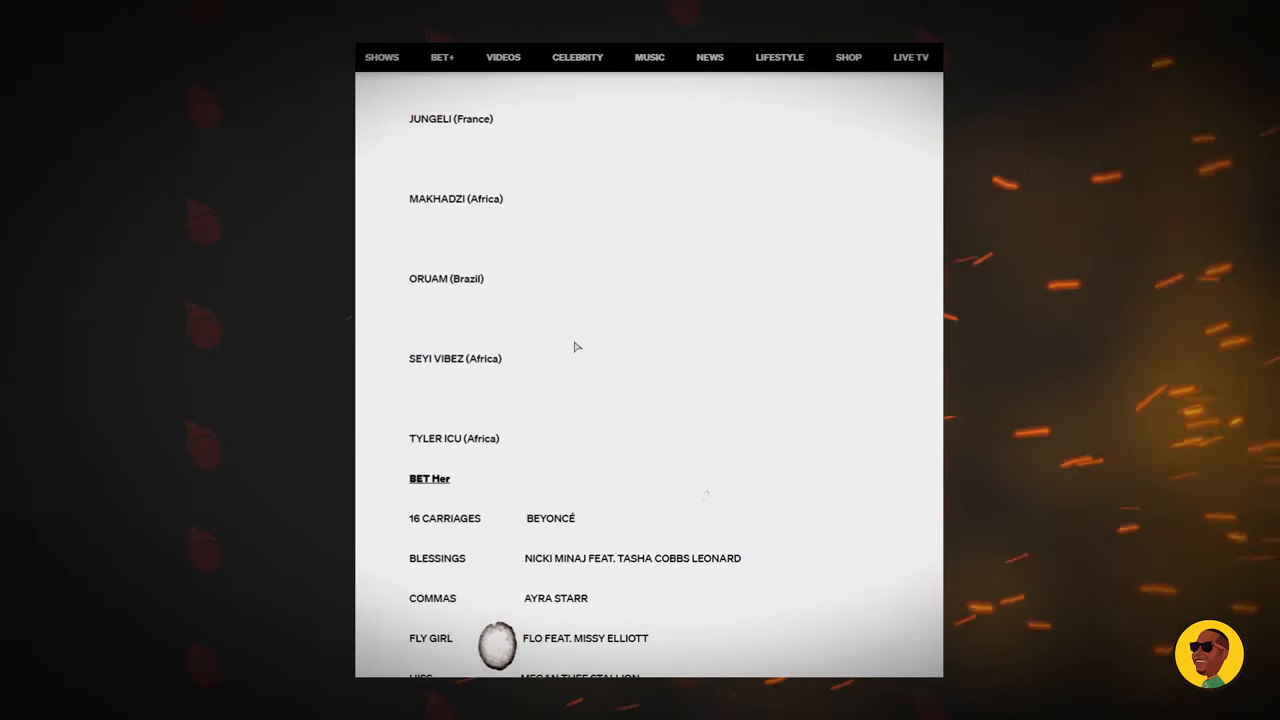
scroll("down", 3)
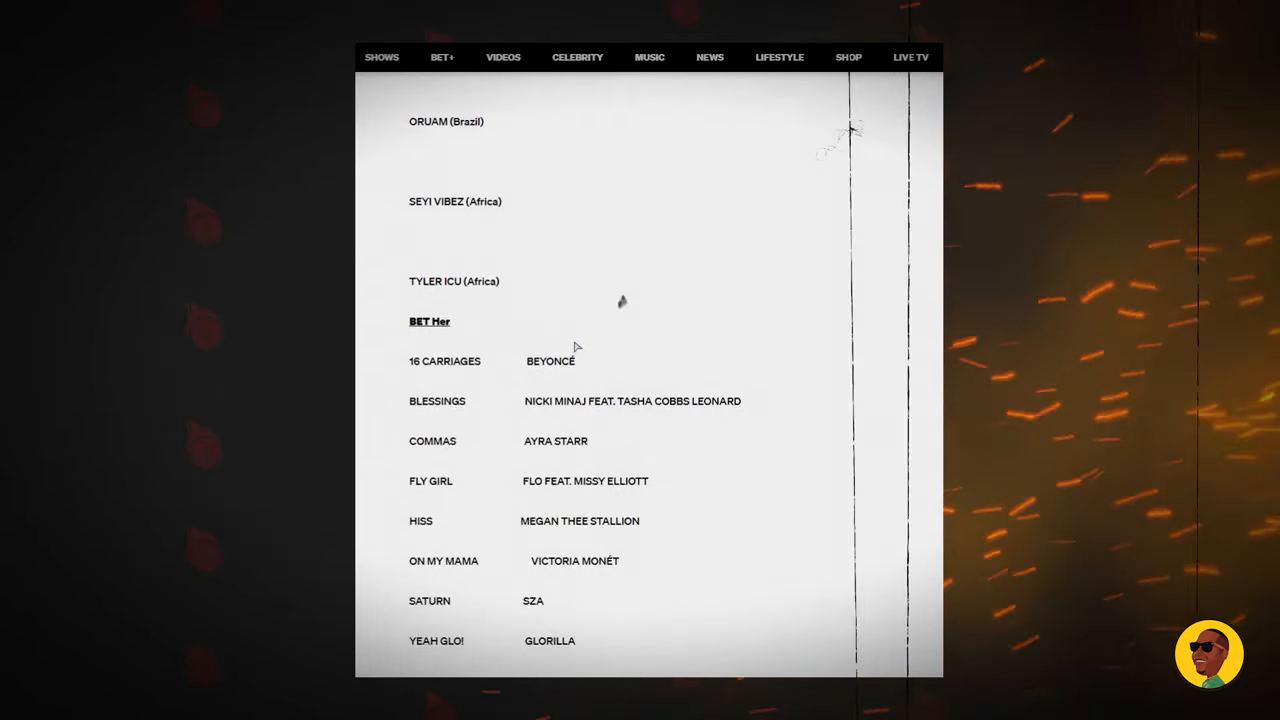
scroll("down", 3)
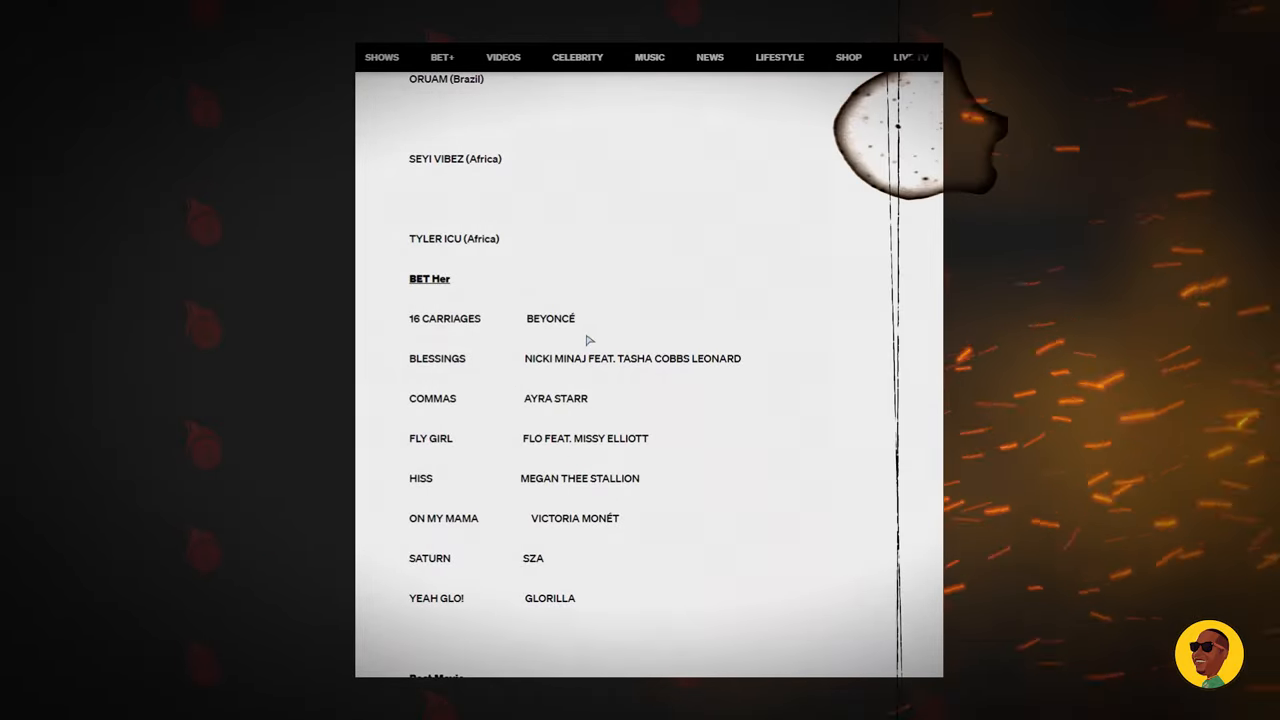
Step: Scroll down slightly so Best Movie nominees American Fiction, Bob Marley: One Love and Renaissance appear below BET Her
scroll("down", 3)
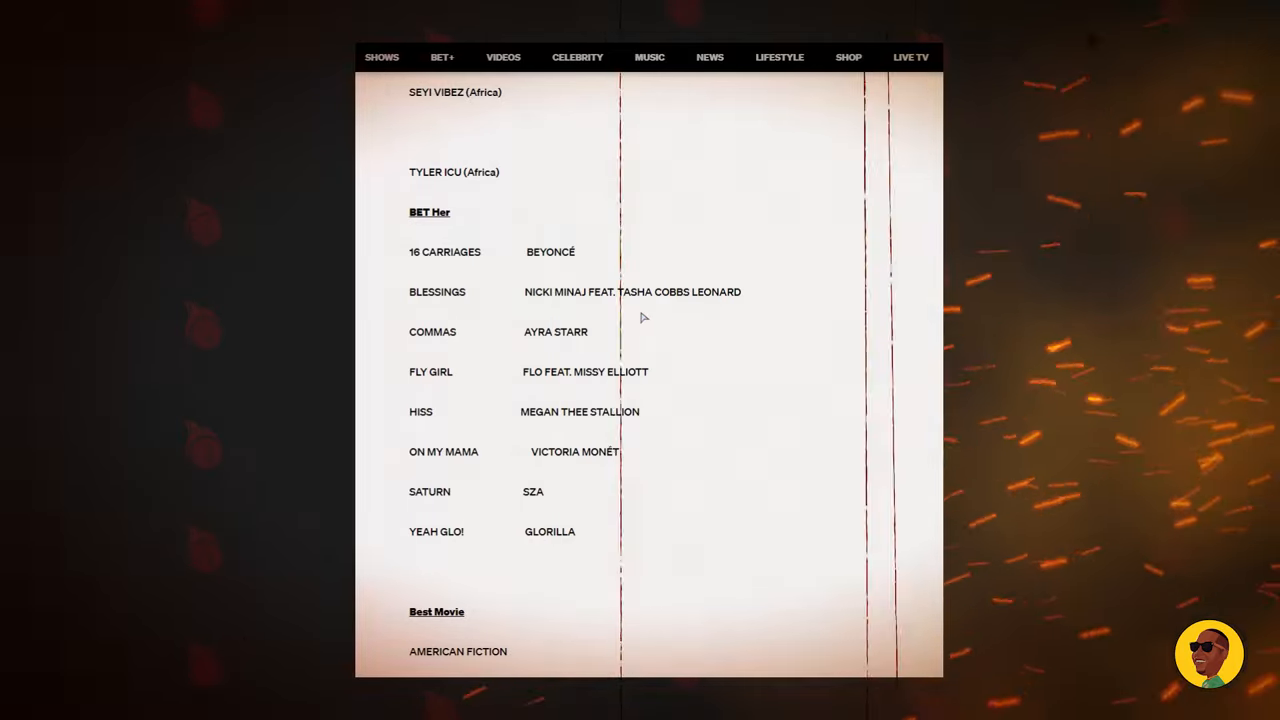
scroll("down", 3)
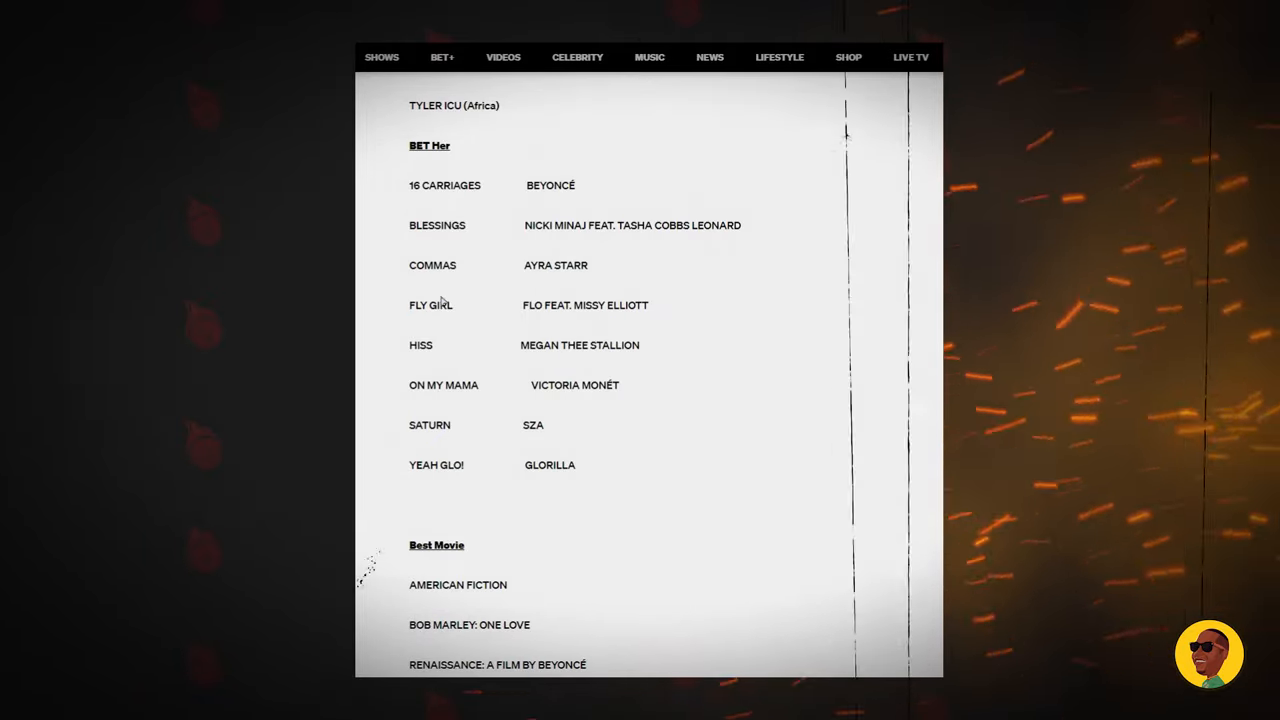
mouse_move(600, 260)
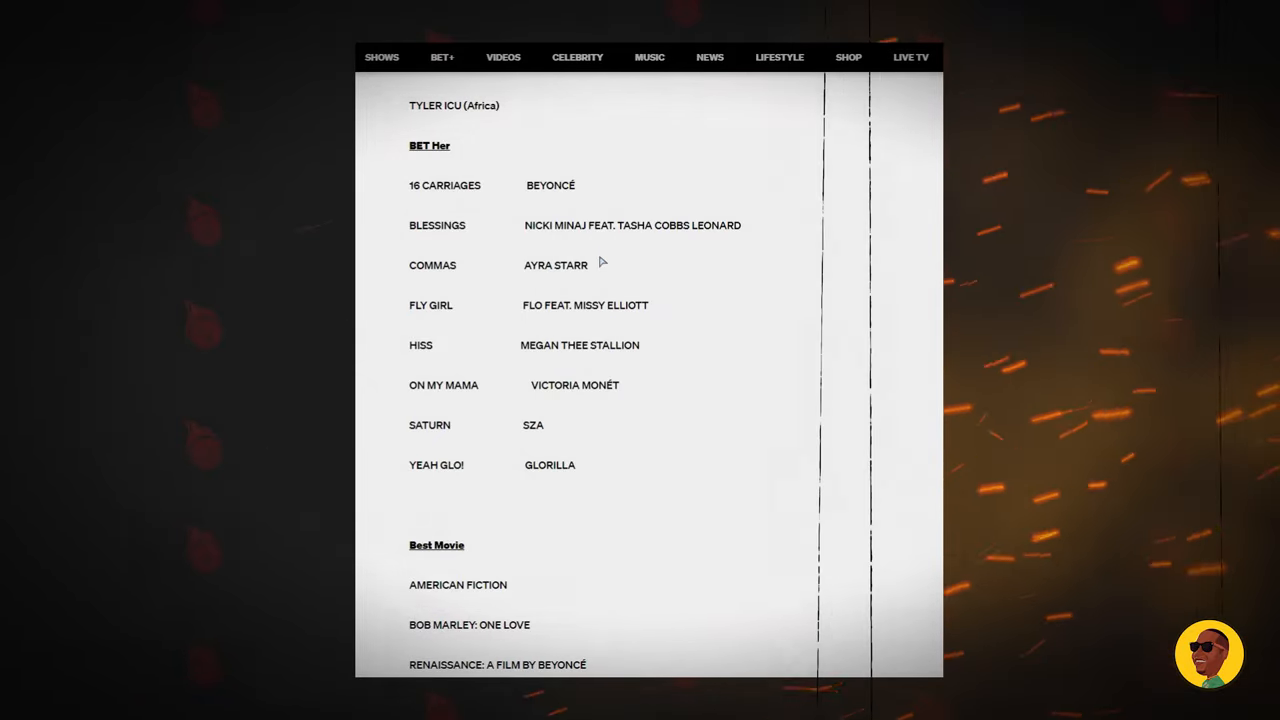
mouse_move(720, 312)
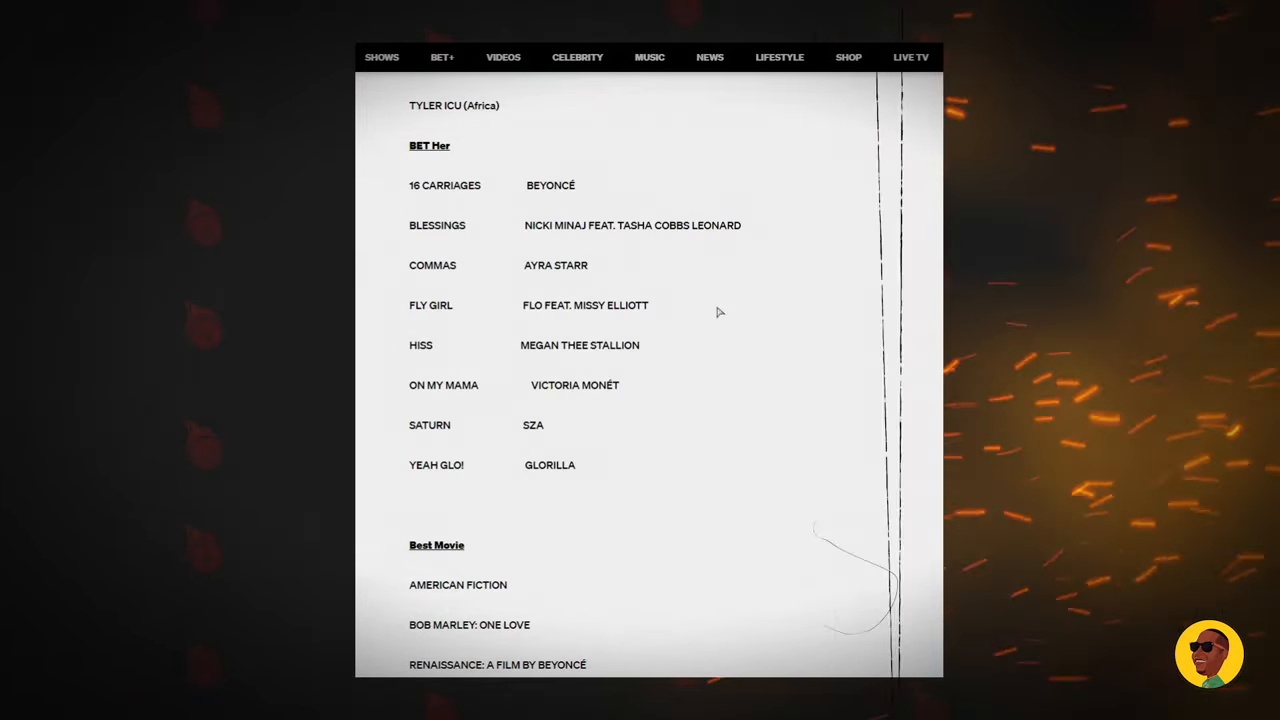
mouse_move(640, 280)
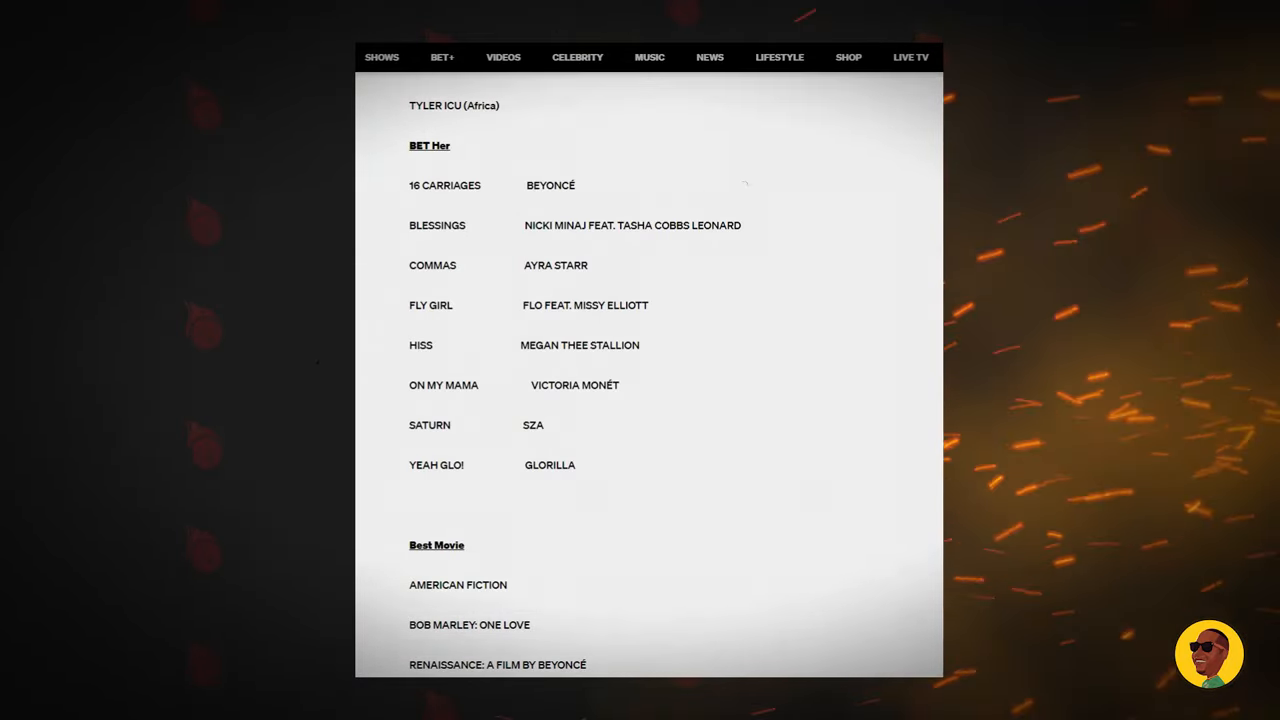
mouse_move(712, 500)
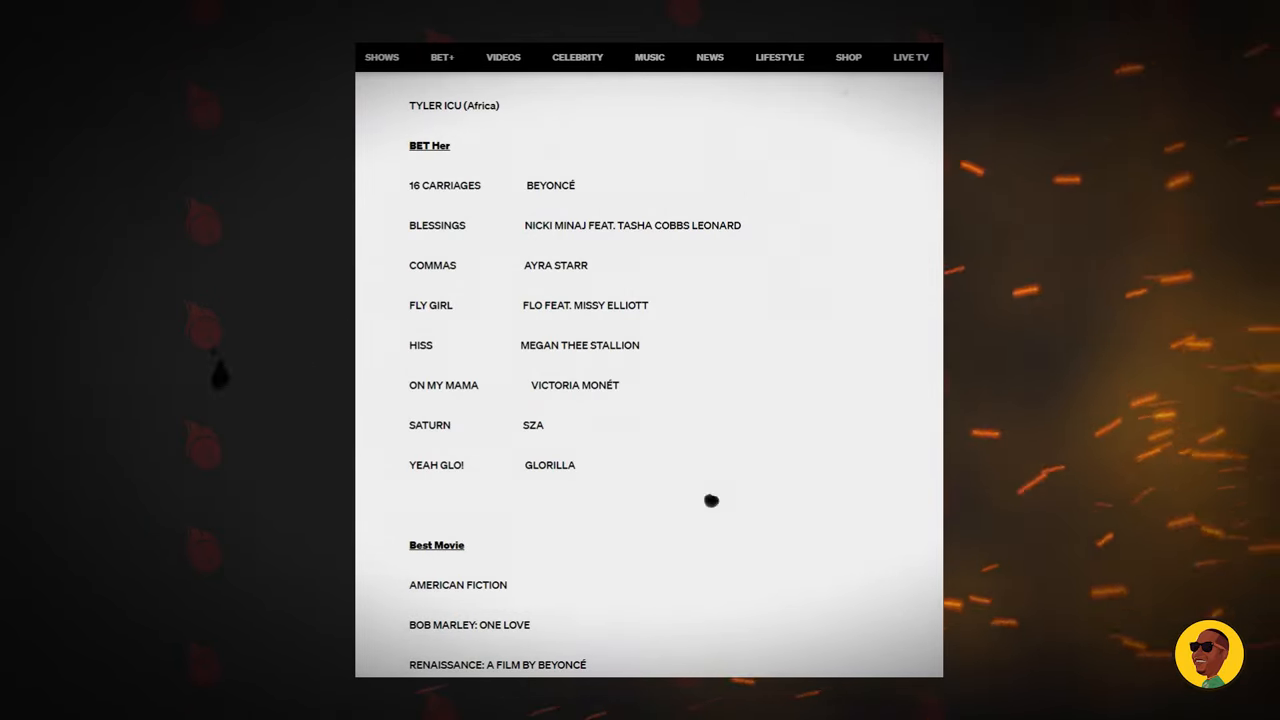